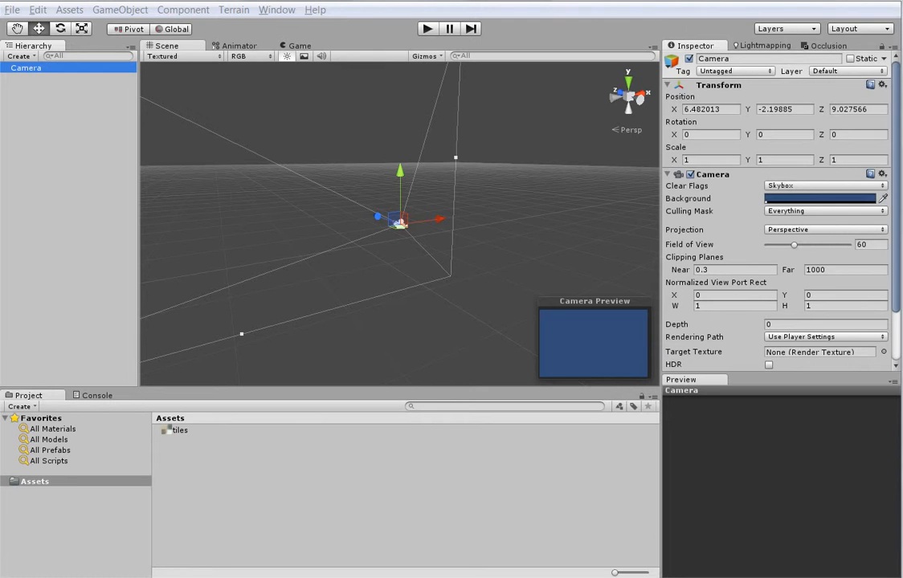
mouse_move(292, 432)
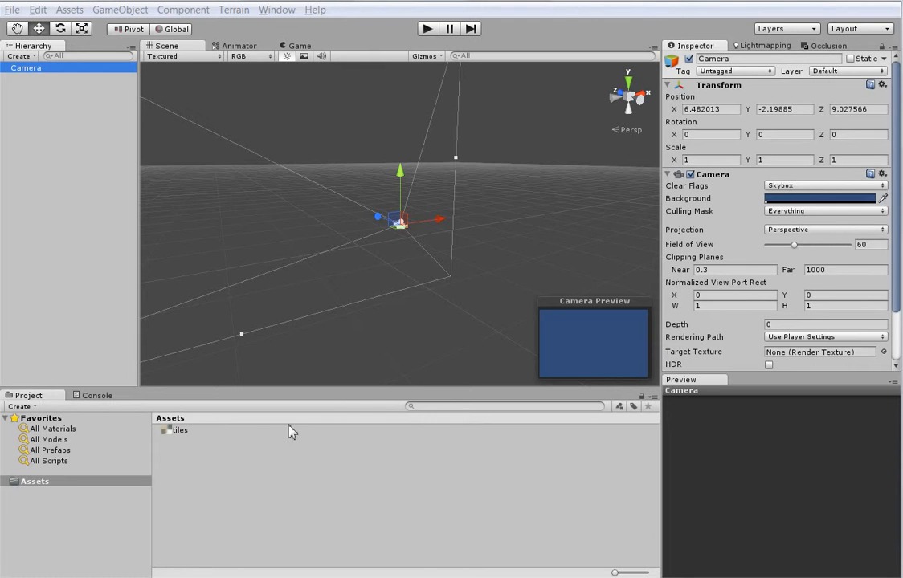
- Select the tiles texture asset to view its import settings and four-tile preview
click(180, 430)
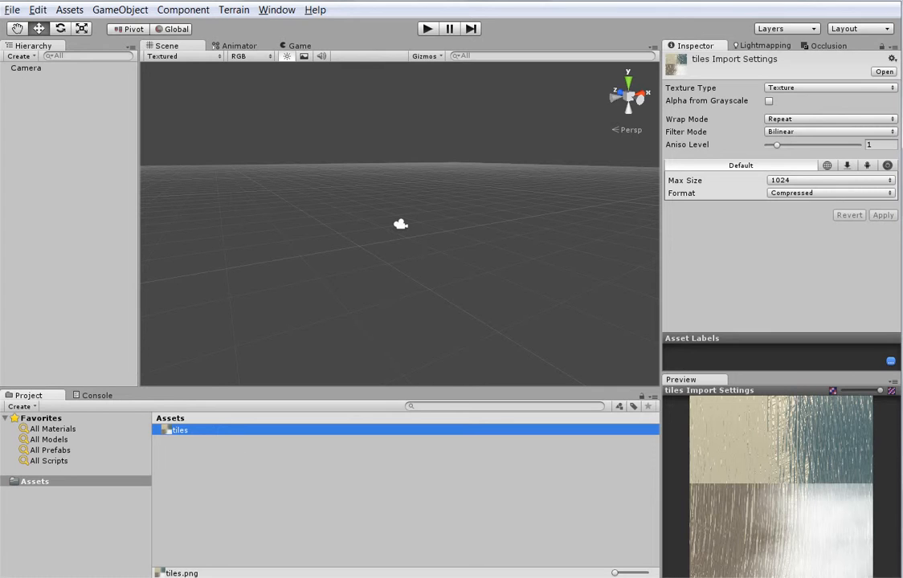
- Import the Character Controller and Skyboxes standard packages into the project
click(120, 10)
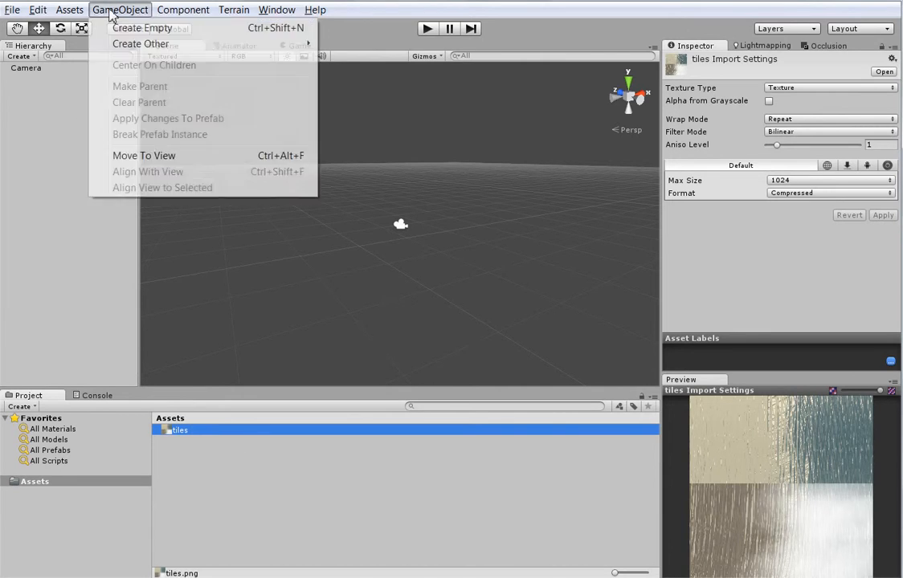
click(69, 10)
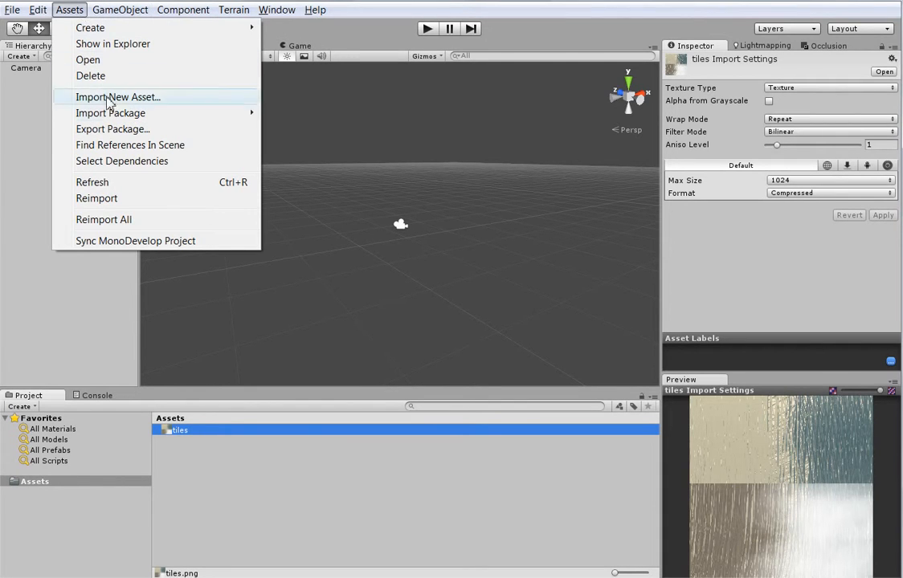
click(110, 113)
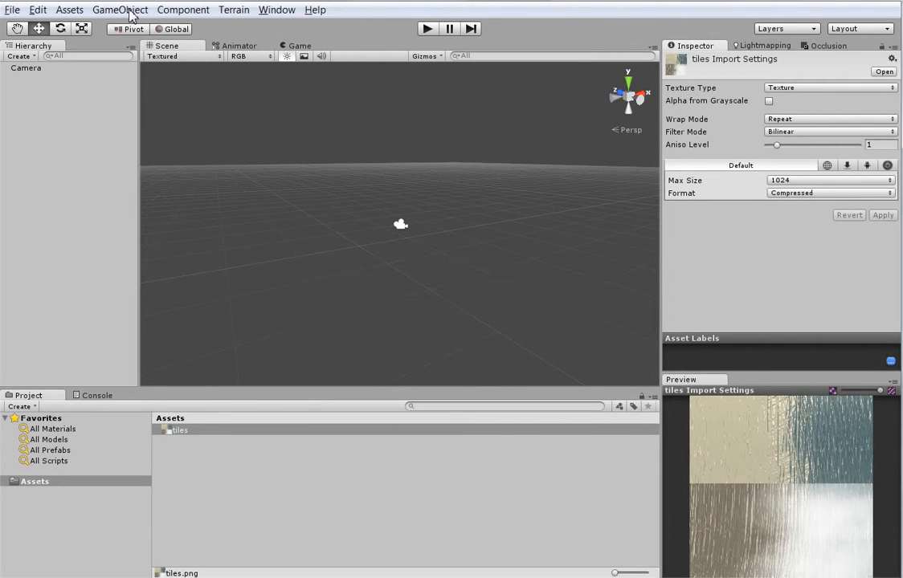
click(69, 10)
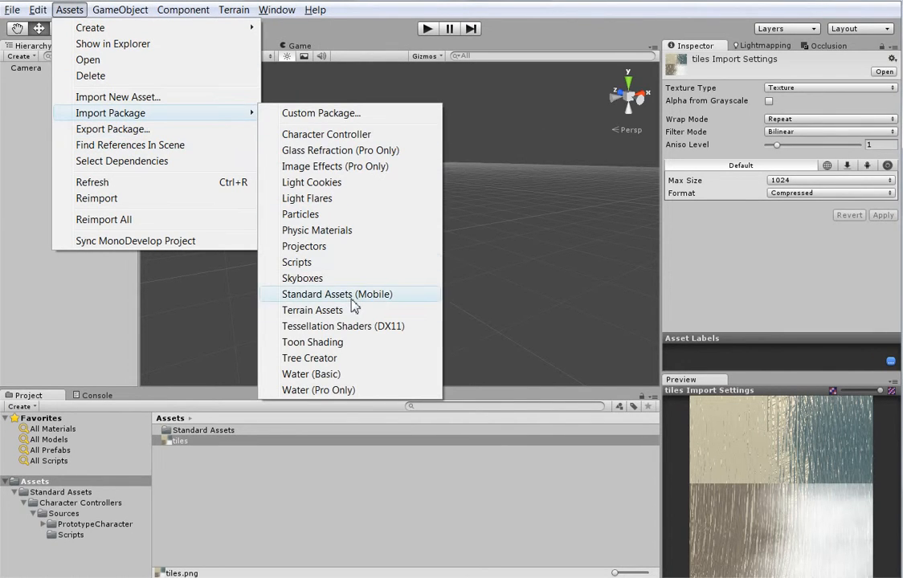
mouse_move(357, 294)
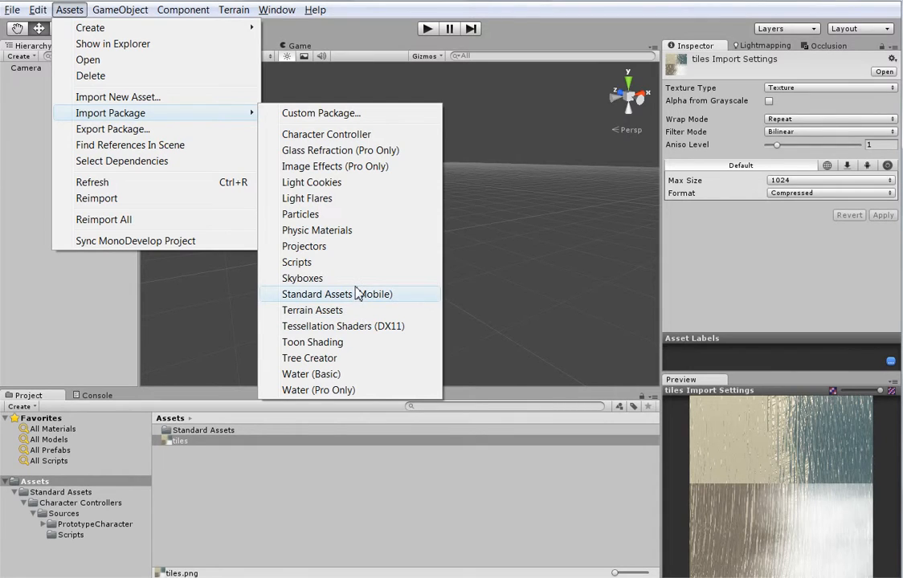
click(337, 294)
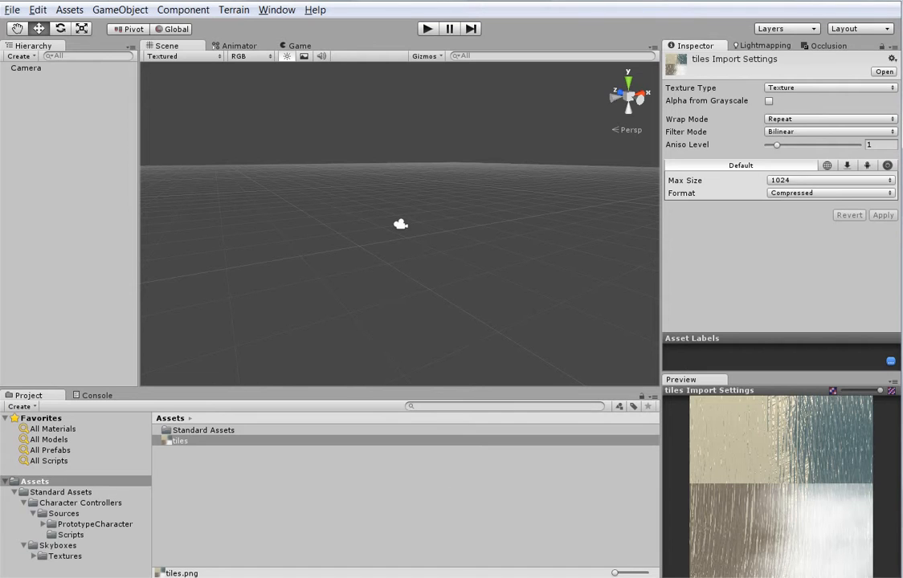
- Add the First Person Controller prefab and give its Main Camera the Sunny1 Skybox
click(81, 502)
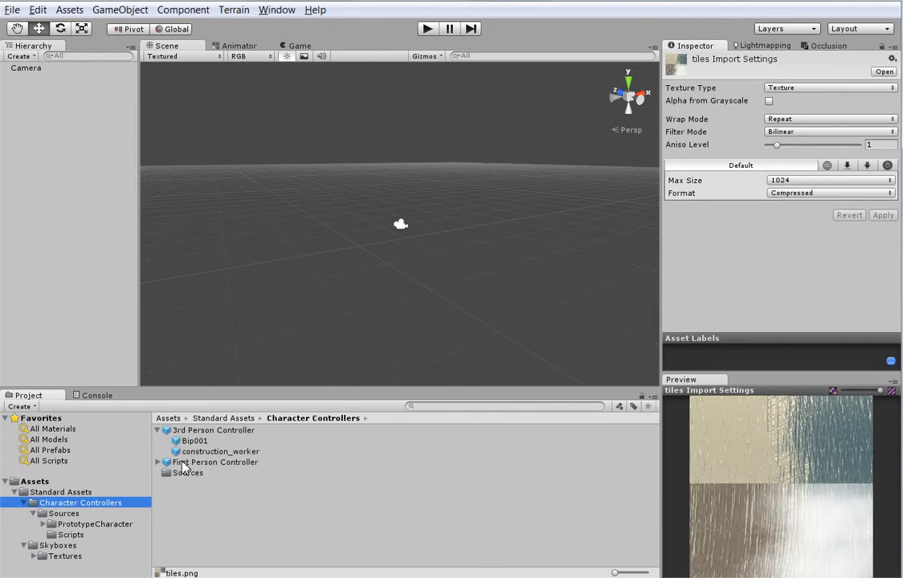
click(214, 462)
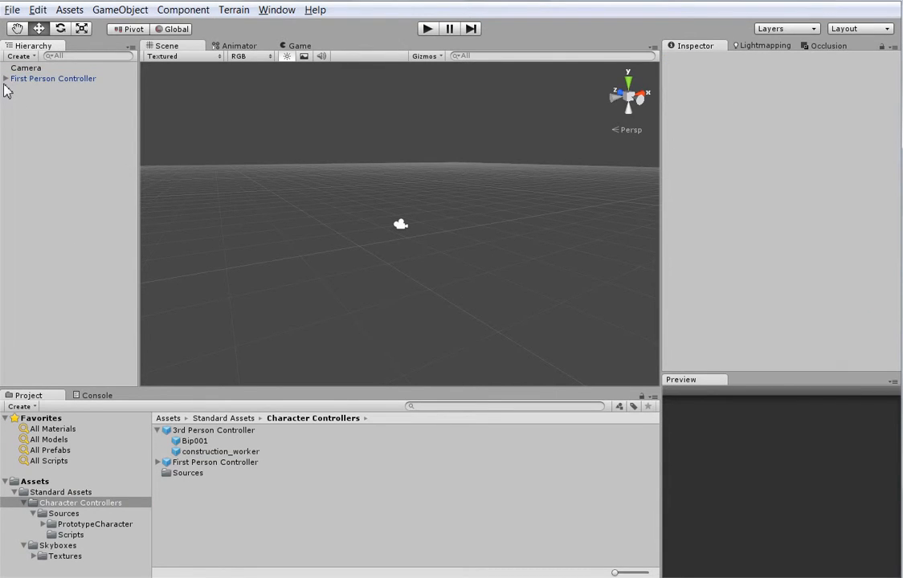
click(26, 67)
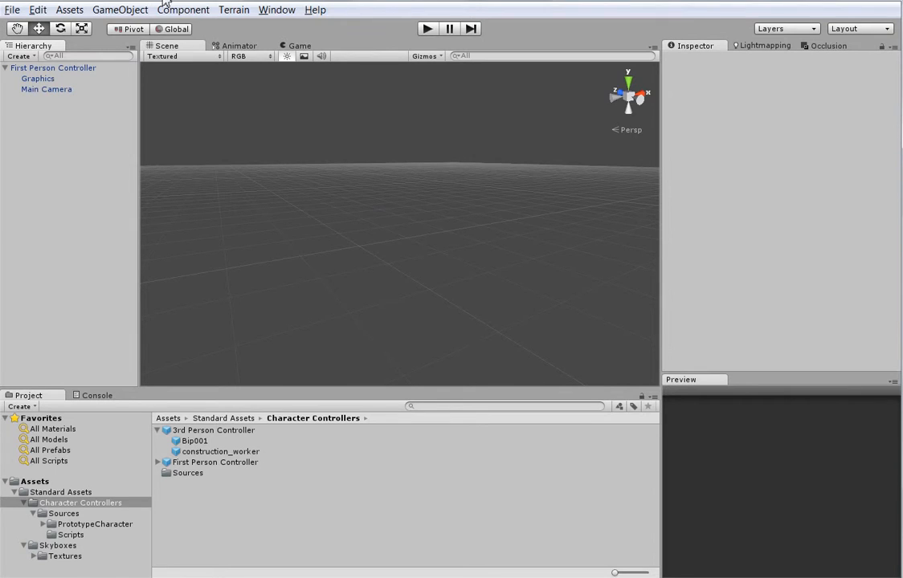
click(46, 89)
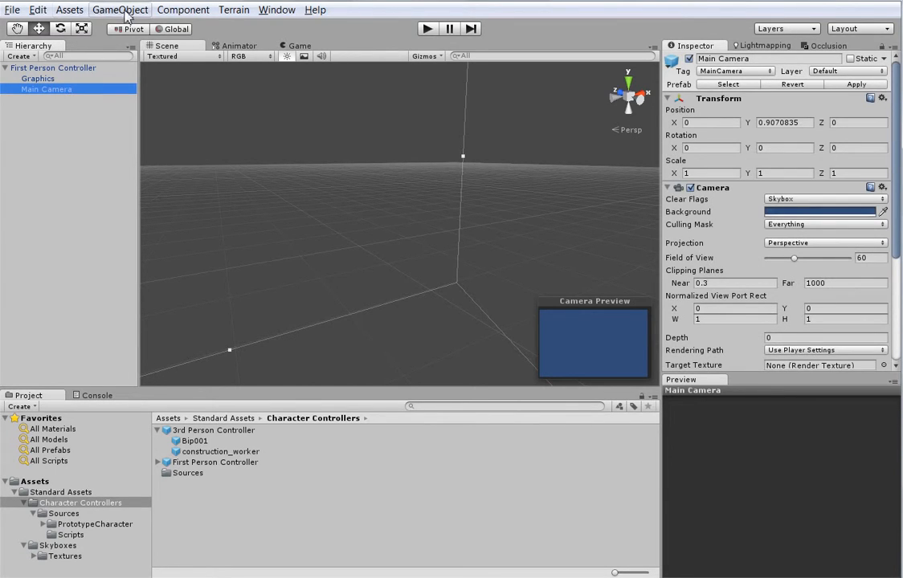
click(182, 10)
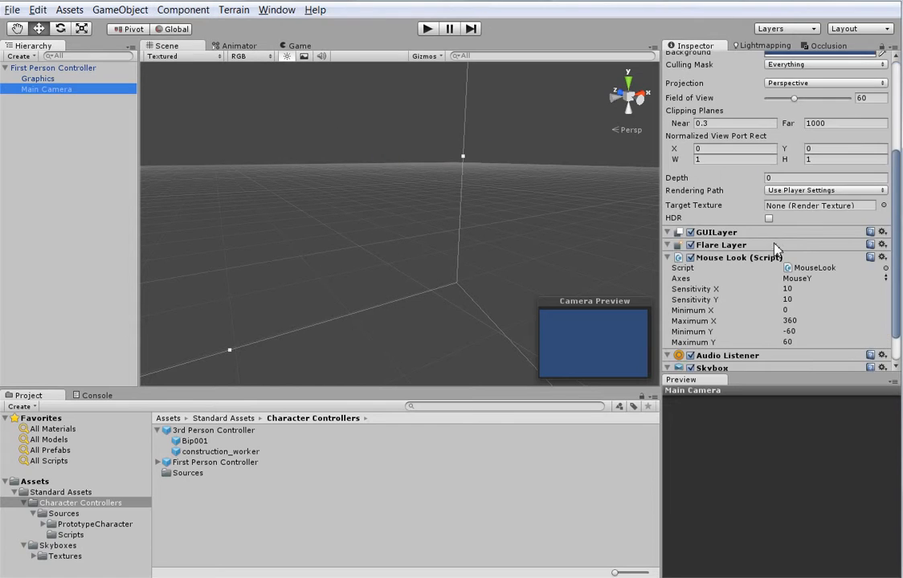
scroll(down, 3)
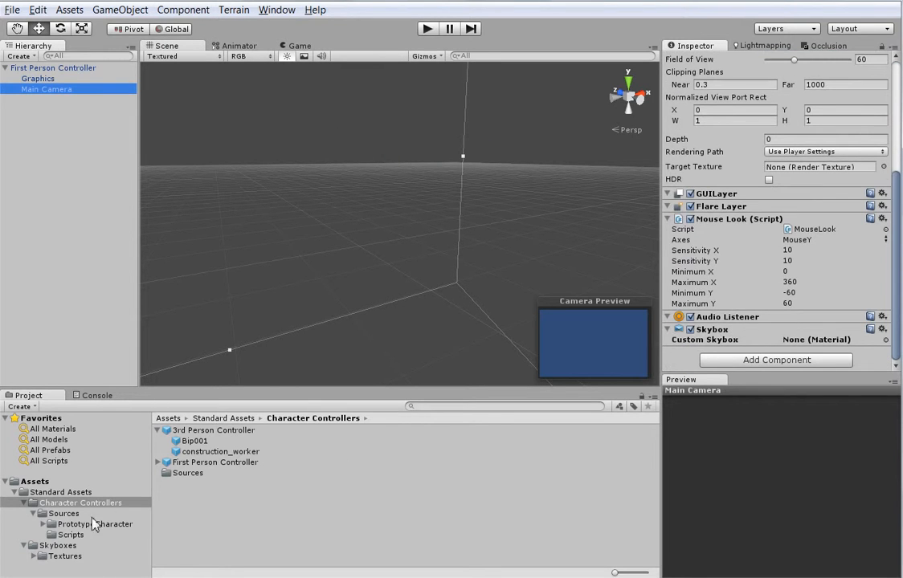
click(57, 545)
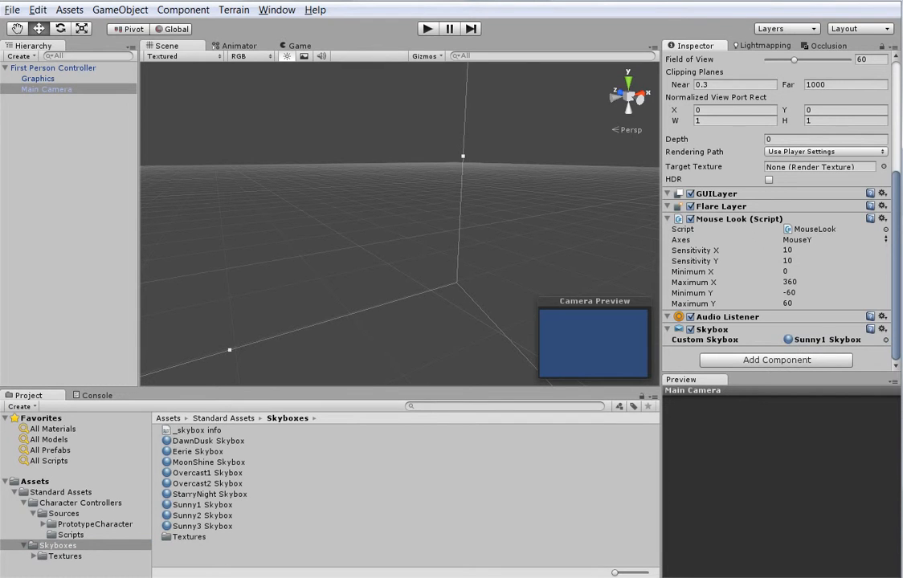
click(427, 29)
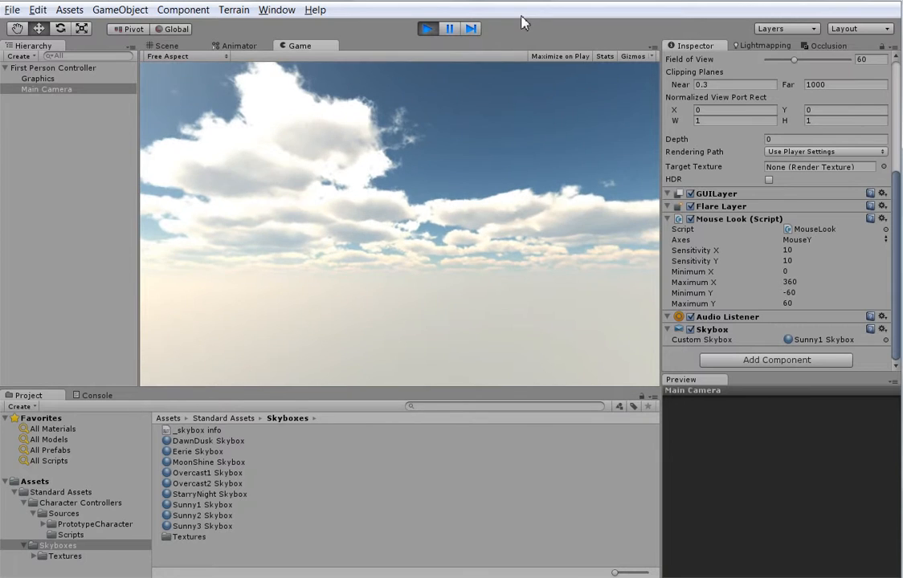
click(427, 28)
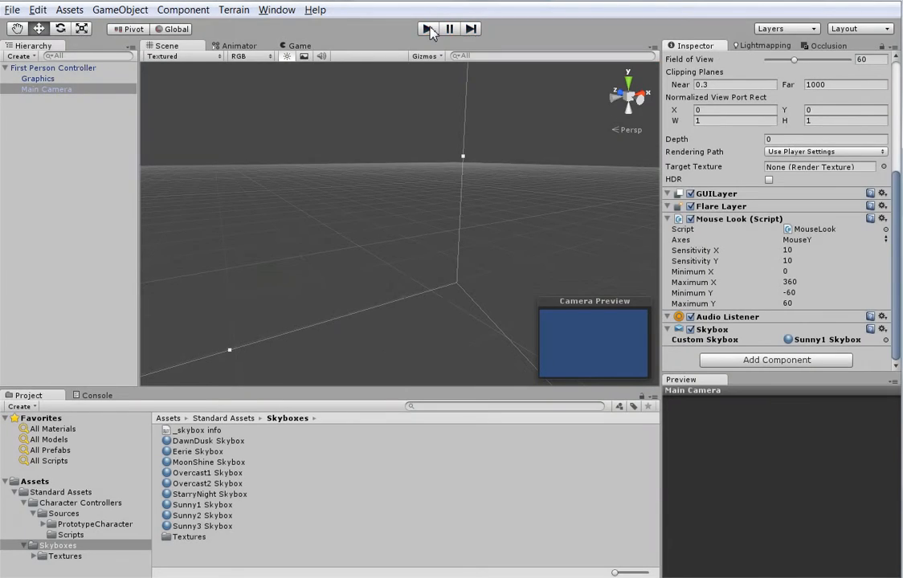
click(428, 28)
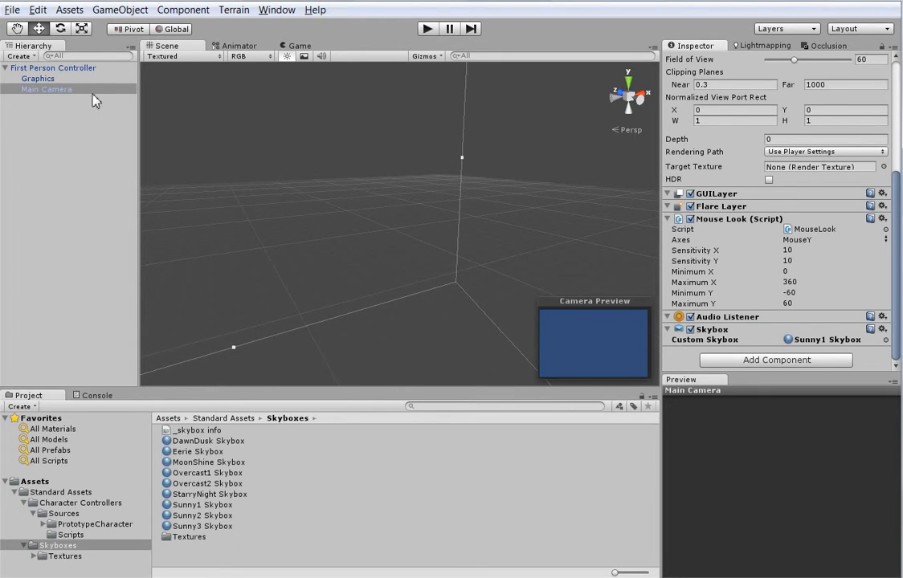
click(54, 67)
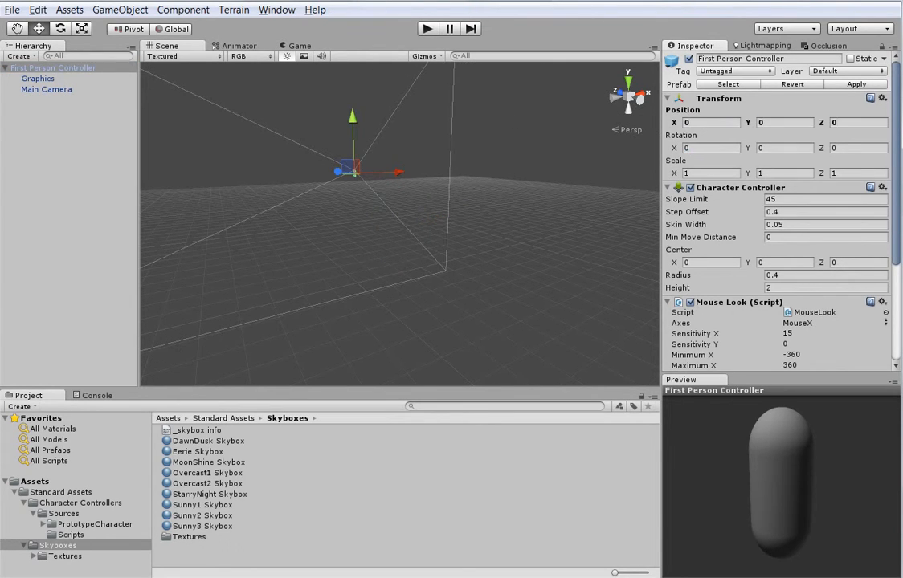
- Create a cube, raise the First Person Controller above it, and create a new material
click(53, 67)
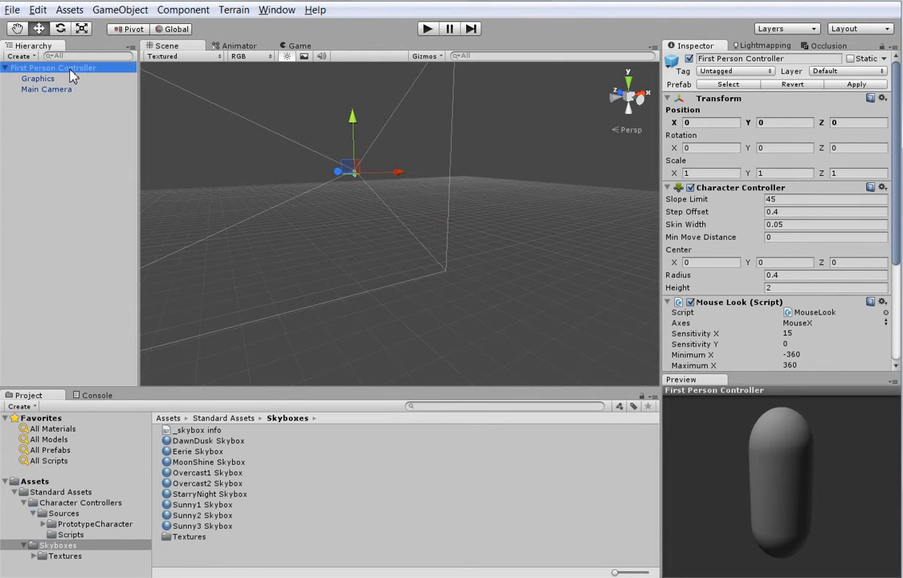
click(120, 10)
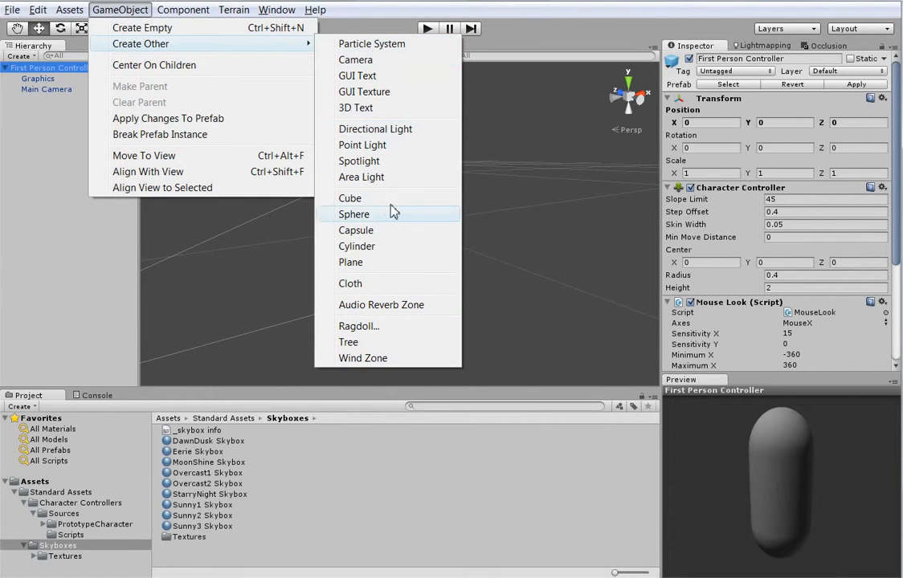
click(350, 197)
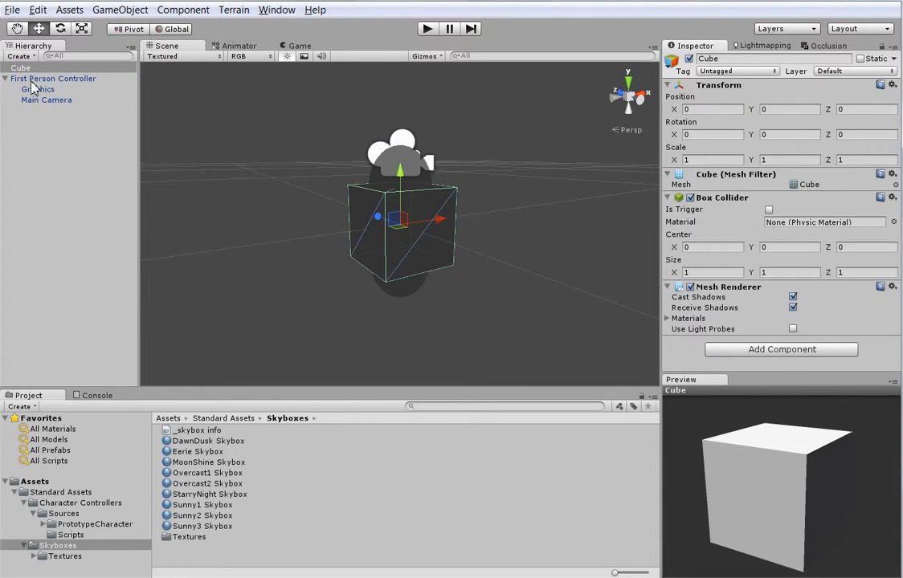
click(62, 78)
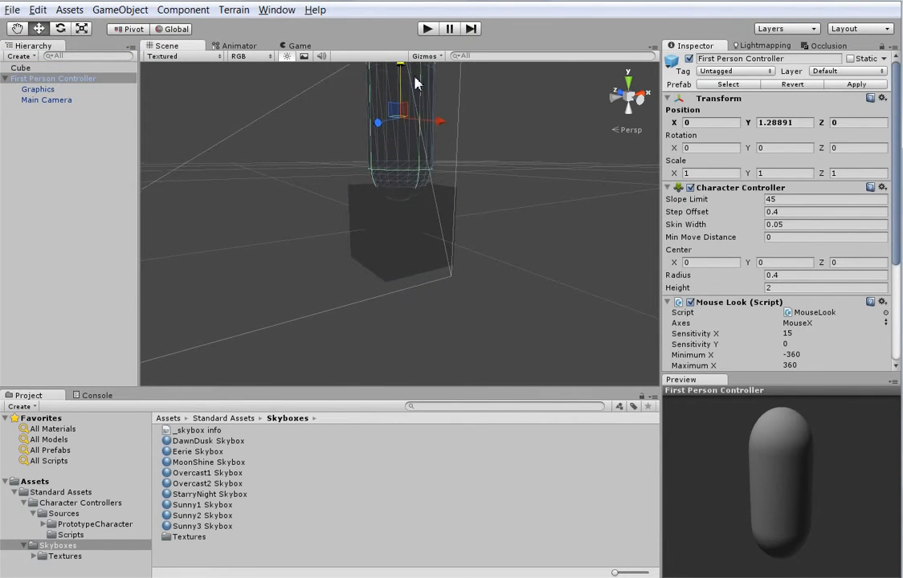
click(427, 28)
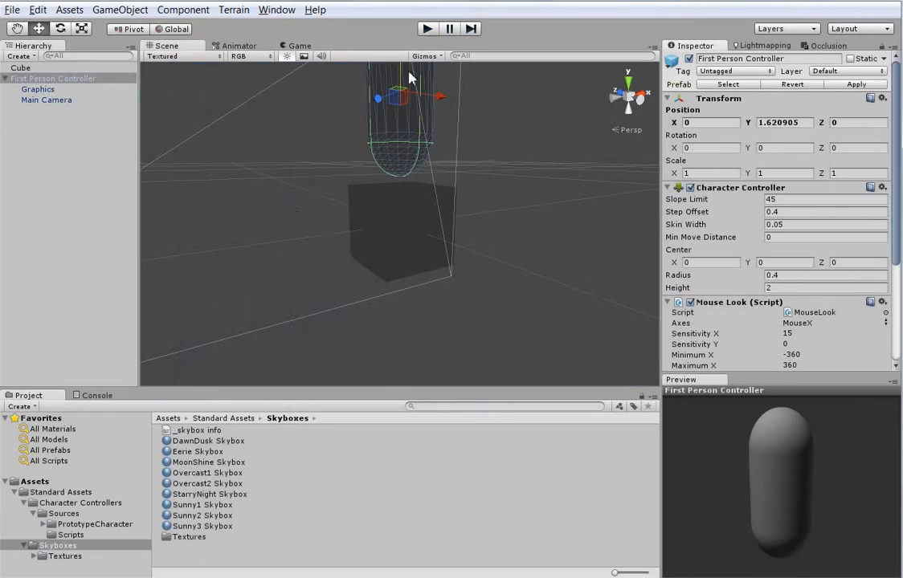
click(60, 491)
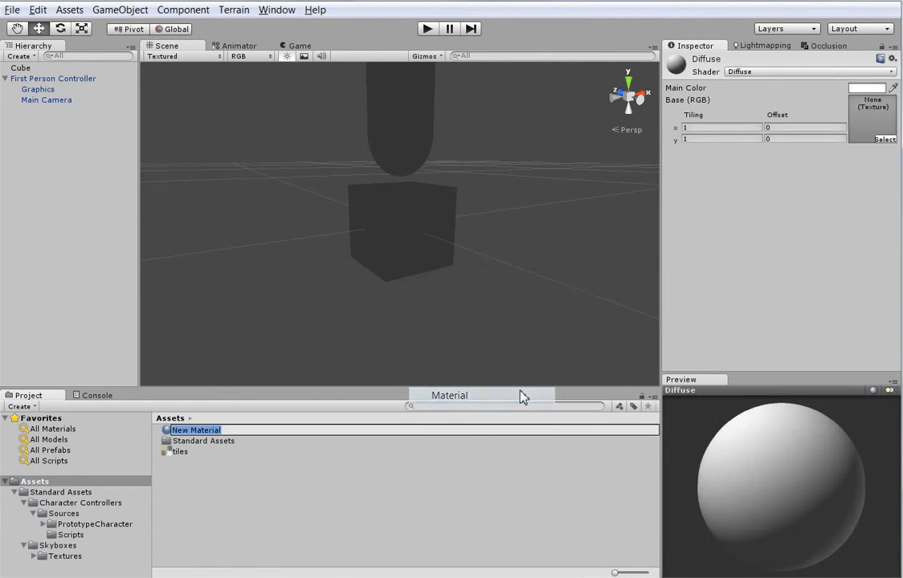
- Name the material TileMat with the tiles texture on the cube, and add a directional light
text(TileMat)
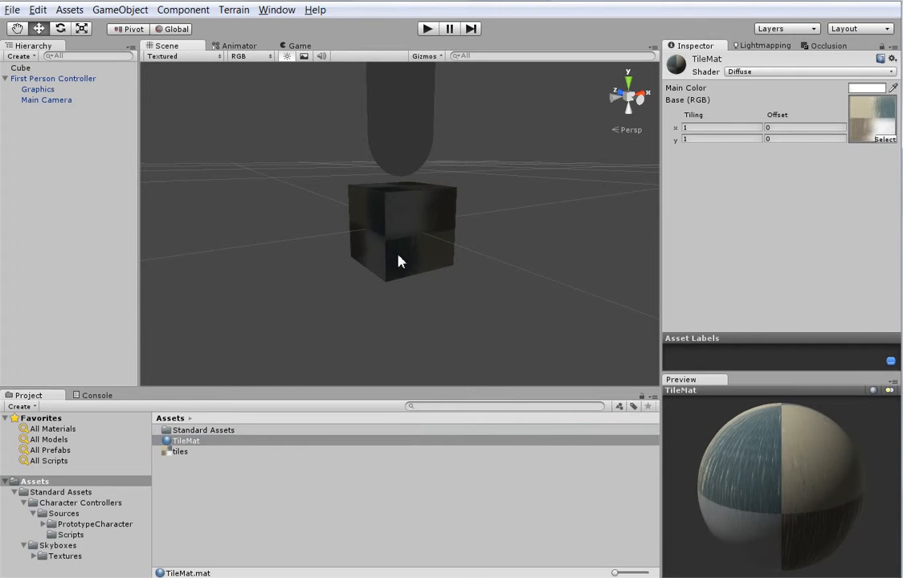
click(119, 9)
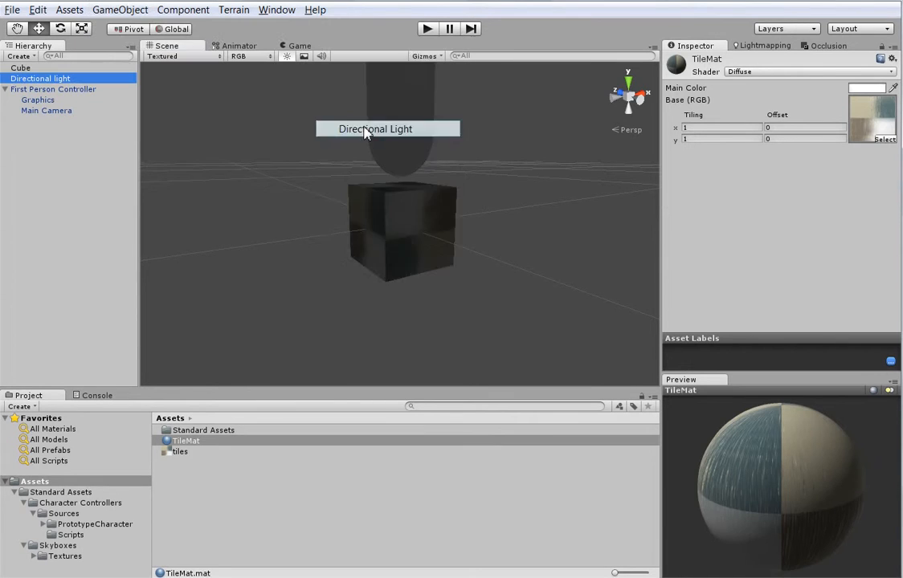
- Play and stop the scene to check the lit, tile-textured cube
click(40, 77)
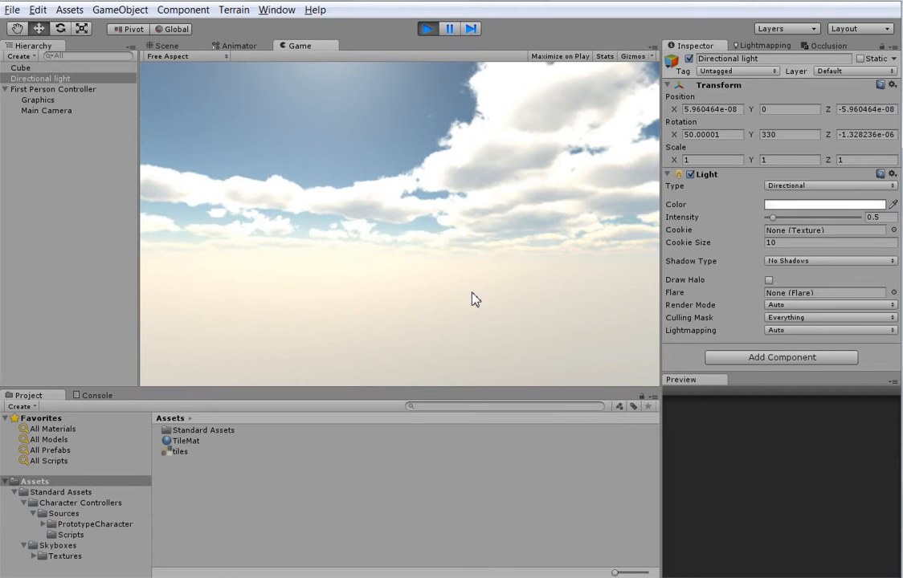
click(166, 46)
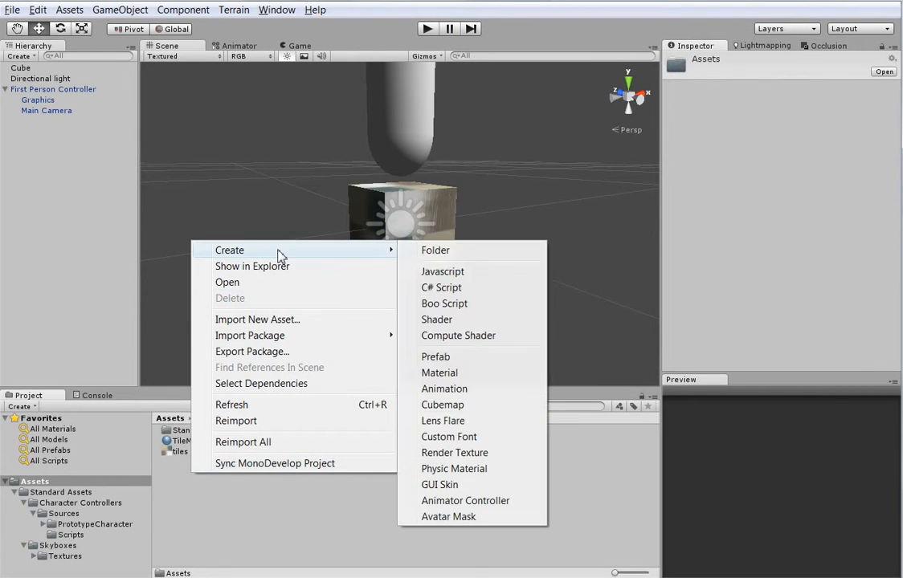
- Create a C# script in Assets named Chunk and open it in MonoDevelop
click(441, 286)
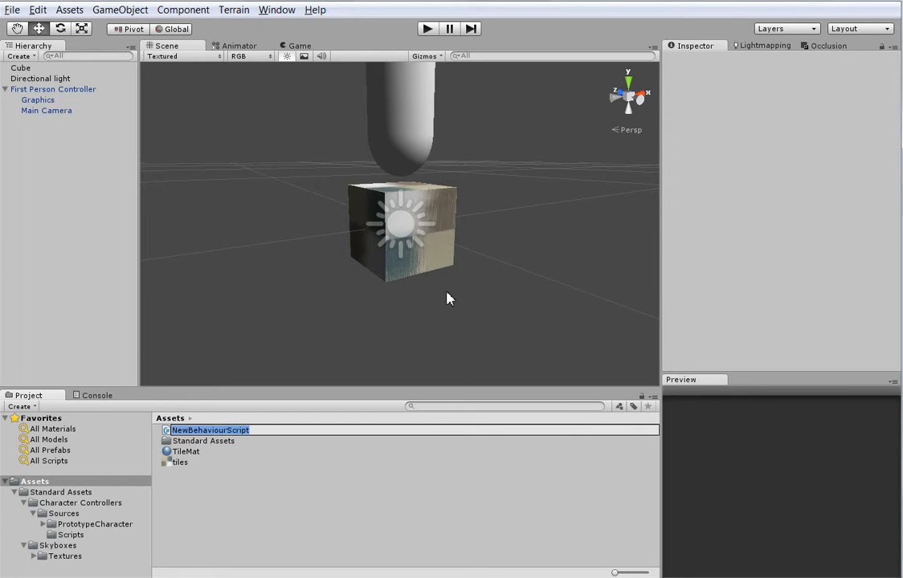
text(Chu)
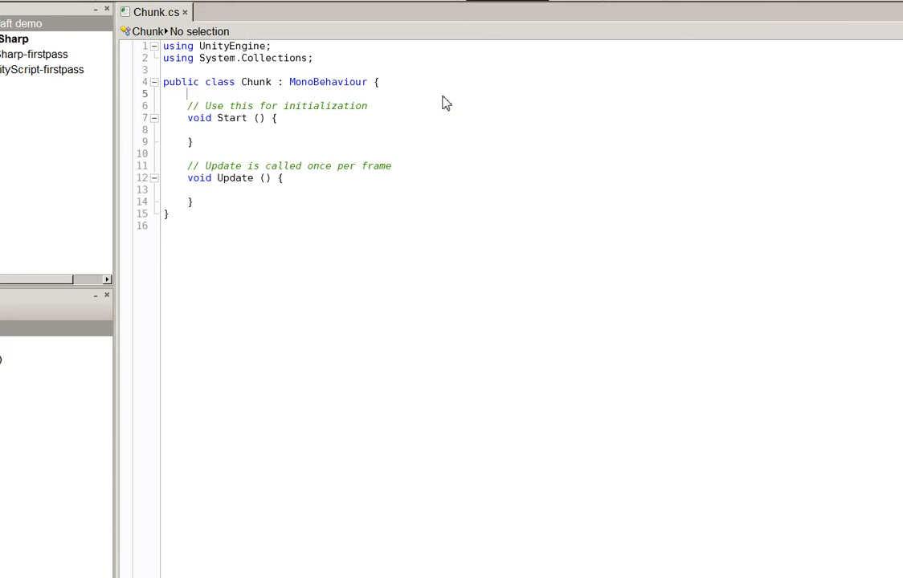
- Declare public int width = 20 and byte[,,] map, allocating map as new byte[width, width, width]
text(public byte[,,)
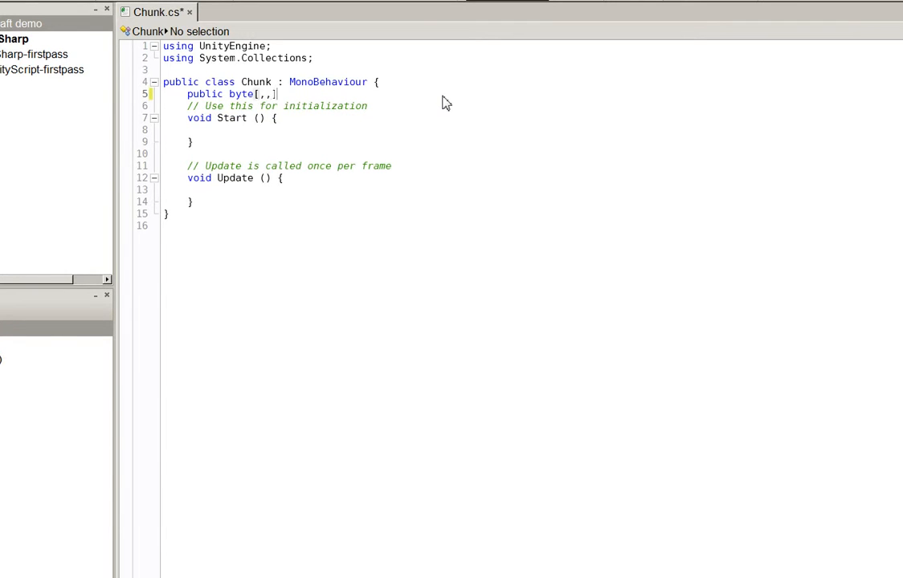
text(map;)
text(public int width =)
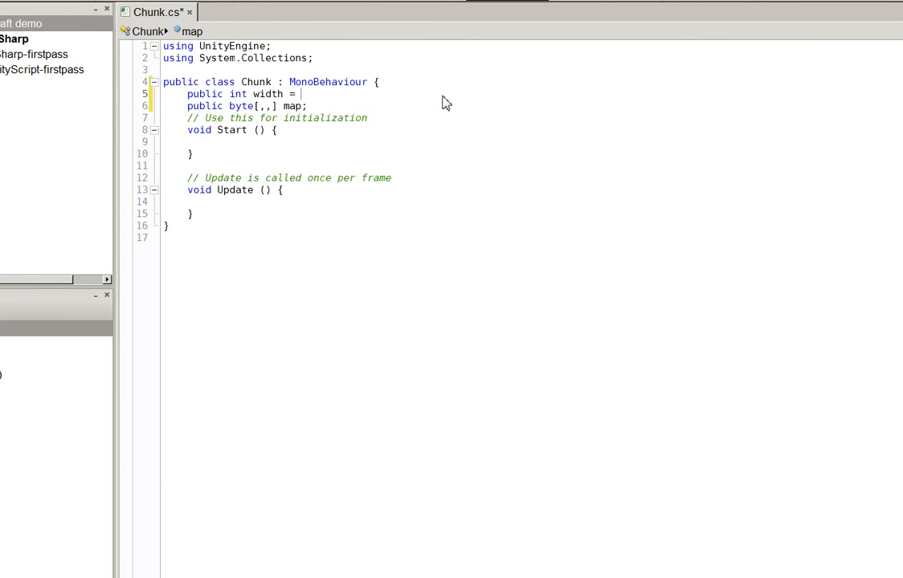
text(20;)
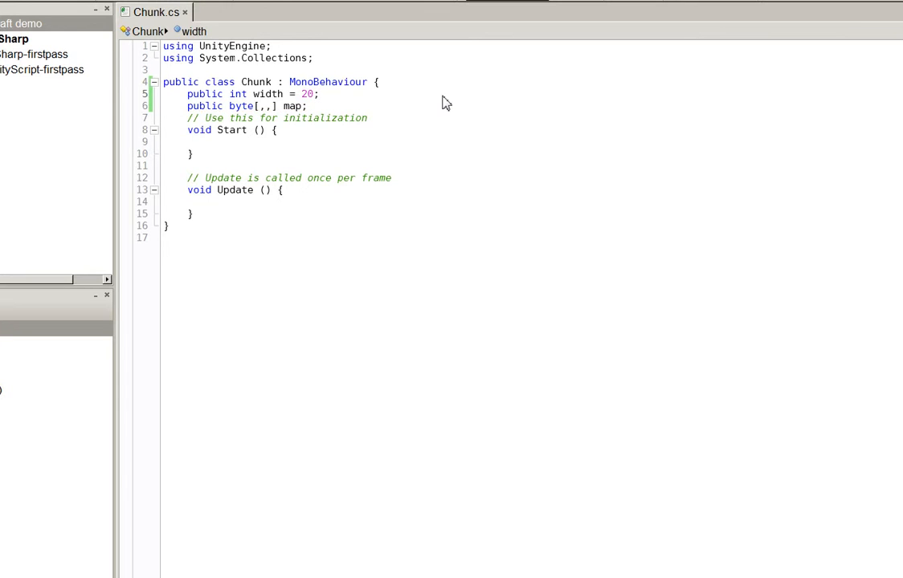
text(m)
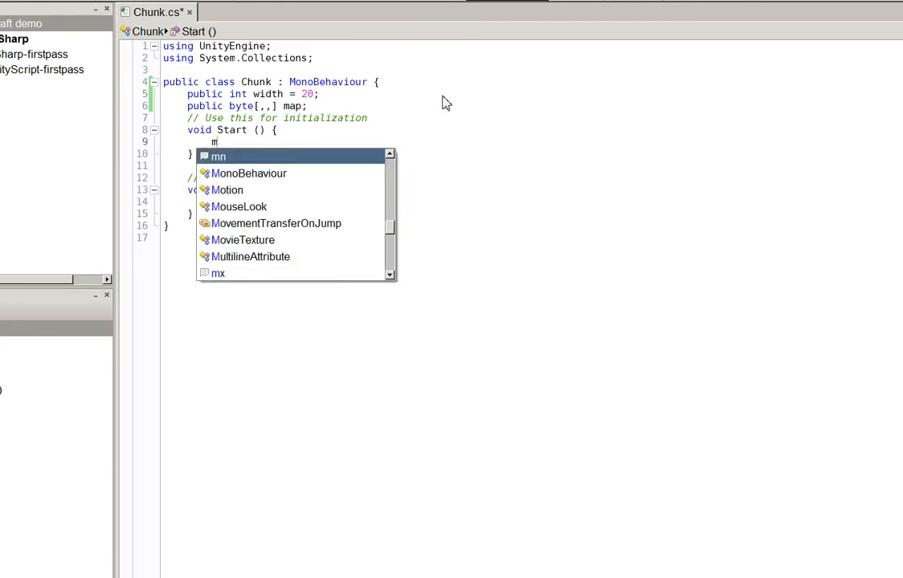
text(ap = new byte)
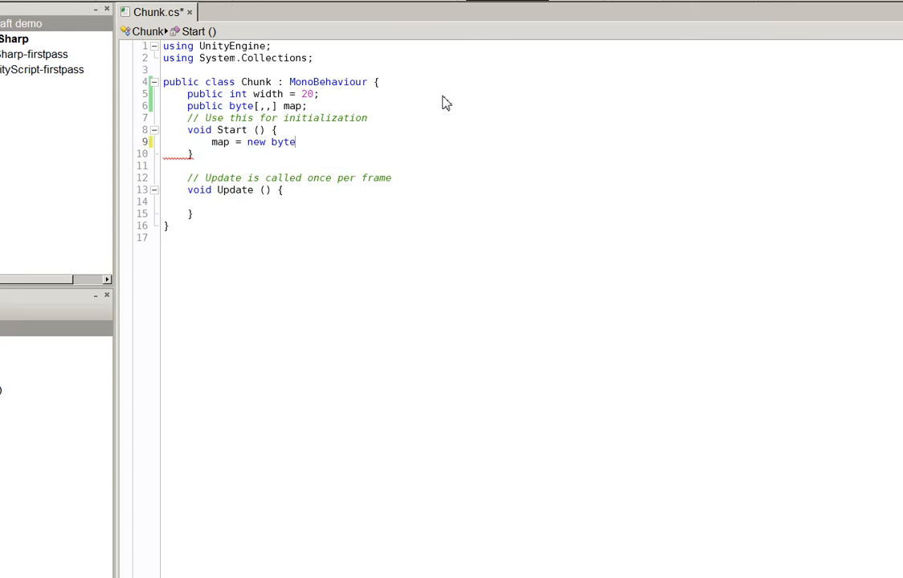
text([widh)
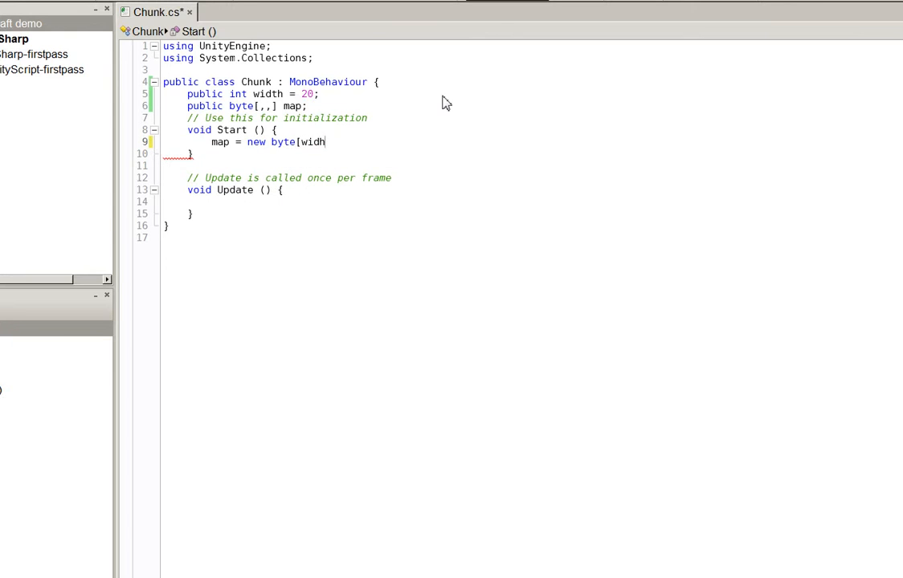
text(th, width, width]()
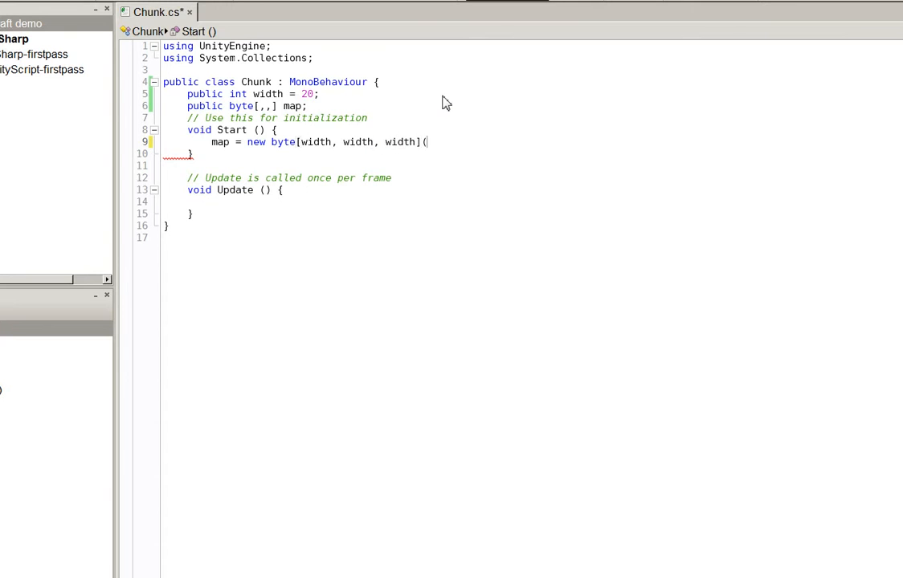
text();)
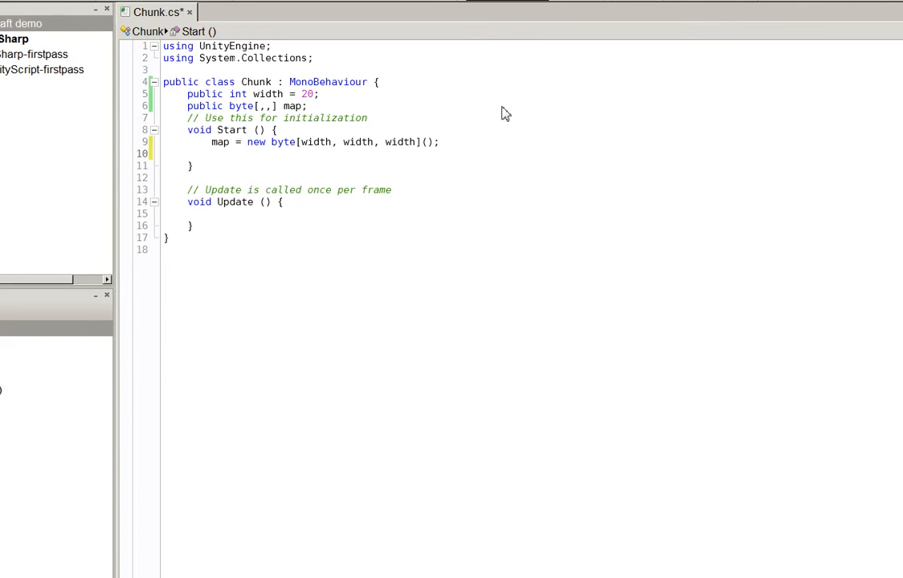
- Add nested for loops over x and z from 0 to width in Start
text(for (int x)
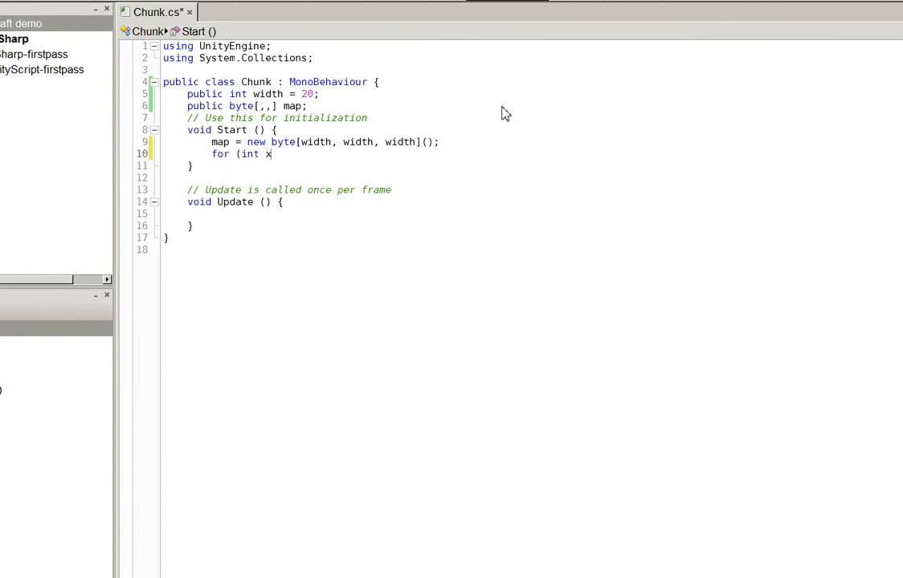
text(= 0; x < width; x)
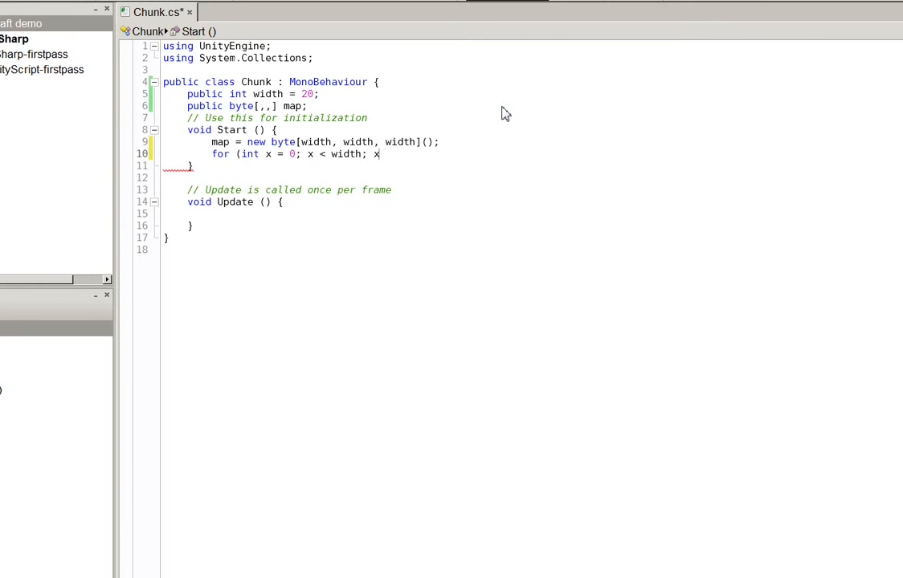
text(++))
text({)
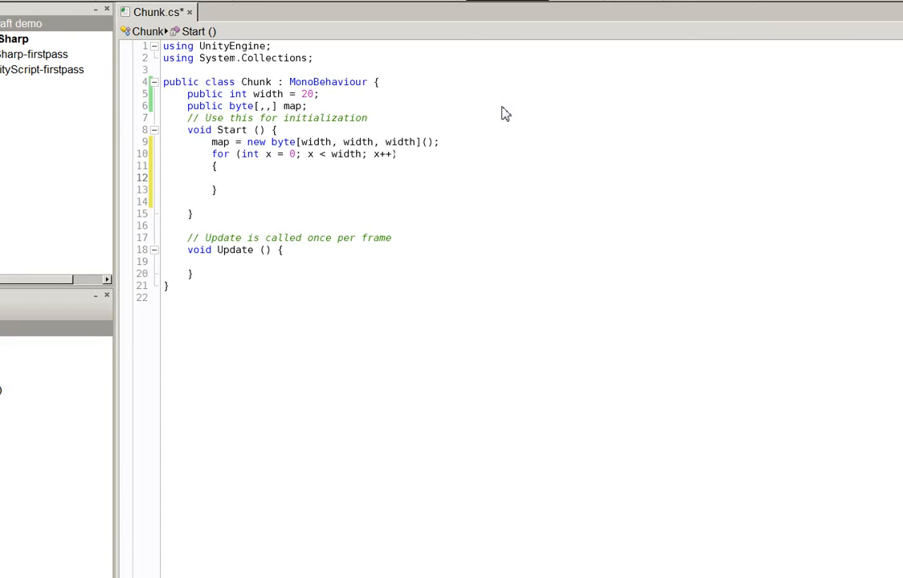
text(for (int)
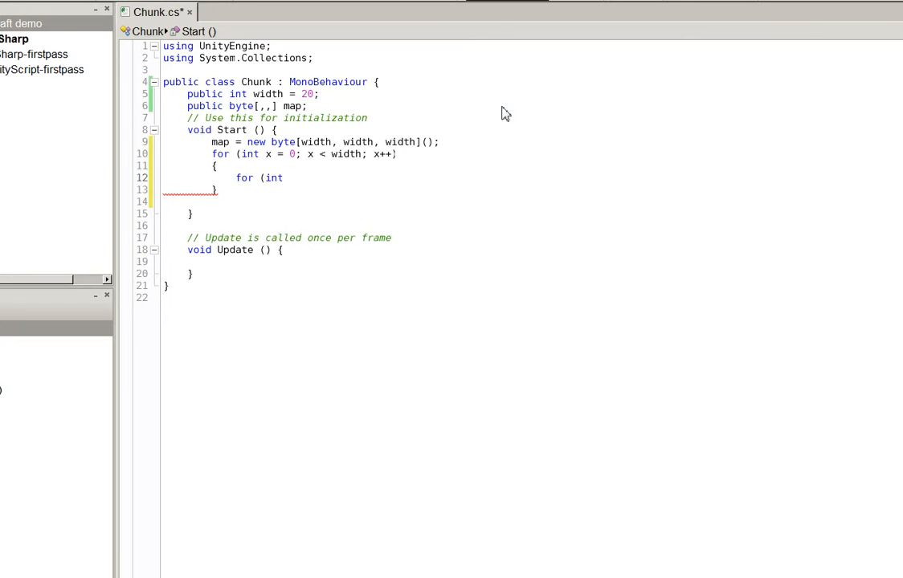
text(z = 0;)
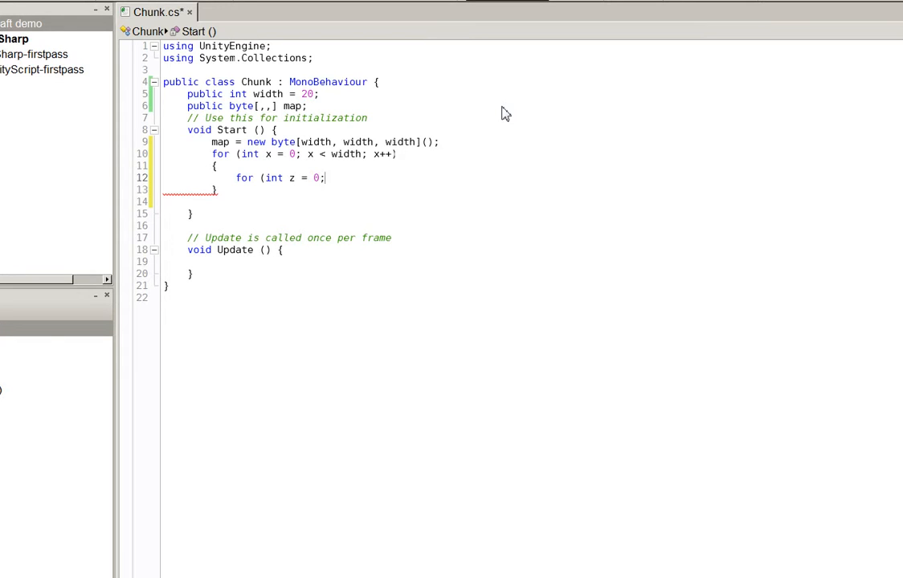
text(z)
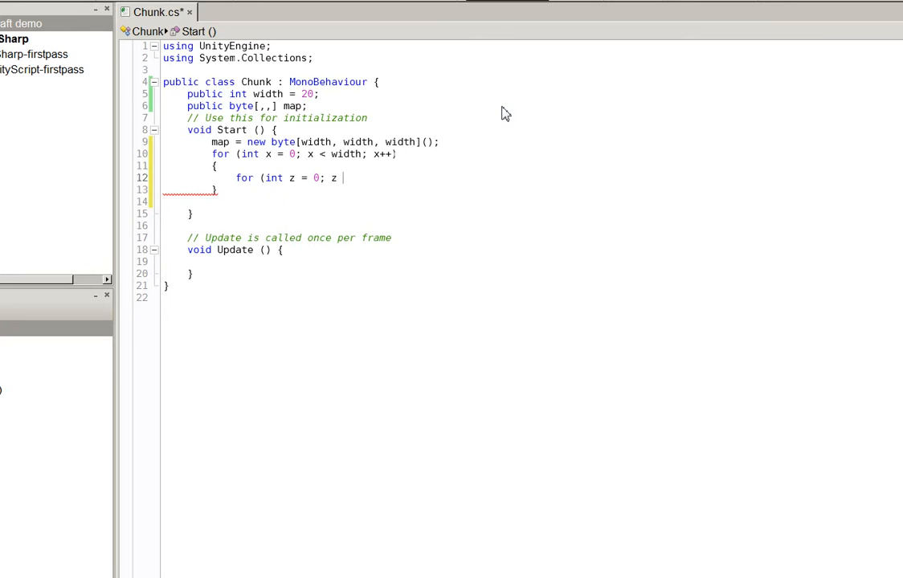
text(< width;z)
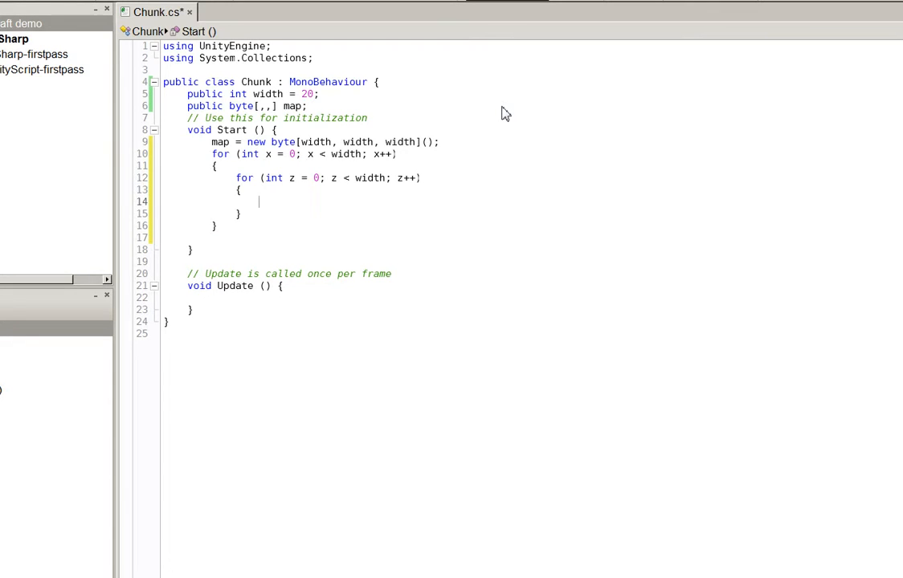
- Set map[x,0,z] to 1 and map[x,1,z] to a random byte from Mathf.RoundToInt(Random.value)
text(map[x)
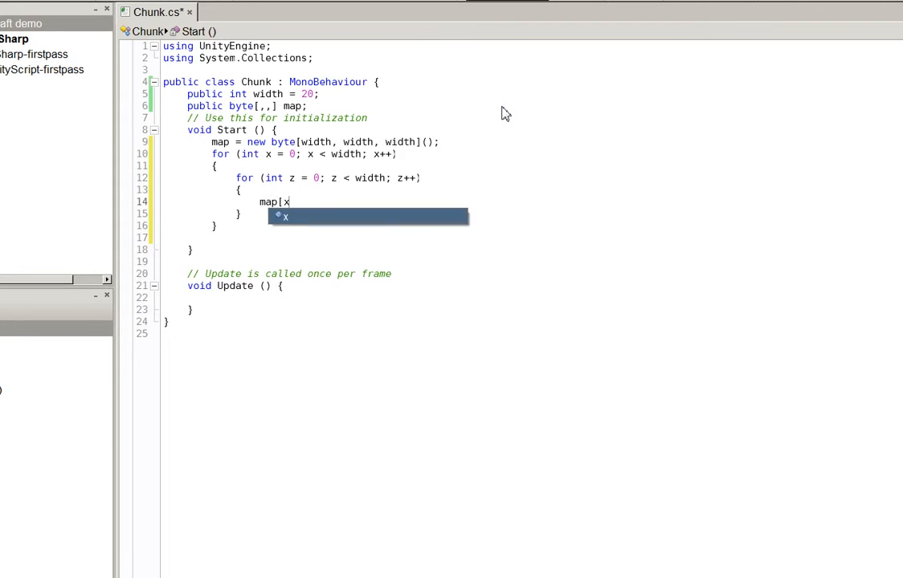
text(, 0, z)
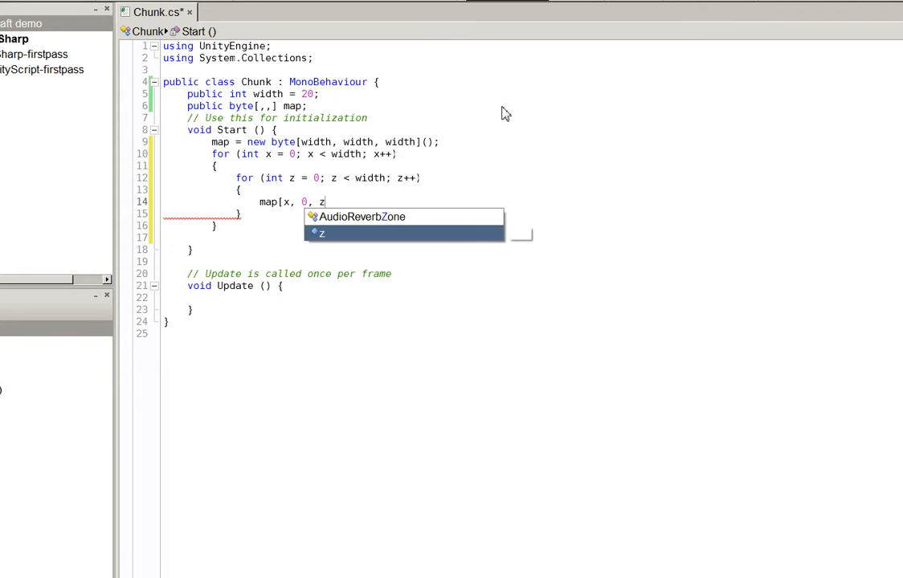
text(] = 1;)
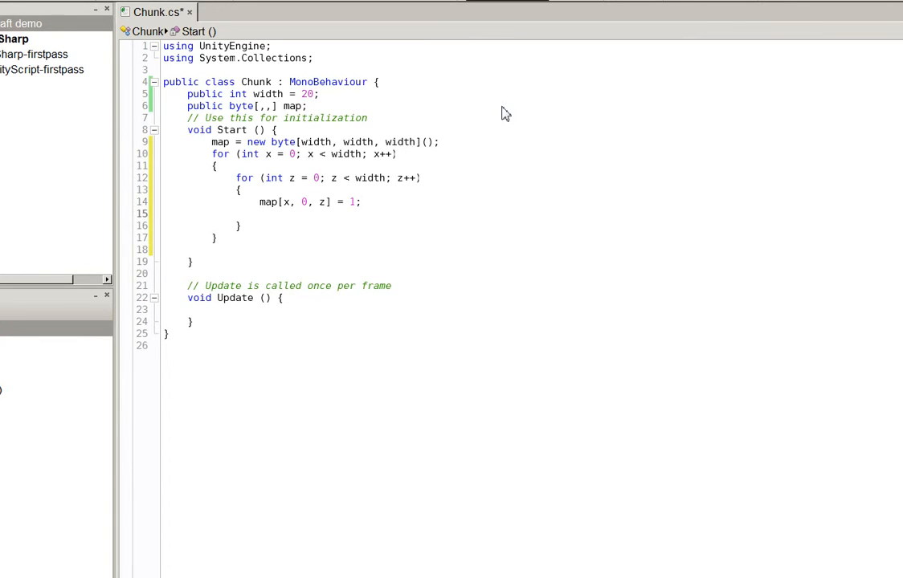
text(map[x, 1, z] = Mathf.)
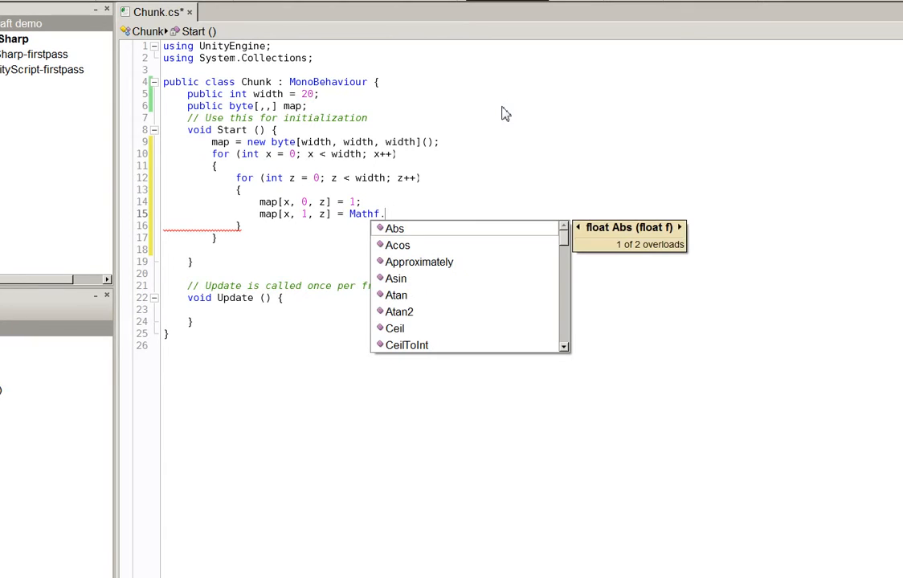
text(Round)
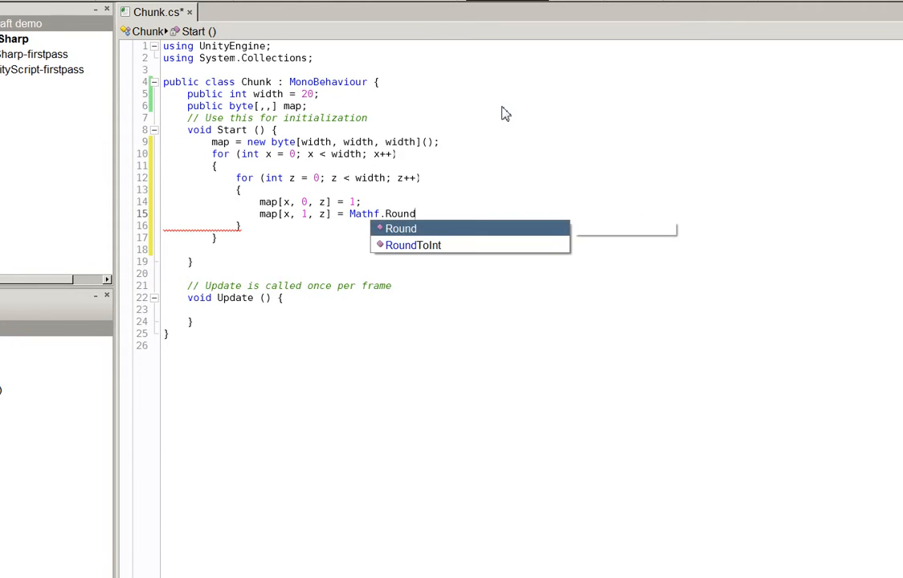
text(ToInt(Rnad)
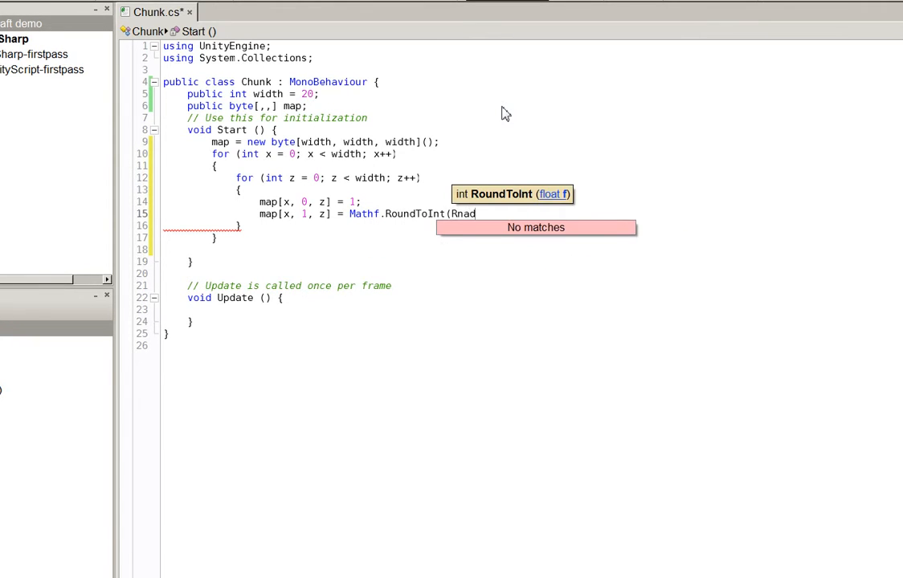
text(Random.value);)
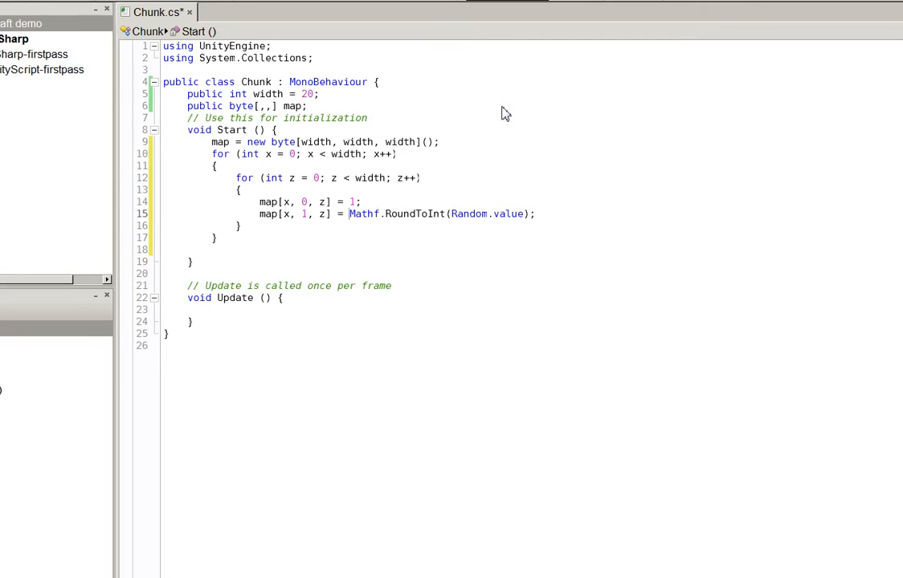
text((byte))
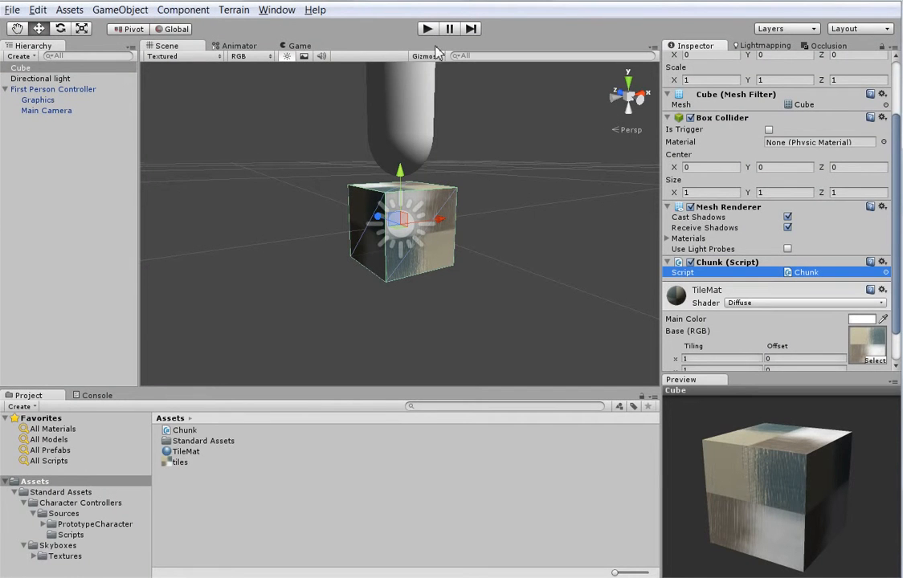
- Run the scene with Chunk on the Cube at Width 20, then stop play mode
click(426, 28)
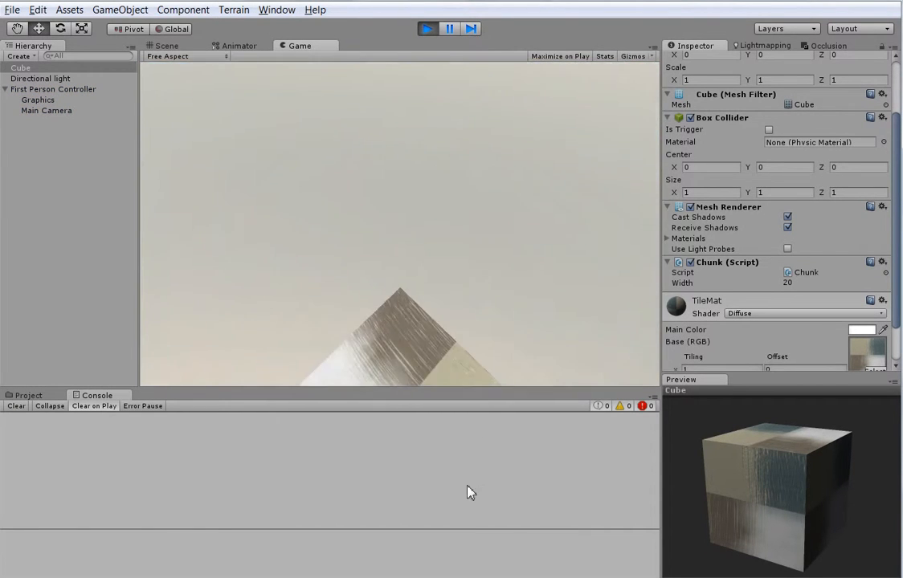
click(167, 46)
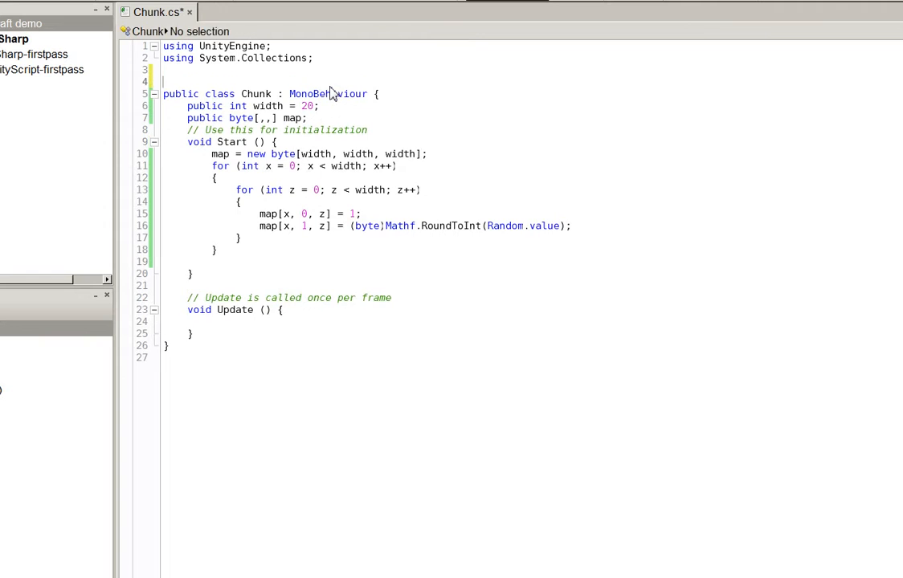
- Add [RequireComponent(typeof(MeshFilter))] and a protected Mesh mesh field to Chunk
text([RequireComponent)
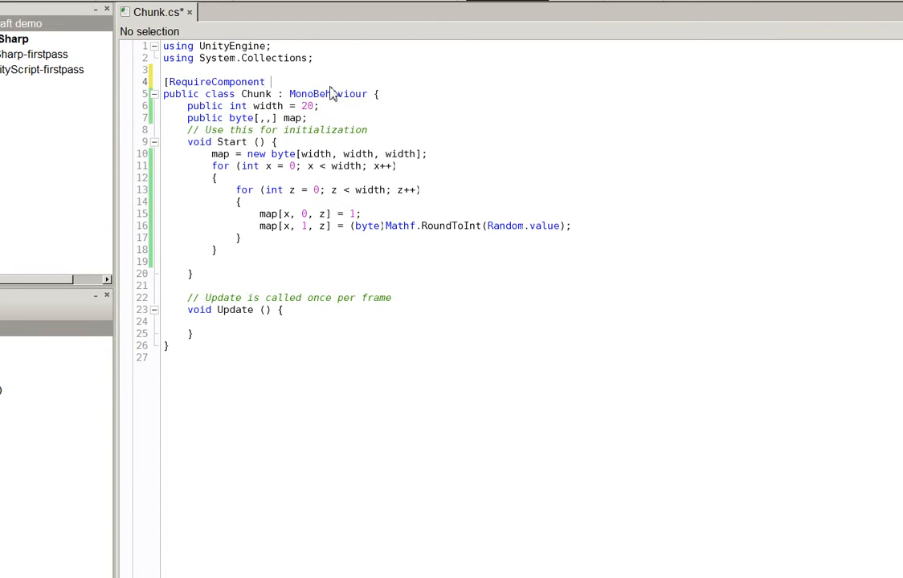
text((typeof()
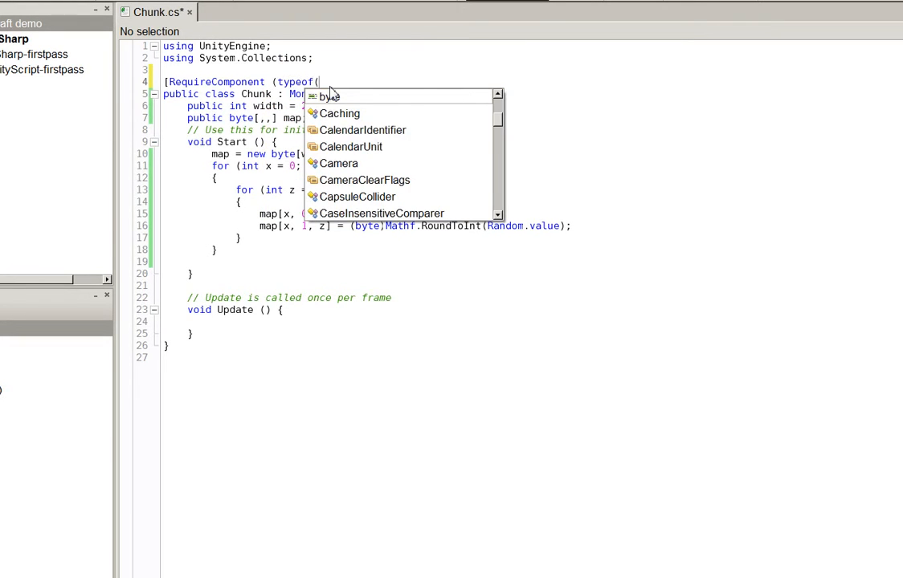
text(MeshFilter)
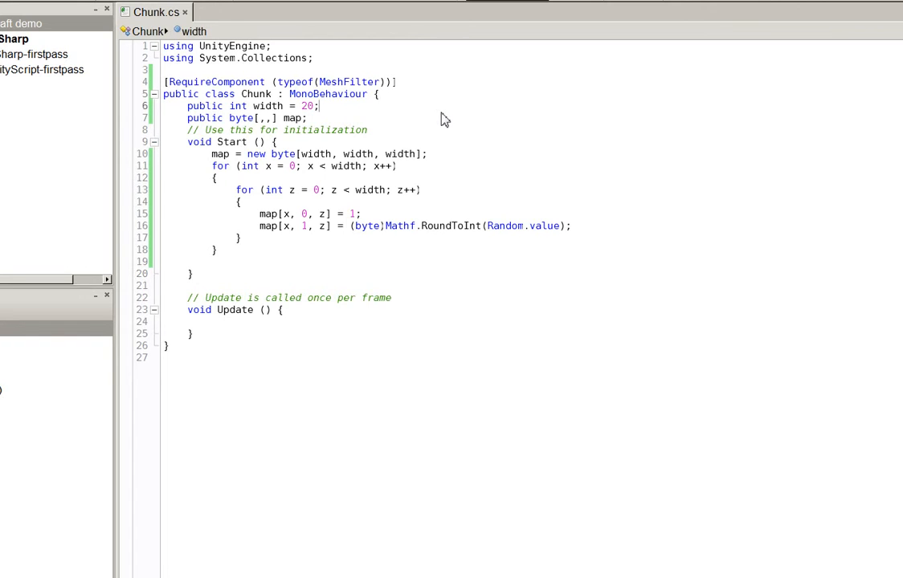
text(protected Mesh)
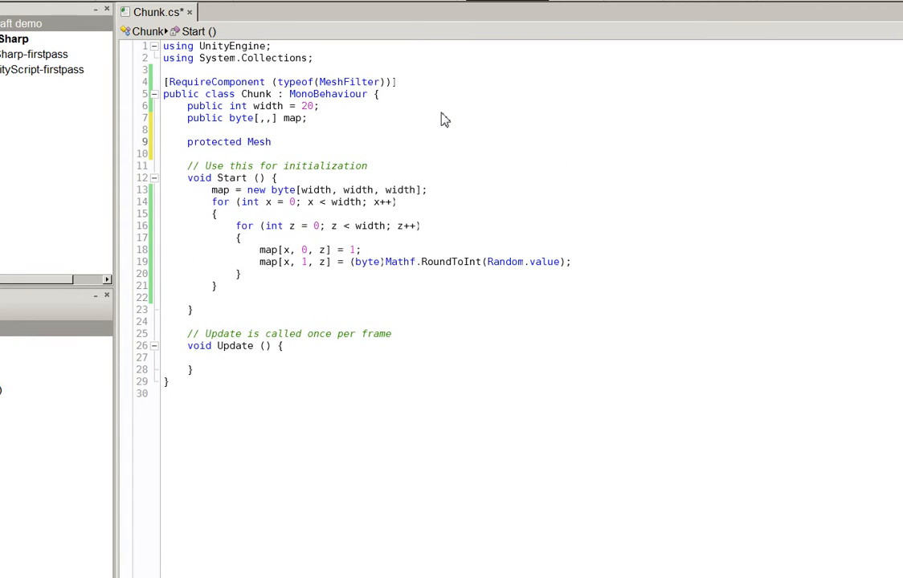
text(mesh;)
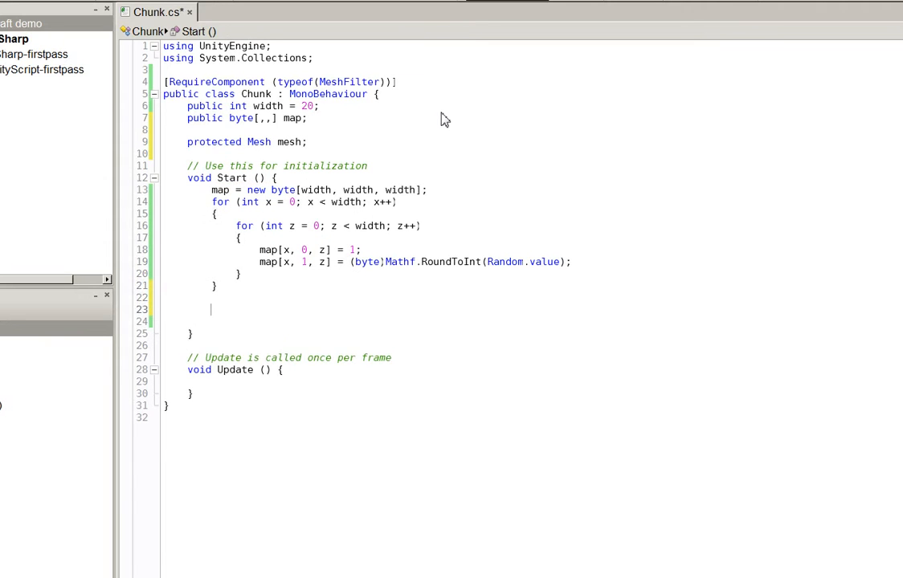
- In Start, create a new Mesh and assign it to GetComponent<MeshFilter>().mesh
text(mesh = new Mesh)
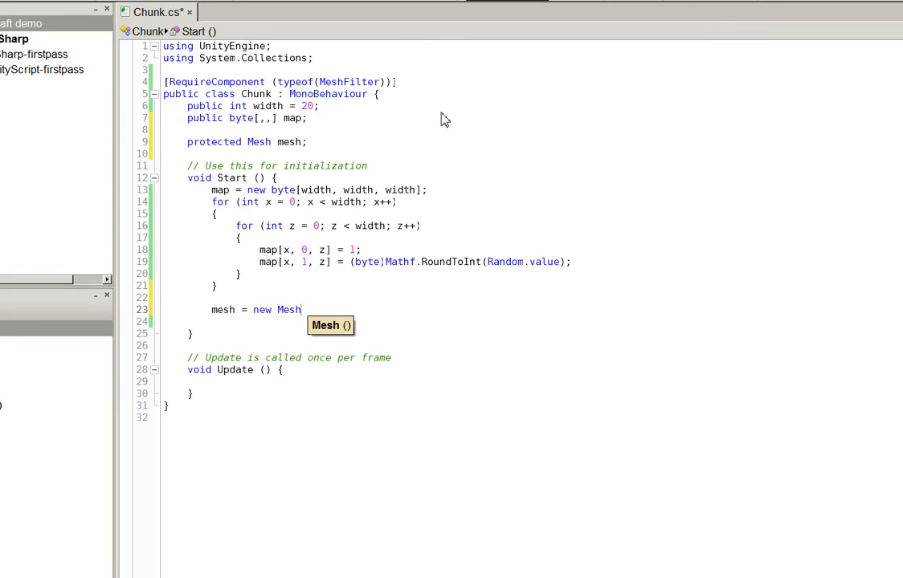
text(();)
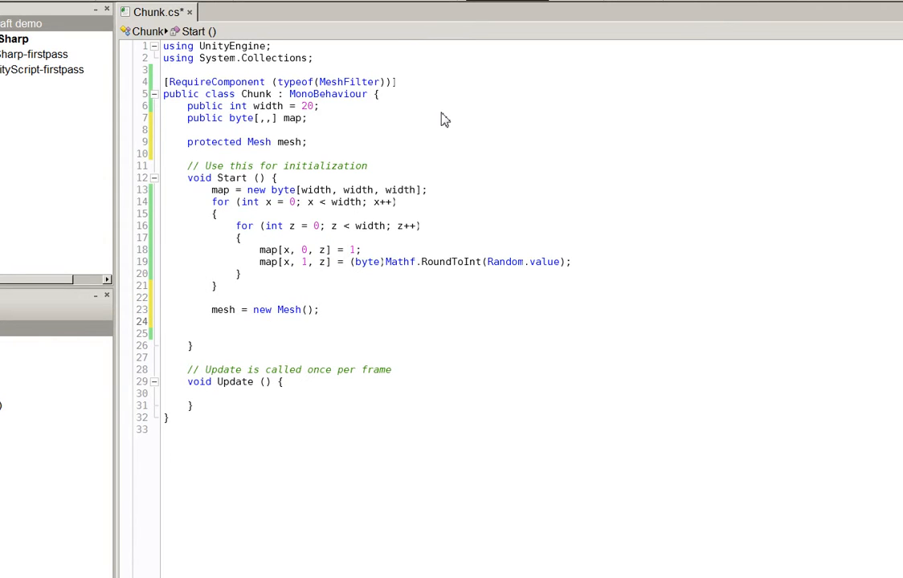
click(211, 321)
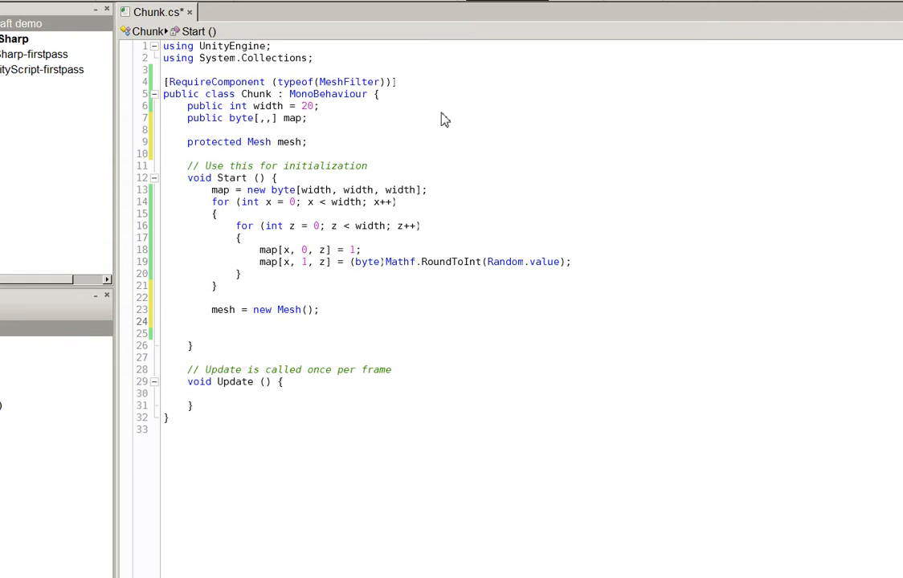
text(GetComponent<MeshFilter>()
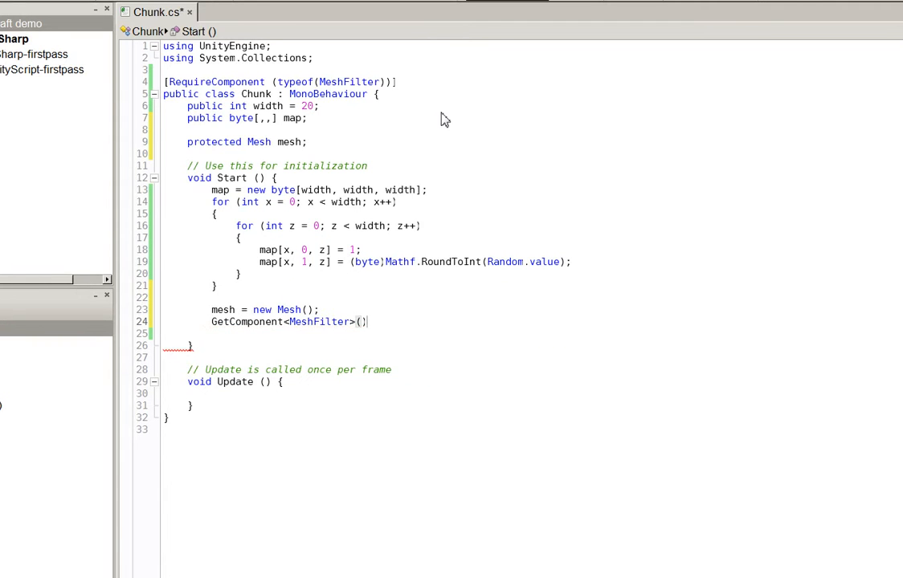
text(.mesh =)
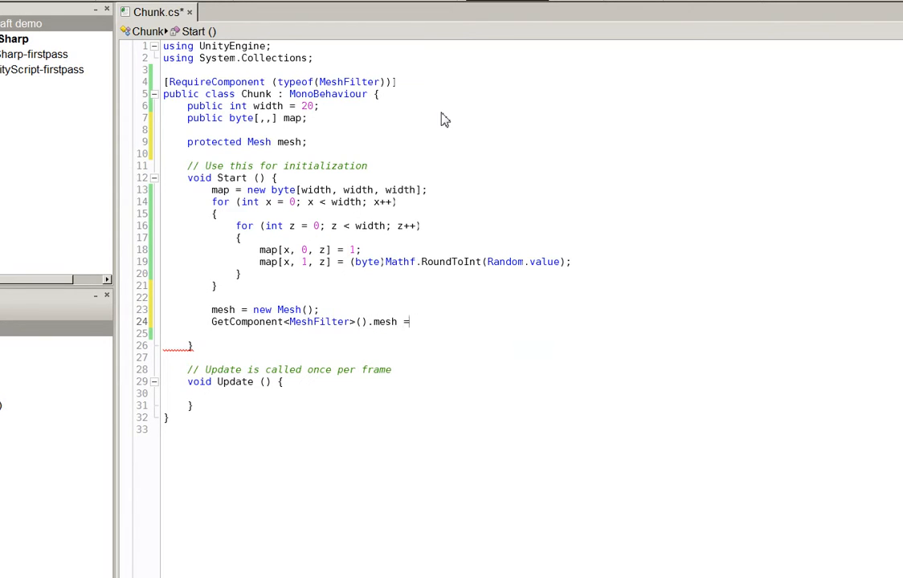
text(mesh;)
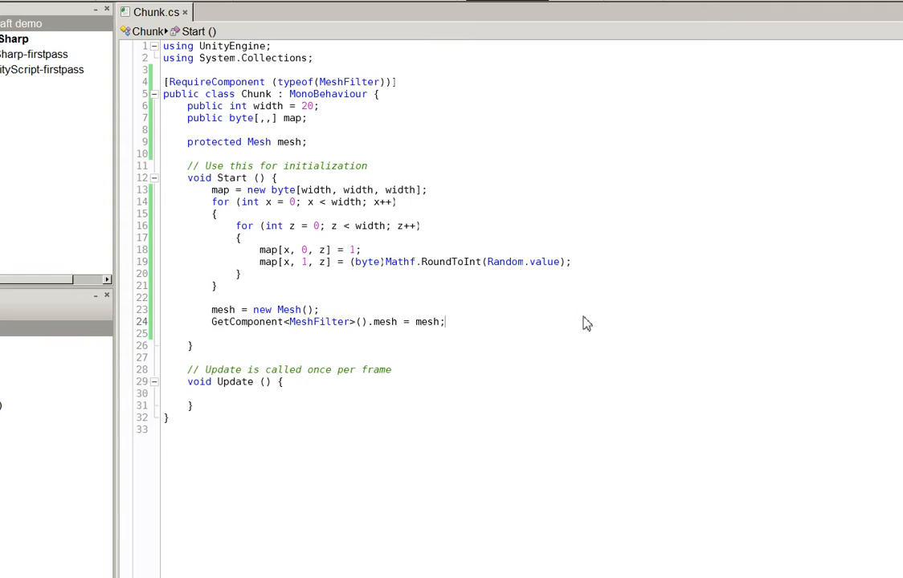
- Play the scene in Unity and view the Cube, now an empty outline
click(425, 29)
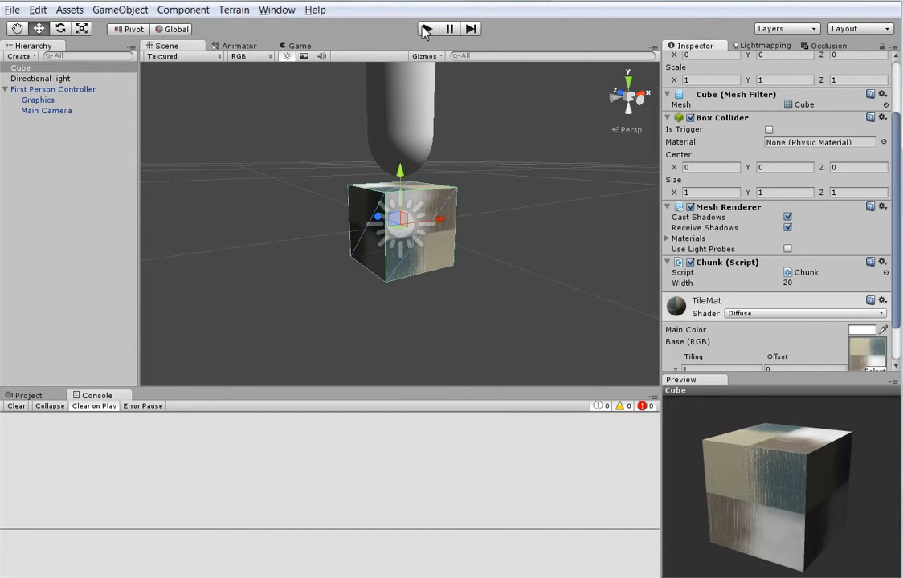
click(426, 29)
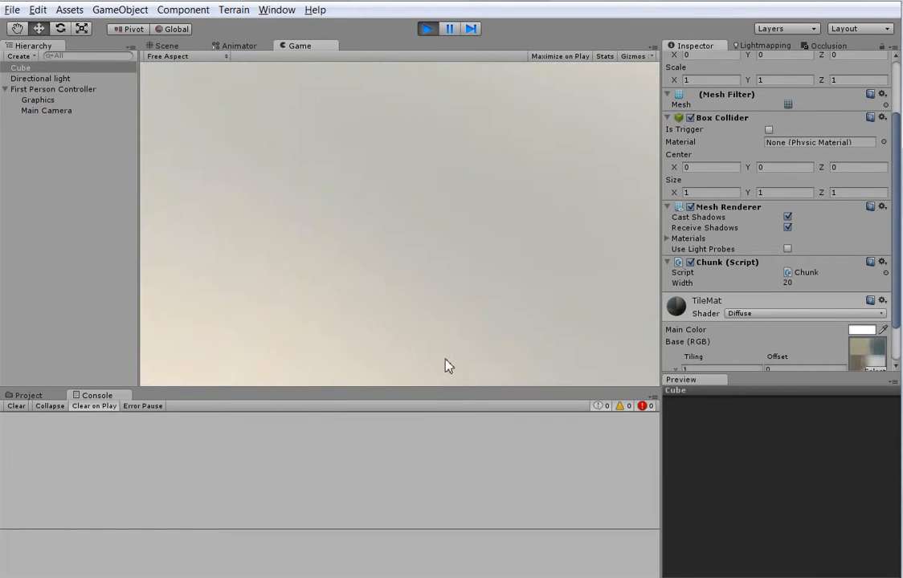
click(166, 46)
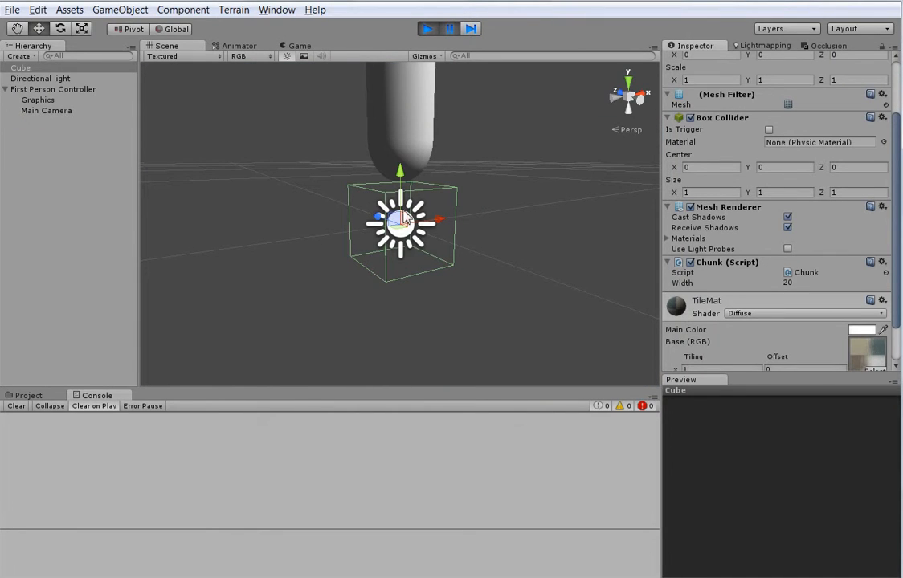
mouse_move(663, 269)
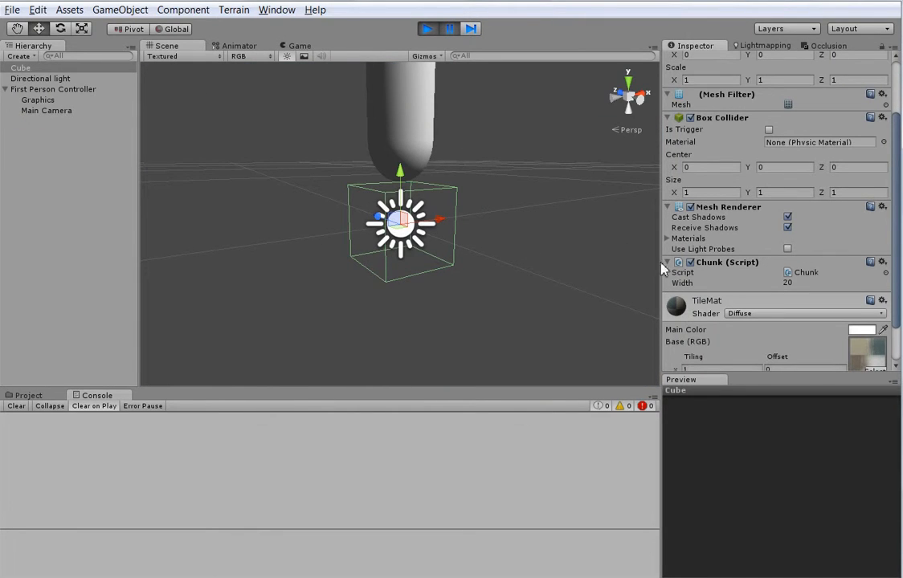
mouse_move(717, 160)
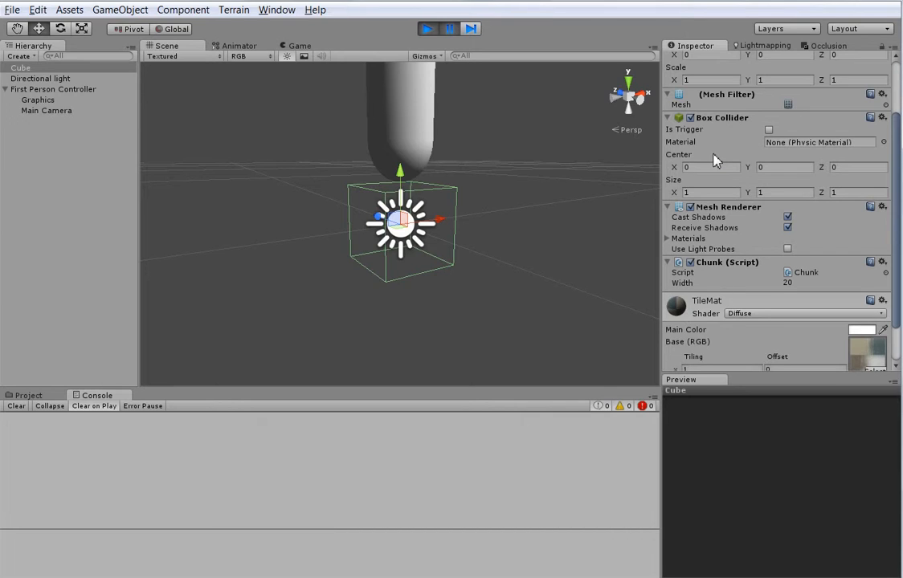
mouse_move(708, 166)
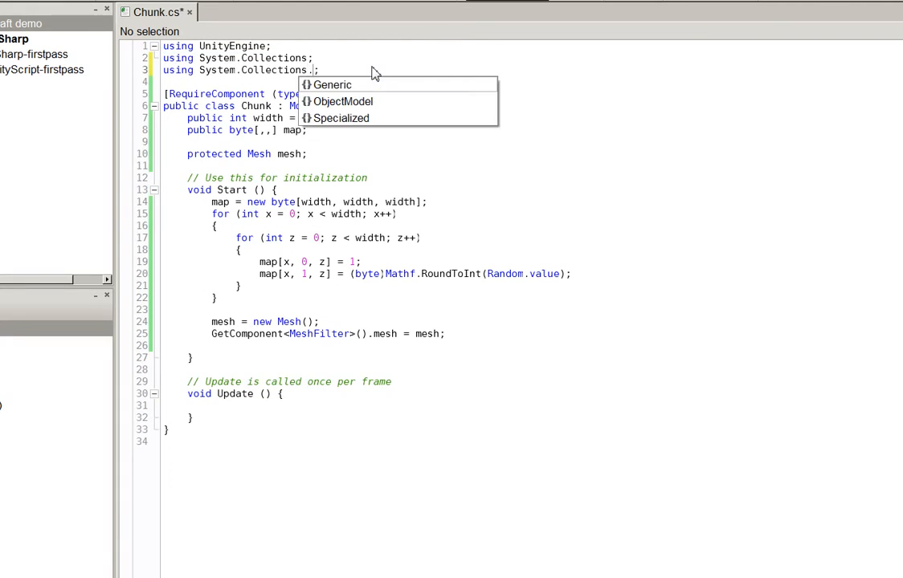
- Import System.Collections.Generic and declare protected List verts, tris and uv fields initialised with new
click(332, 84)
text(protected List<Vector3> verts)
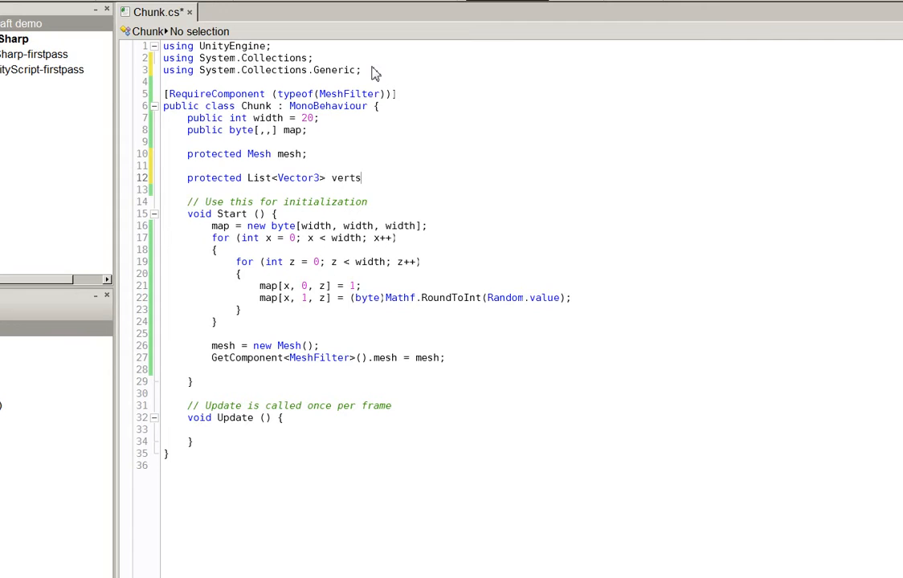
text(= new List<Vector3>();)
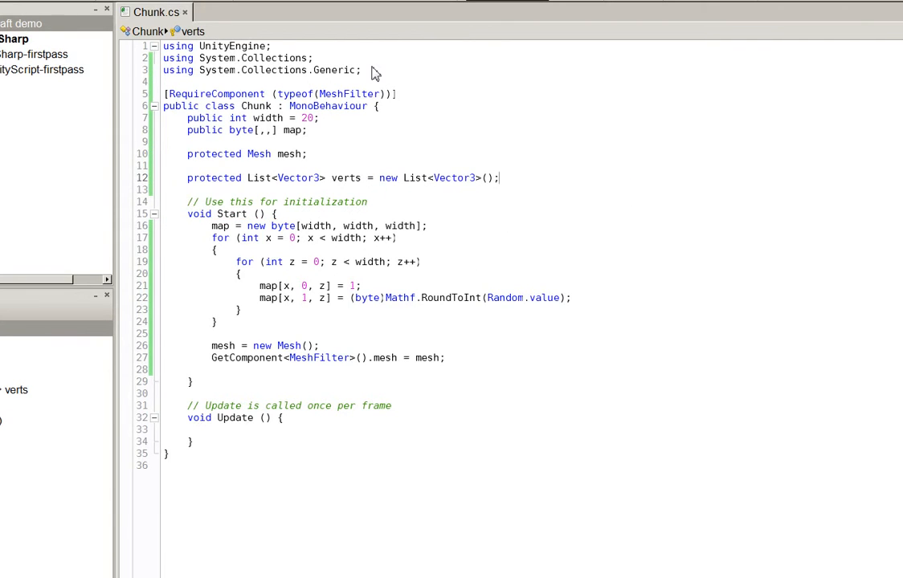
text(publi)
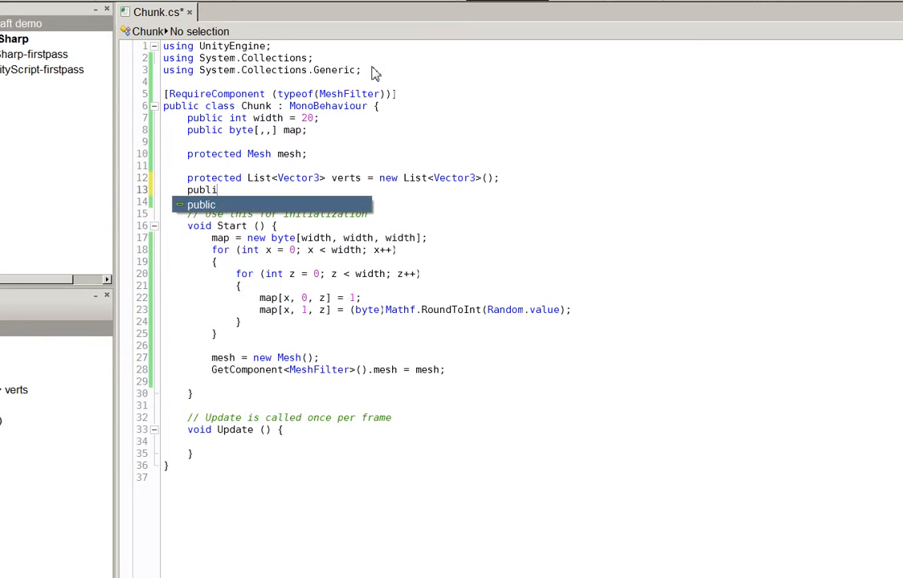
text(protected)
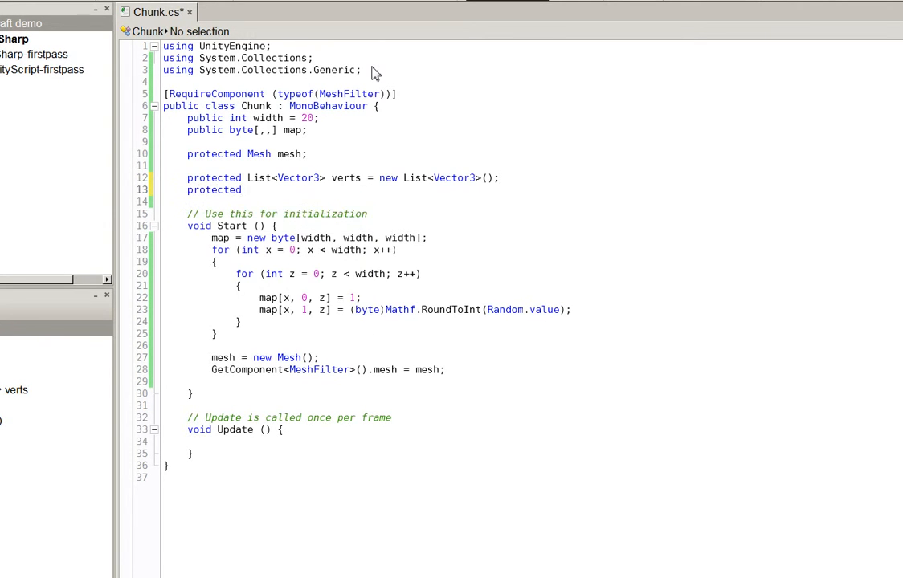
text(List<int>)
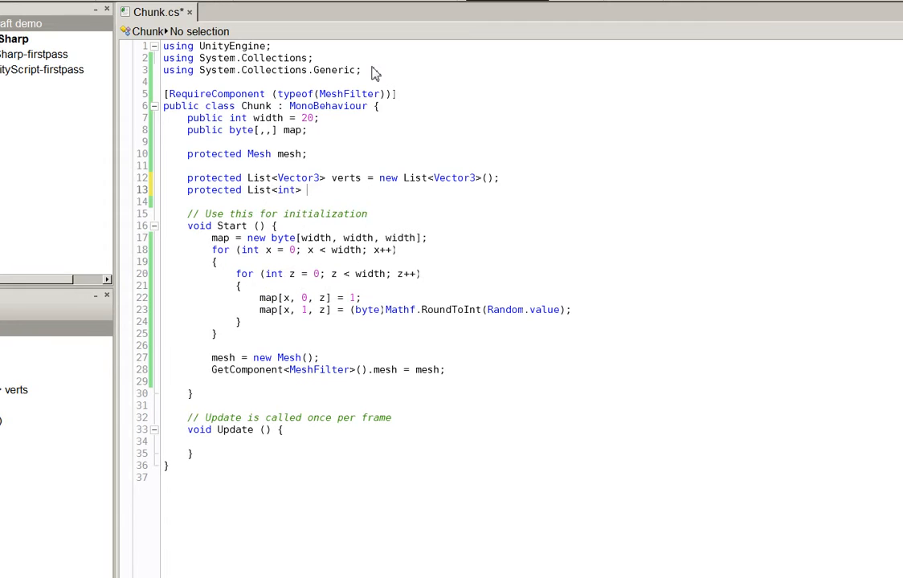
text(tris = new List<int>();)
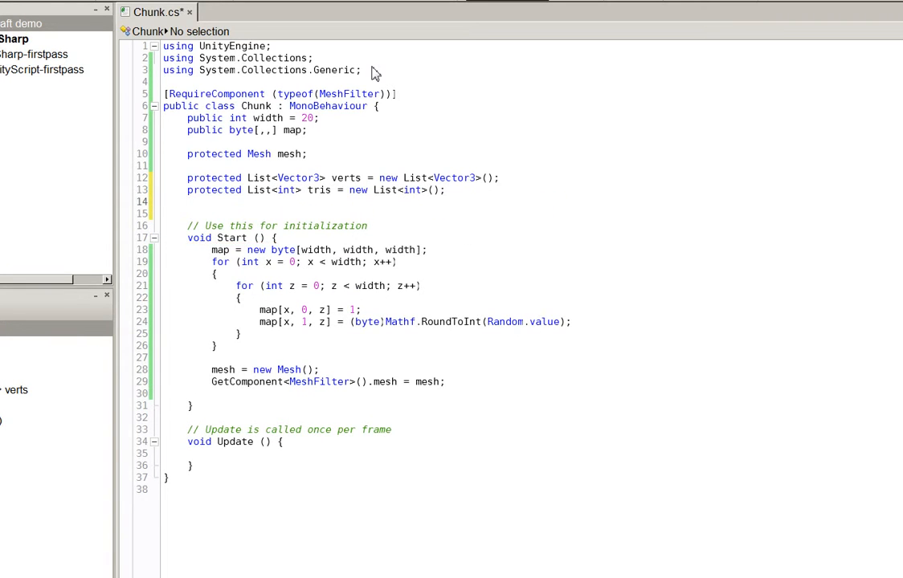
text(protected)
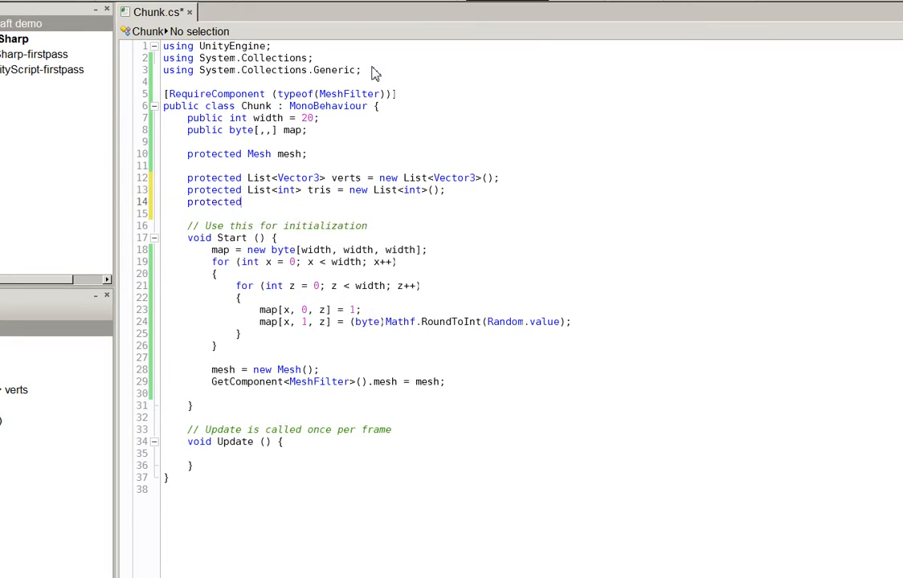
text(List<Vector2> uv = new List<Vector2>();)
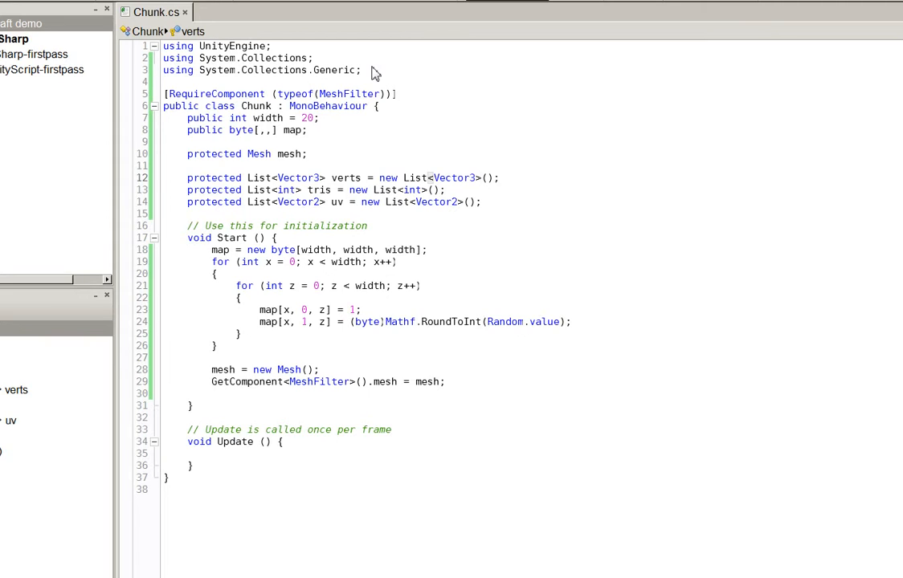
click(187, 416)
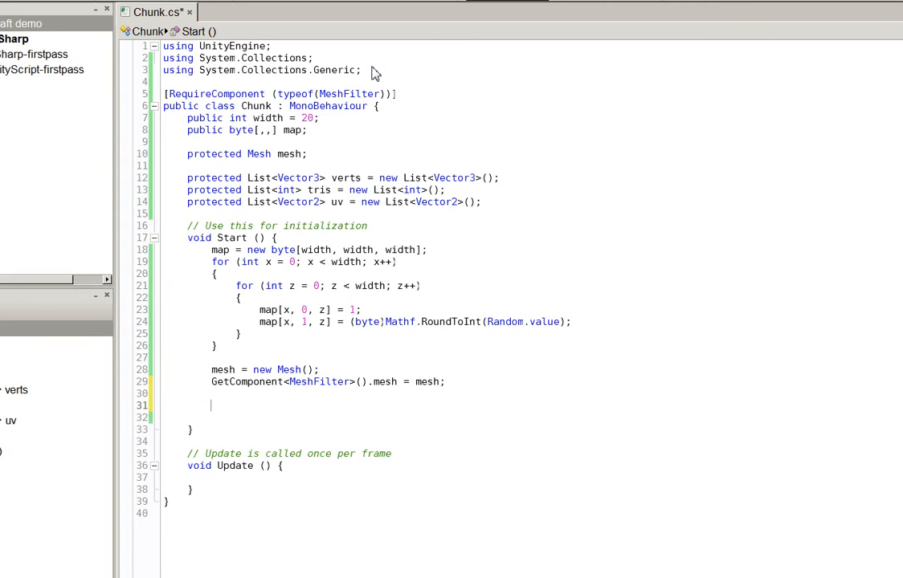
- Add a Regenerate method that clears verts, tris and uv and sets mesh.triangles = tris.ToArray()
text(Regenerate();)
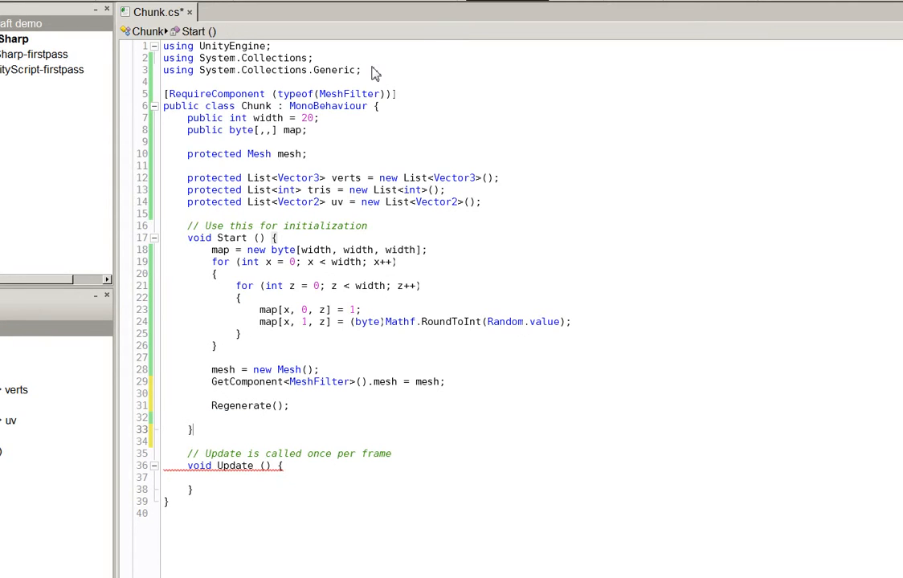
text(public)
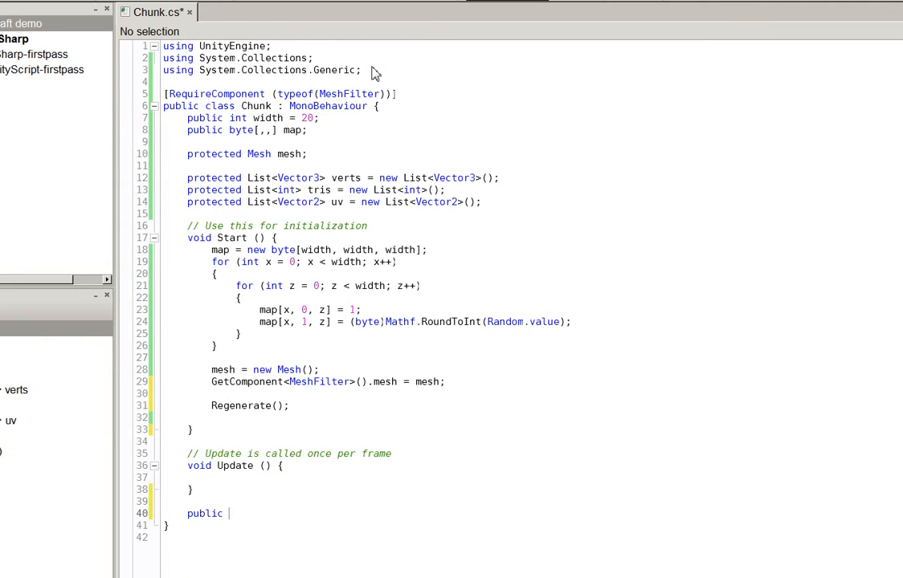
text(void Regenerate() {)
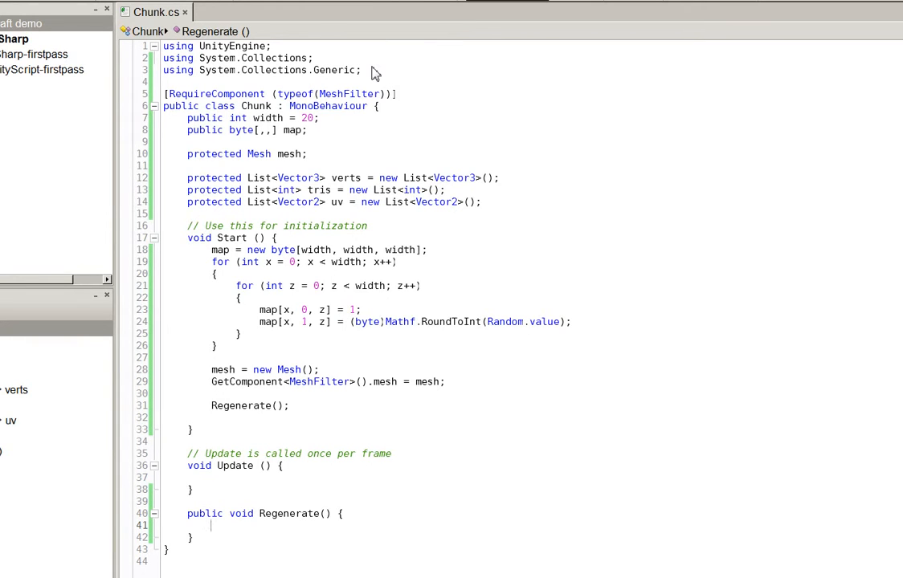
text(verts.Clear();)
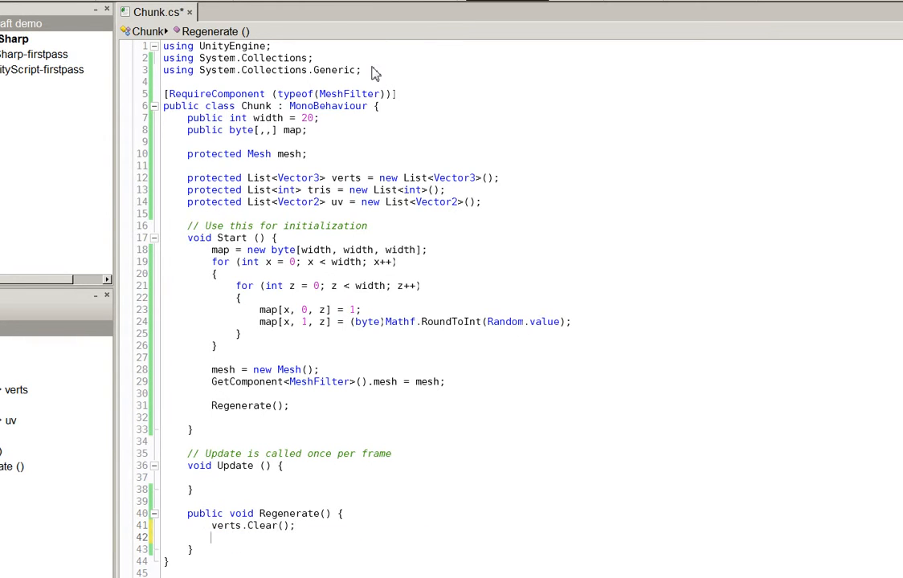
text(tris.Clear();)
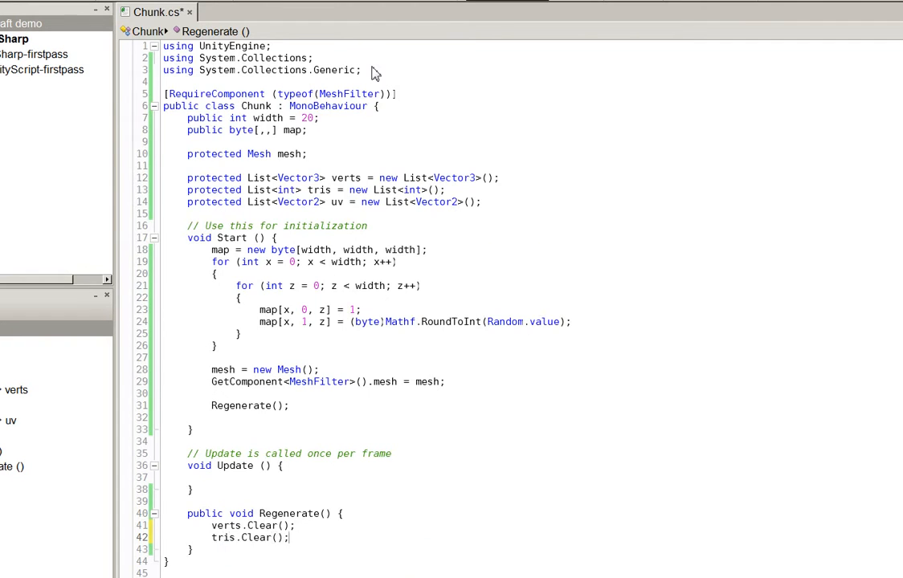
text(uv.clear ();)
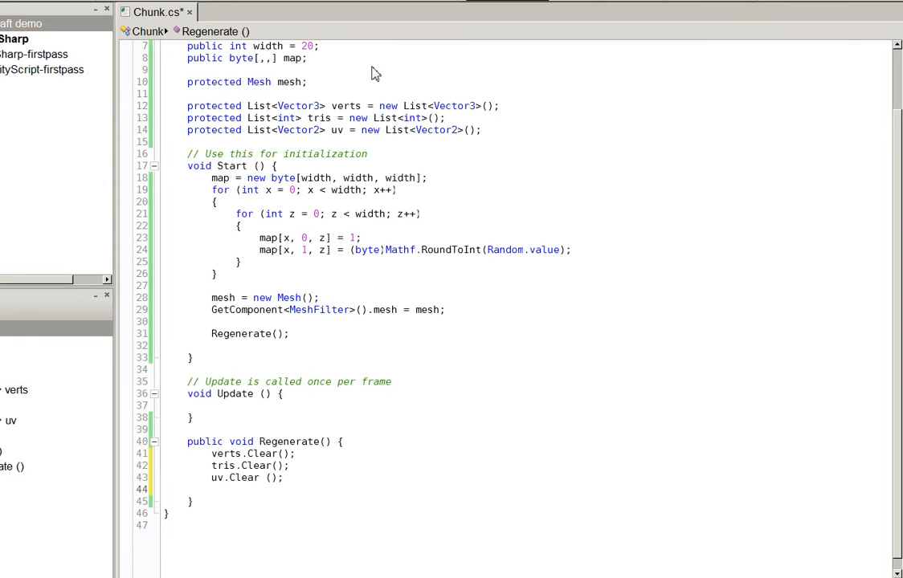
text(mesh.triangles)
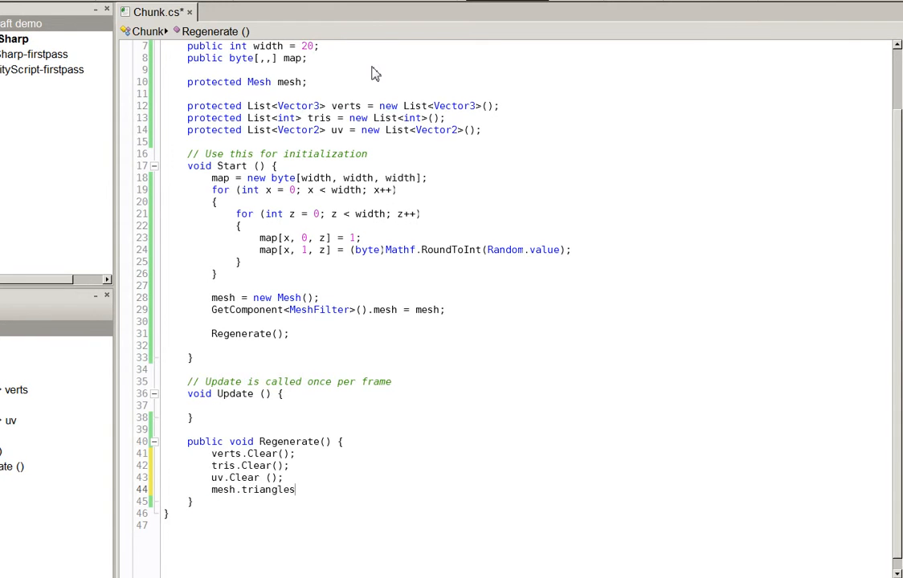
text(= tris.ToArray)
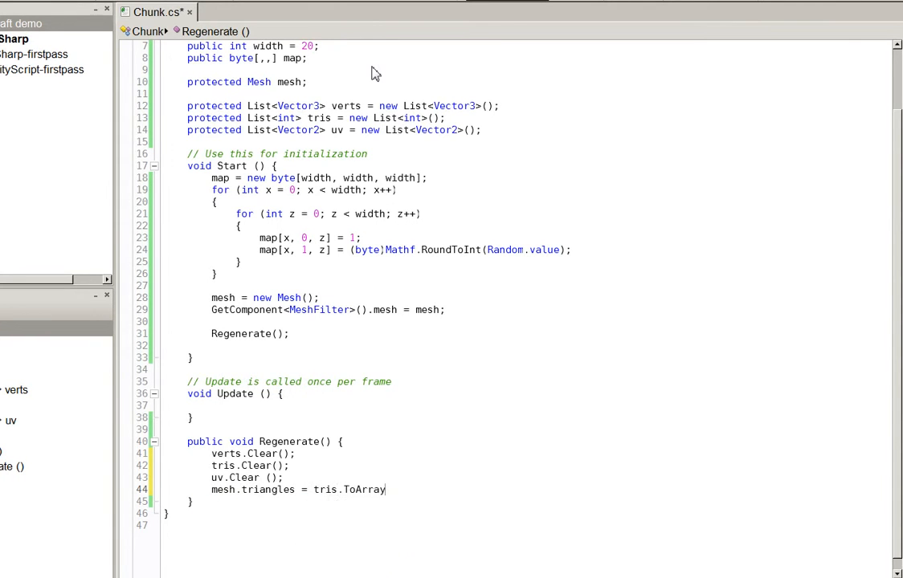
text(();)
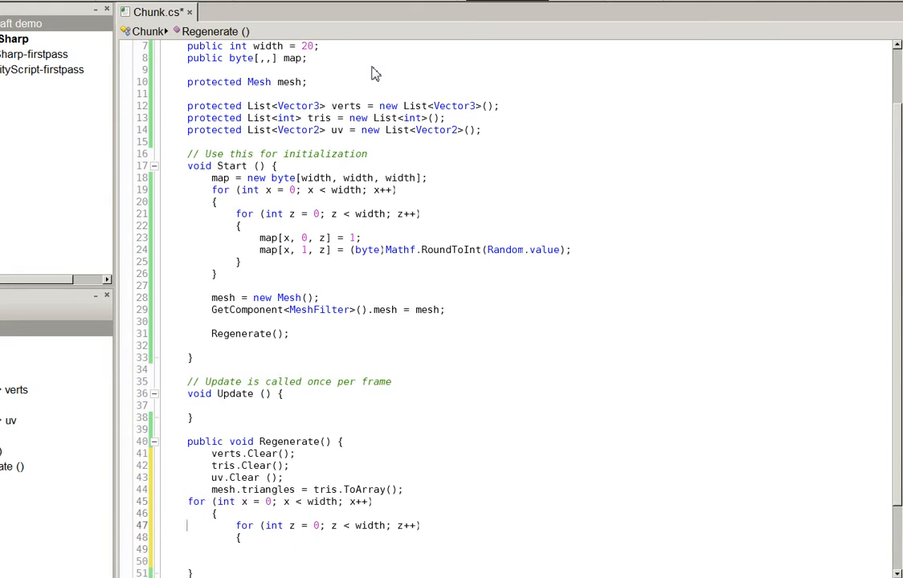
- Add a for y loop reading byte block = map[x,y,z] and skipping blocks equal to 0
click(257, 549)
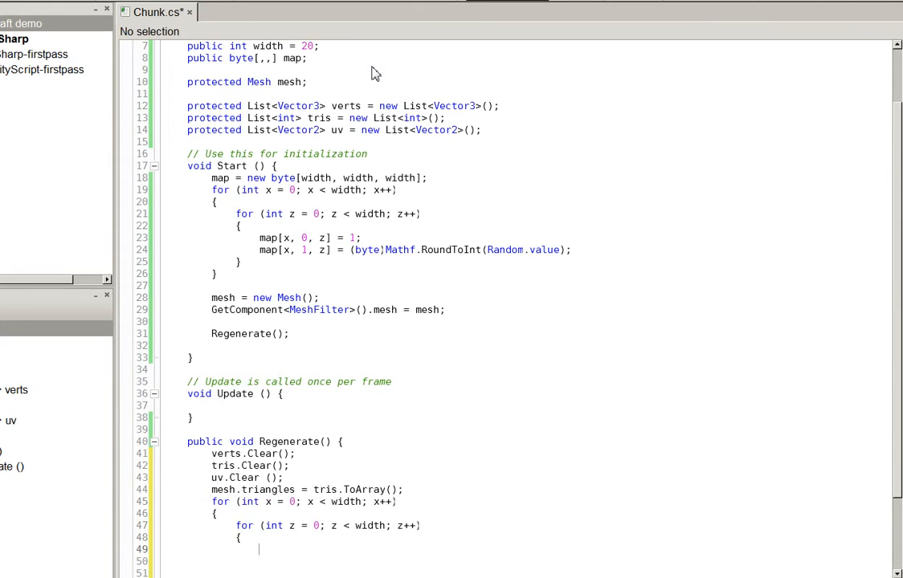
text(for (int z = 0; z < width; z++)
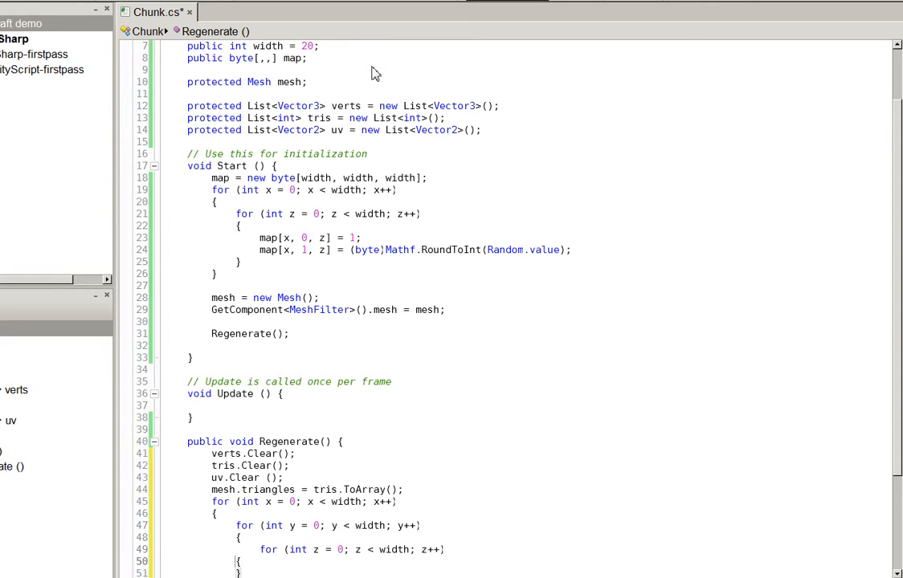
scroll(down, 3)
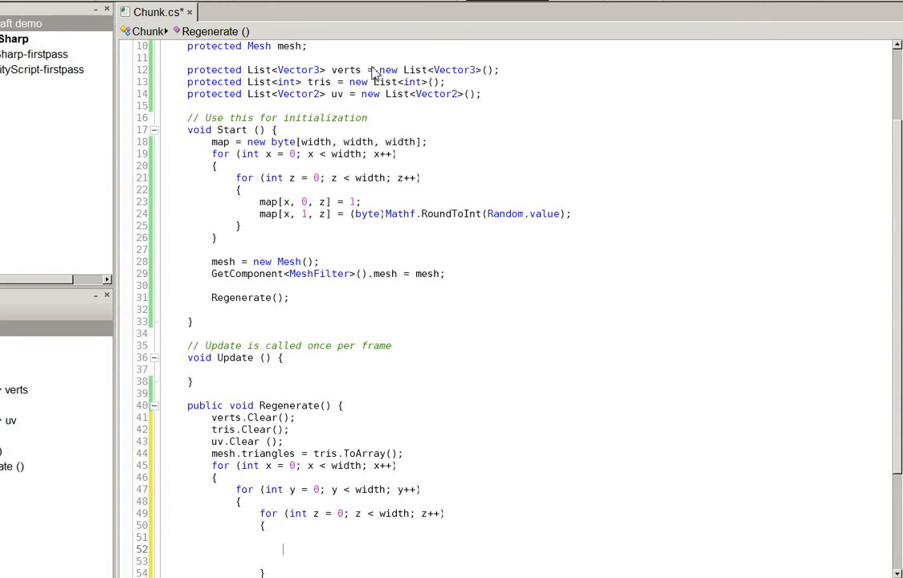
text(byte block =)
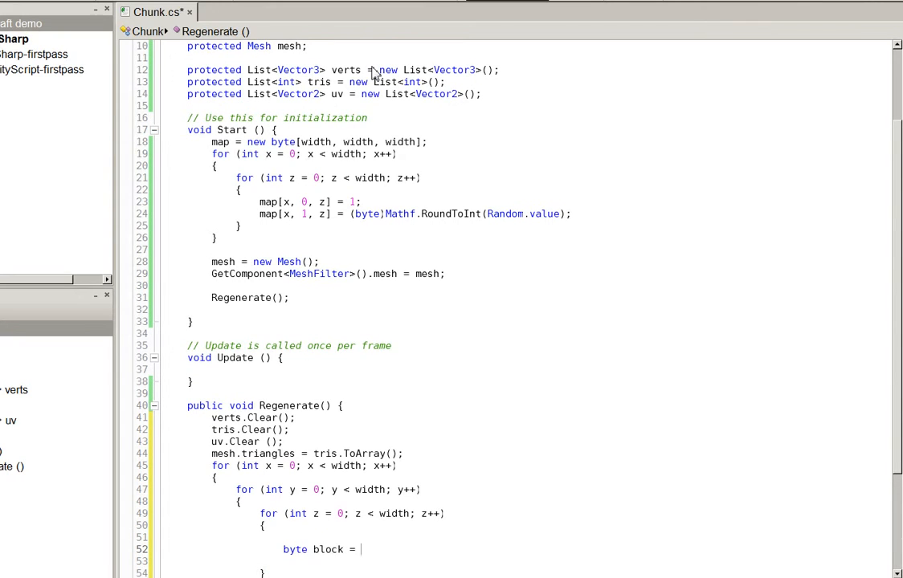
text(map[x,.y)
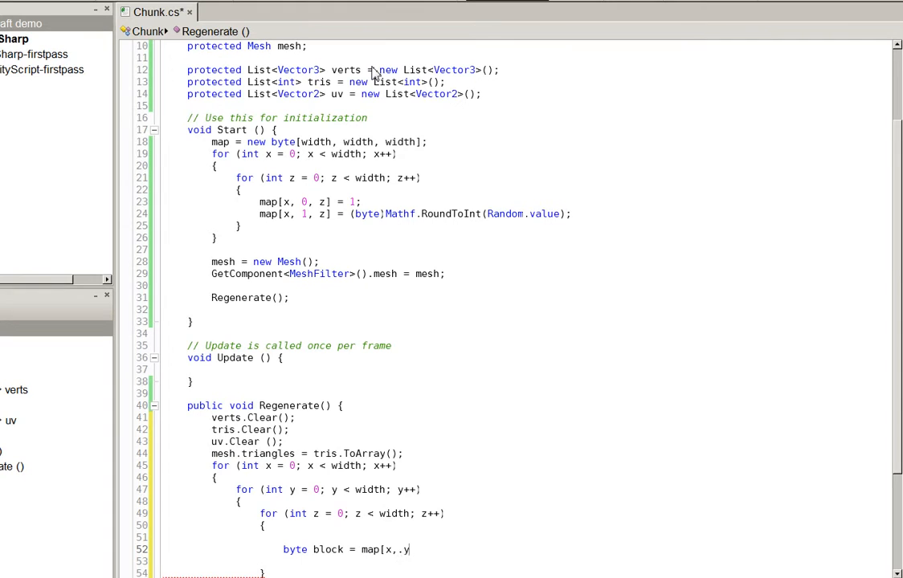
text(y,z];)
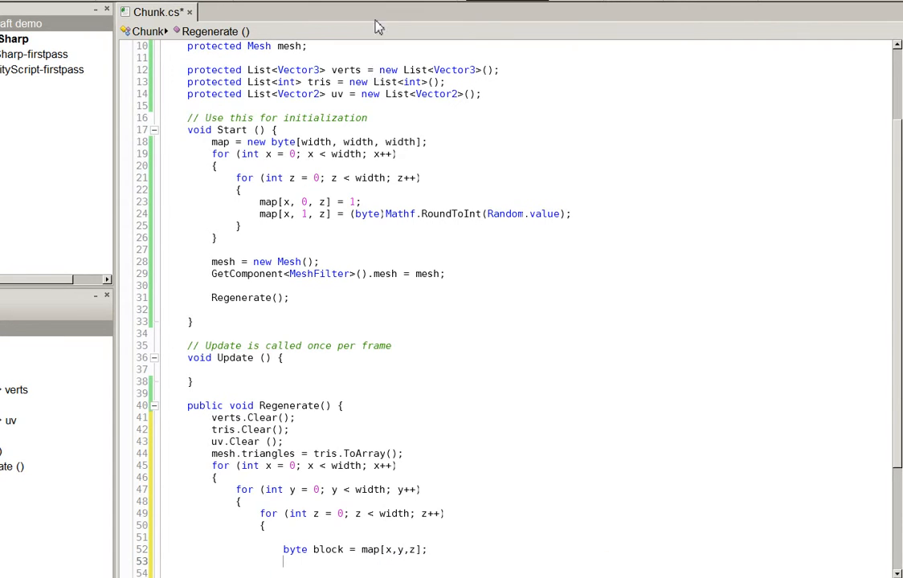
scroll(down, 3)
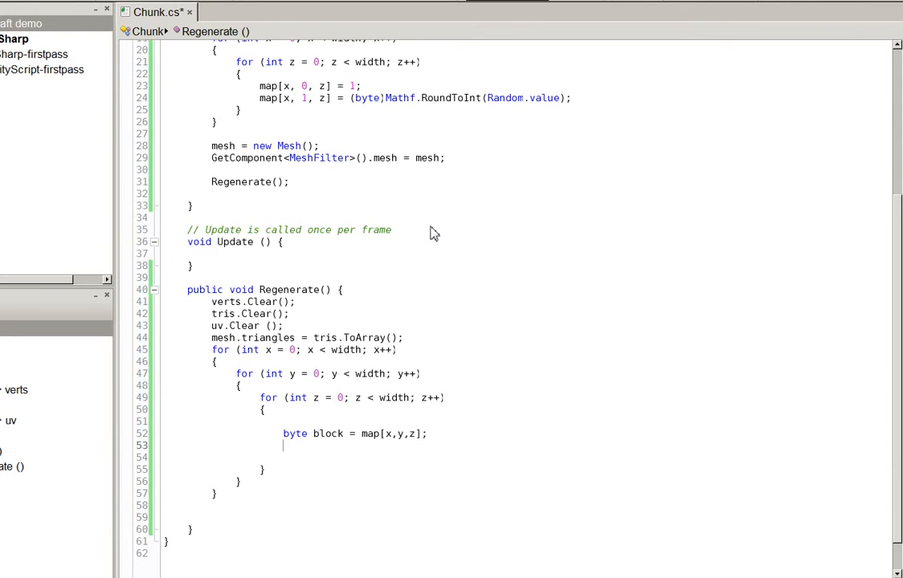
text(if (block == 0))
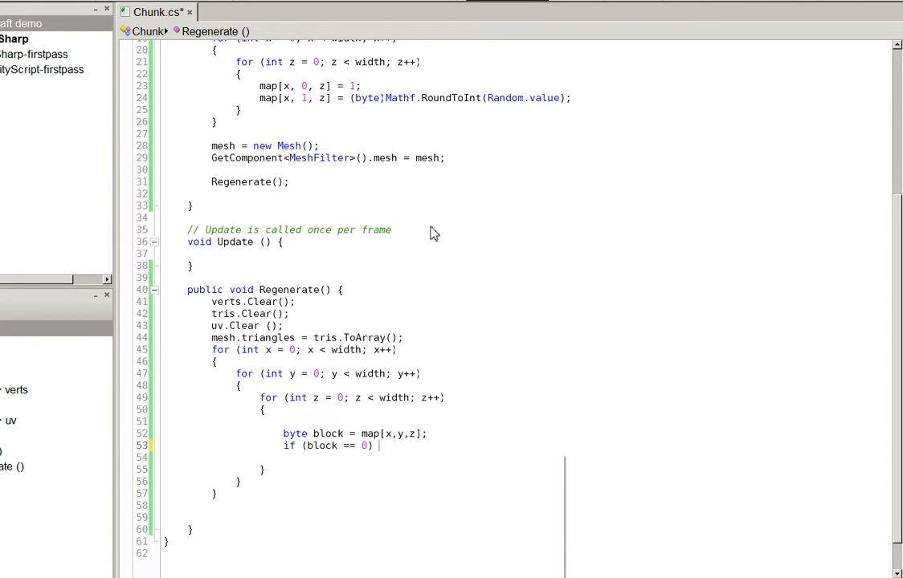
text(continue;)
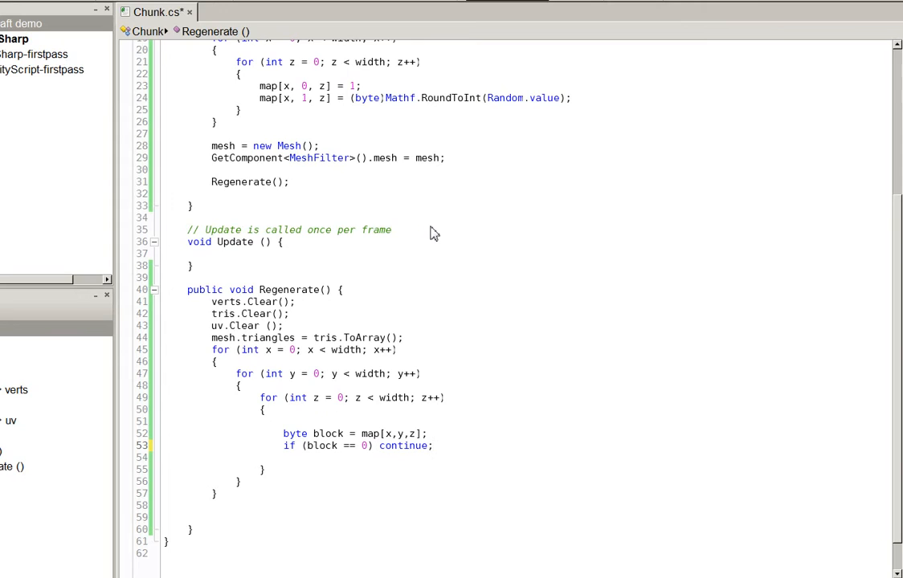
click(432, 446)
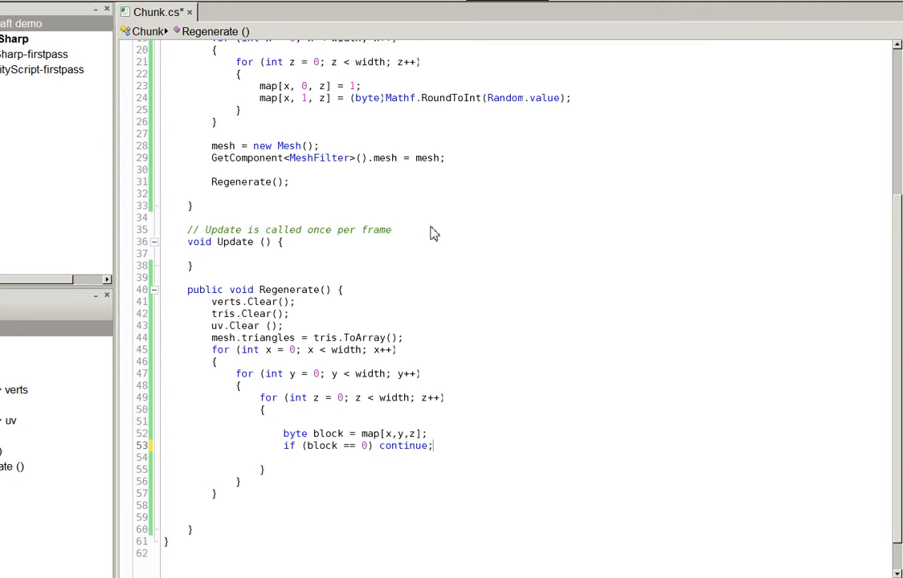
key(enter)
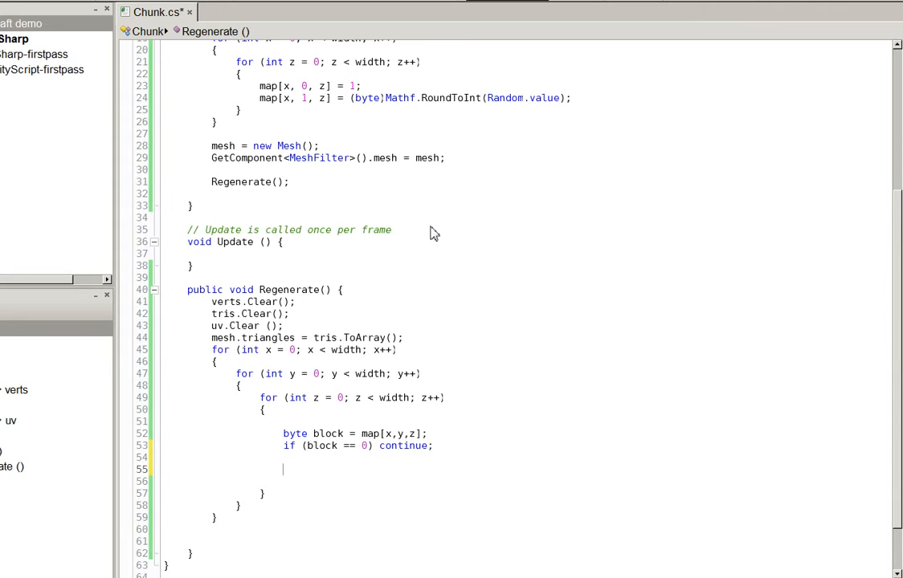
mouse_move(326, 308)
text(public)
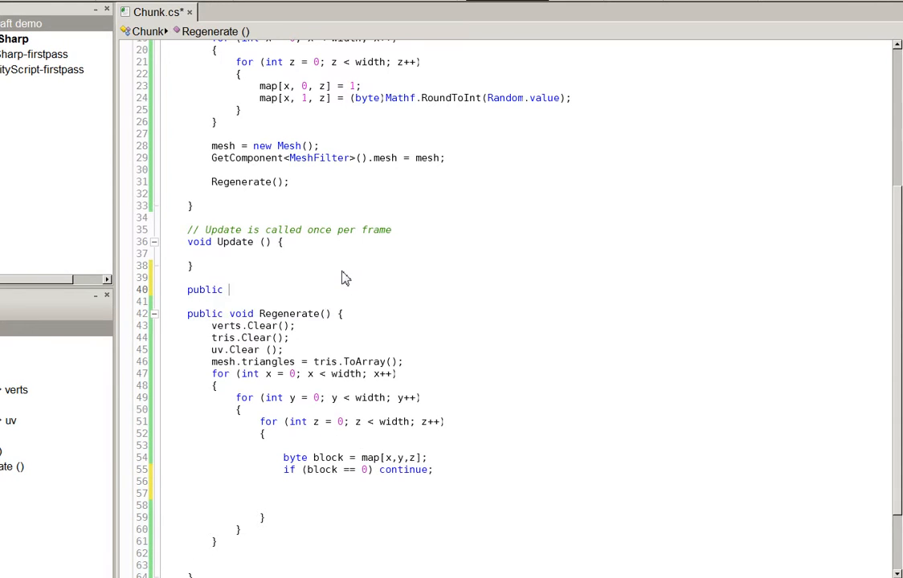
- Declare bool IsTransparent(int x, int y, int z) returning true for out-of-range coordinates
text(bool IsTran)
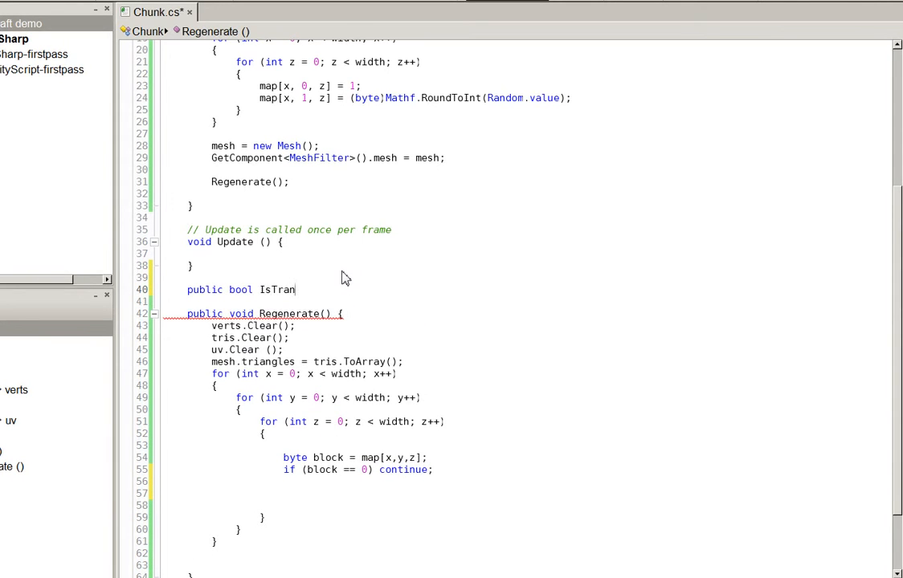
text(sparent(int x, int y i)
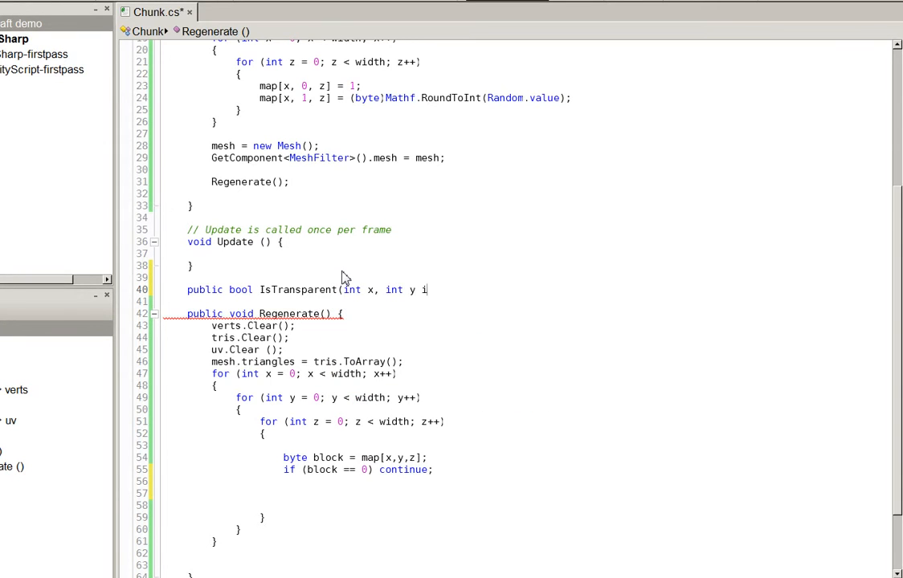
text(, int)
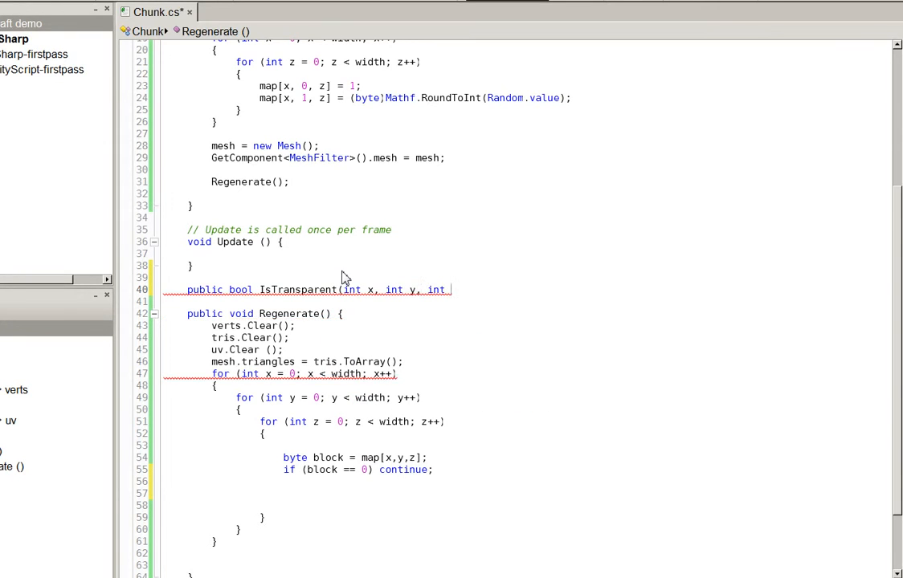
text(z))
text({)
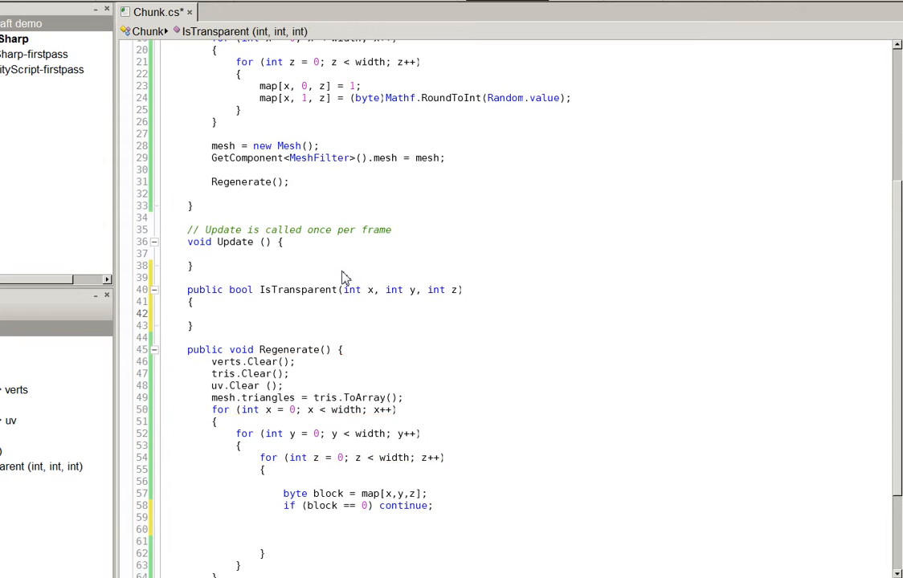
click(212, 313)
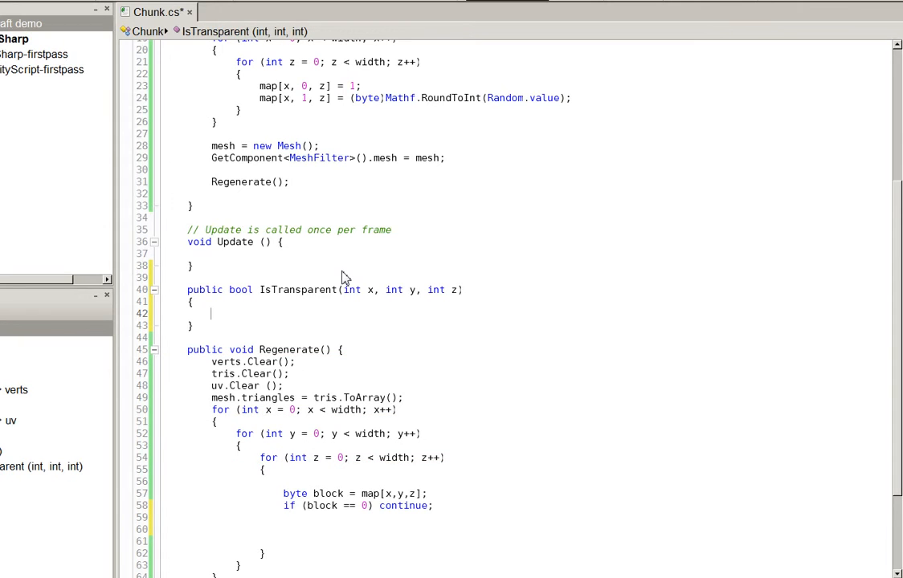
text(if ((x< 0) || (y < 0) |)
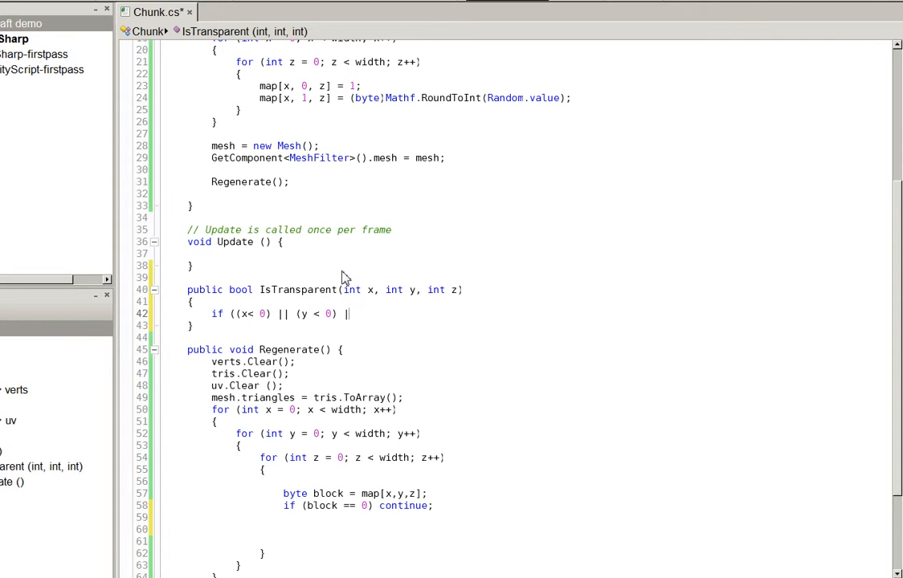
text((z < 0))
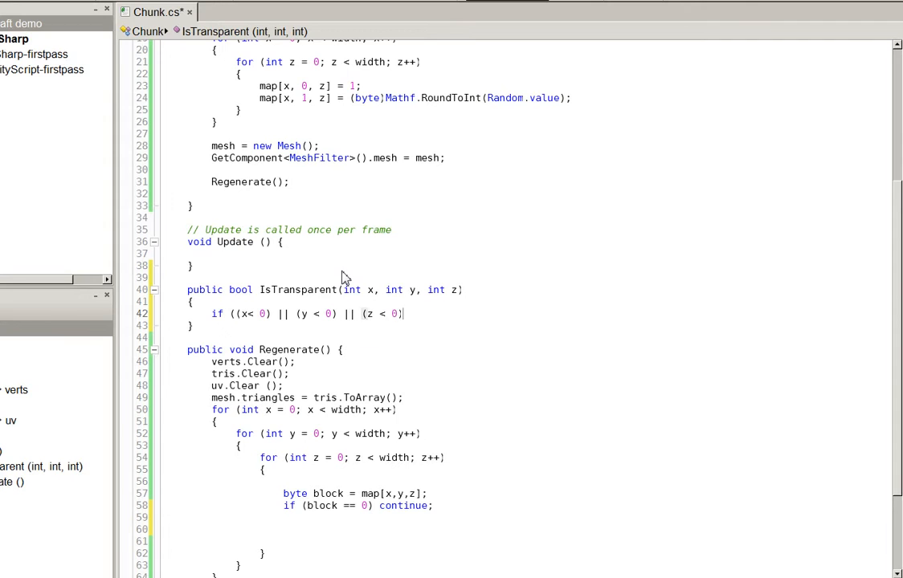
text(|| (x >= width) || (y >= width) ||)
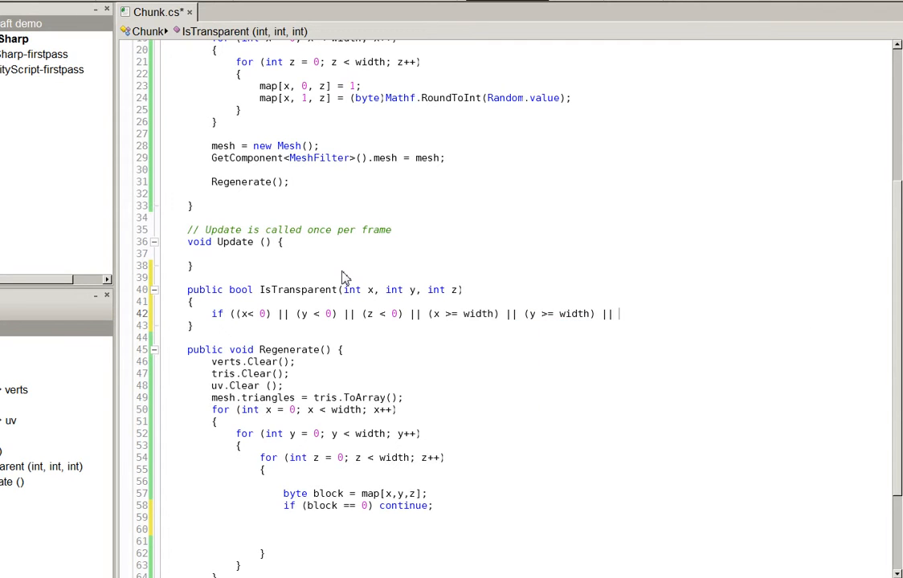
text((z >= width)) return)
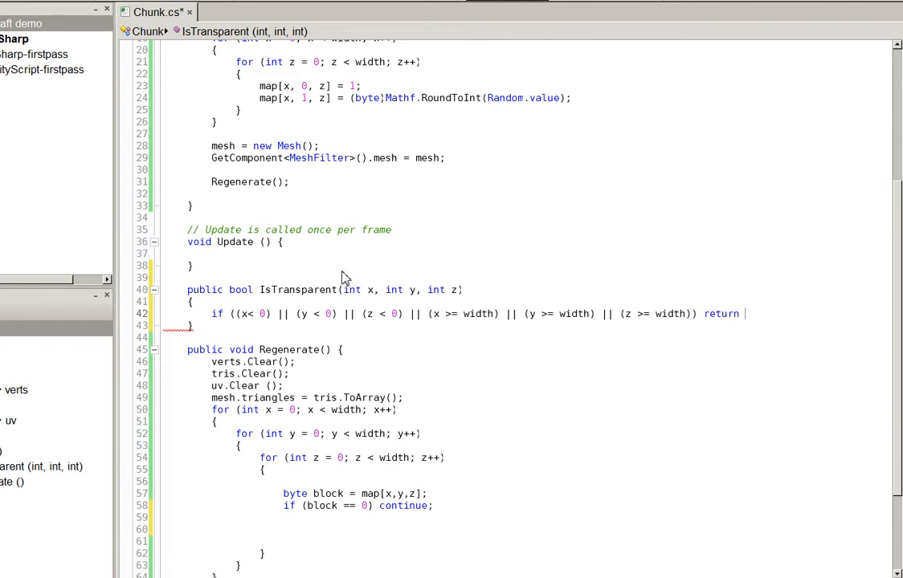
text(false;)
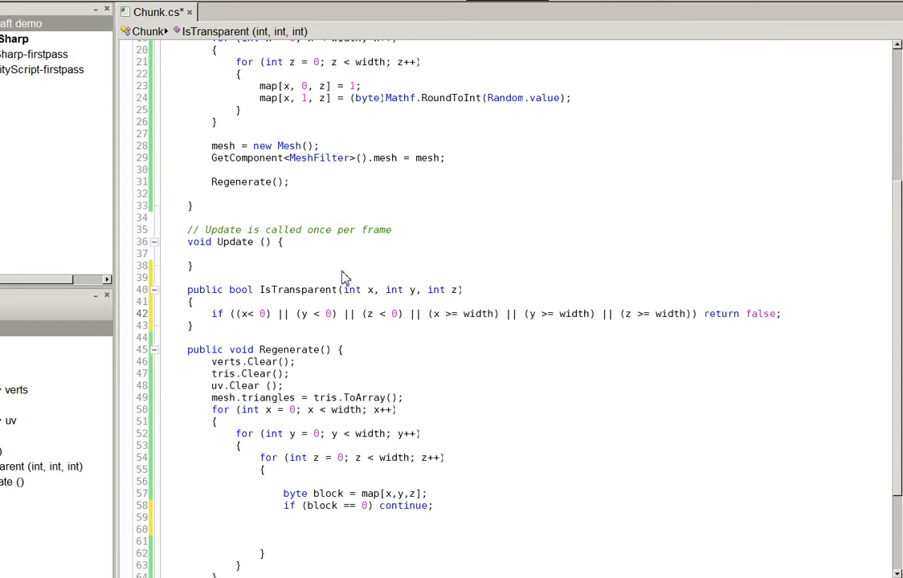
click(780, 314)
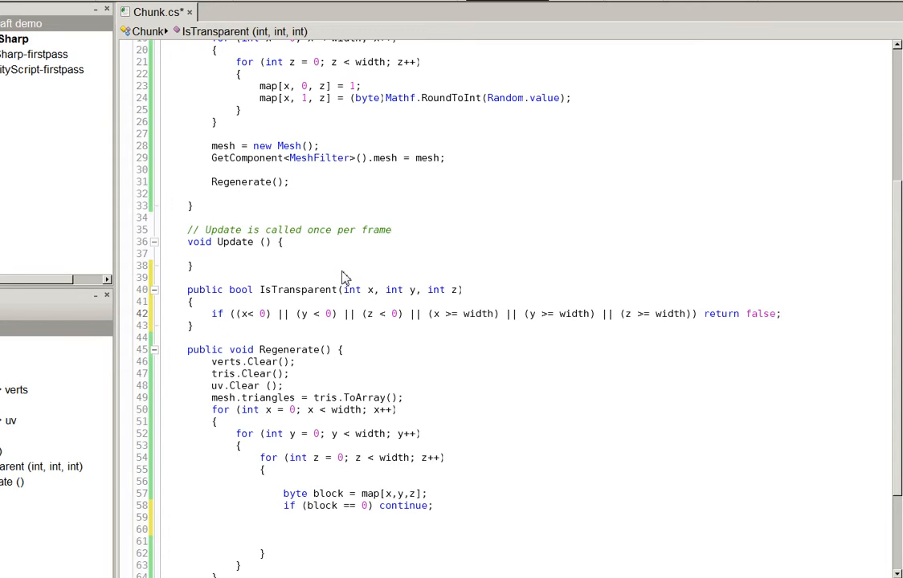
click(775, 314)
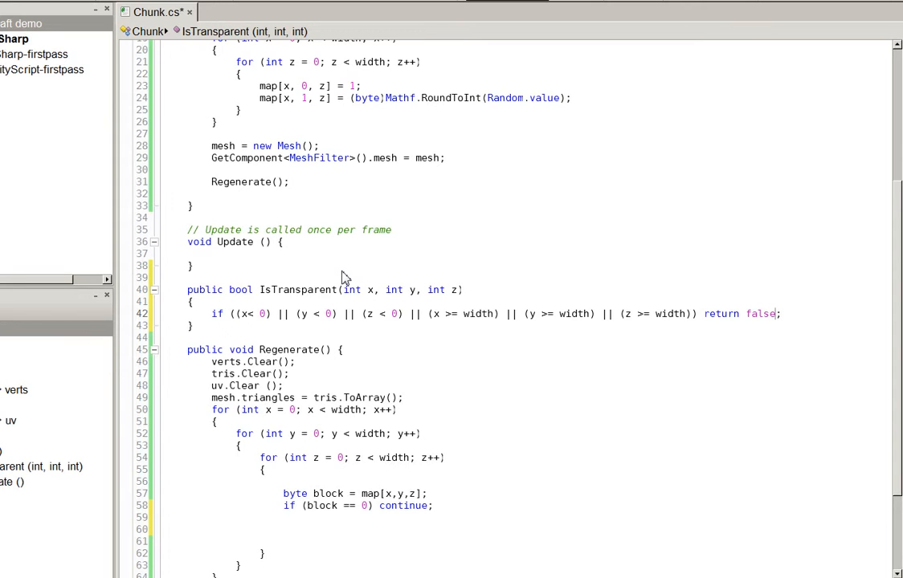
text(true)
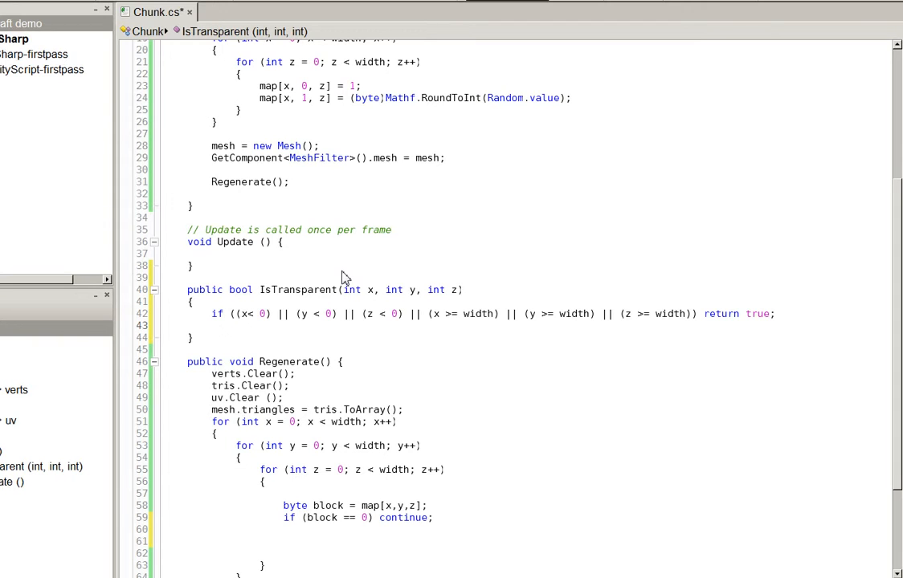
- Make IsTransparent otherwise return map[x,y,z] == 0
click(211, 325)
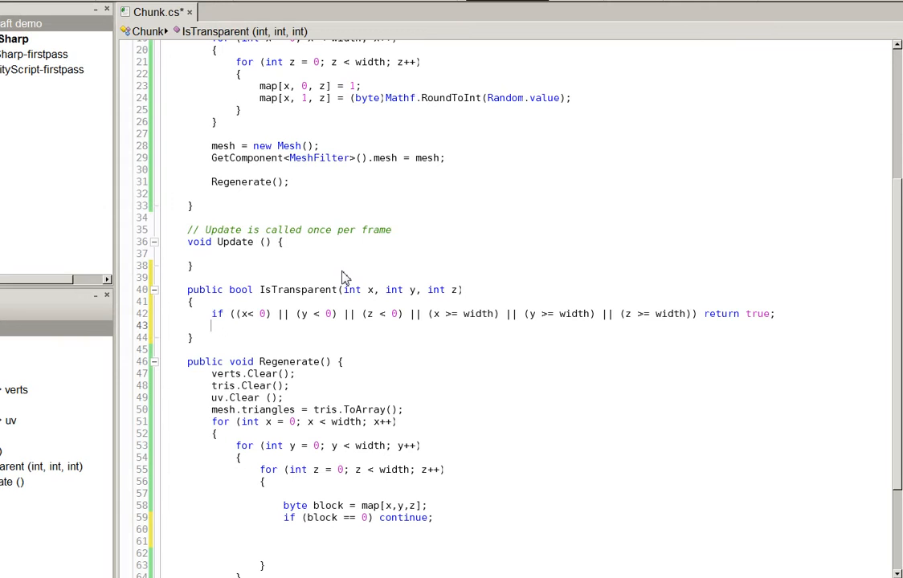
text(return)
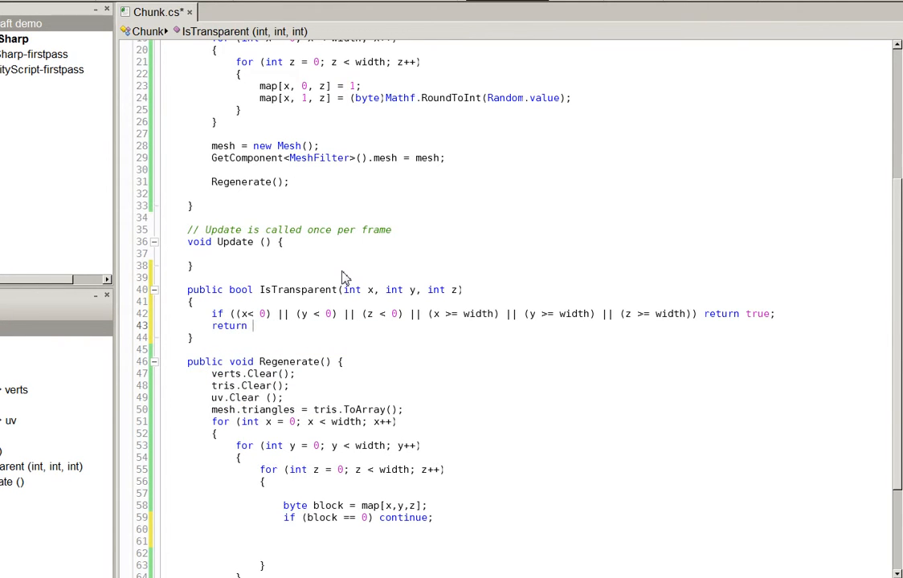
text(map[x,y,)
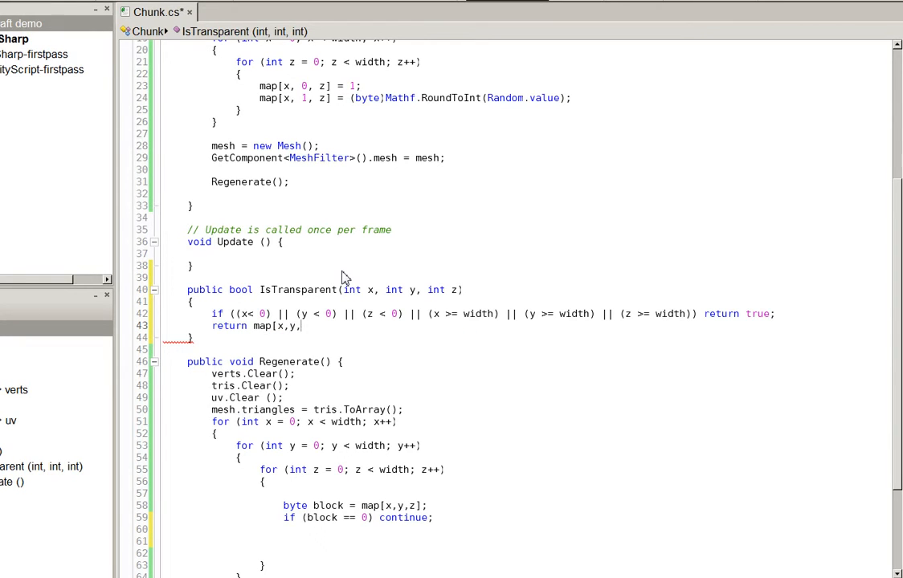
text(== 0;)
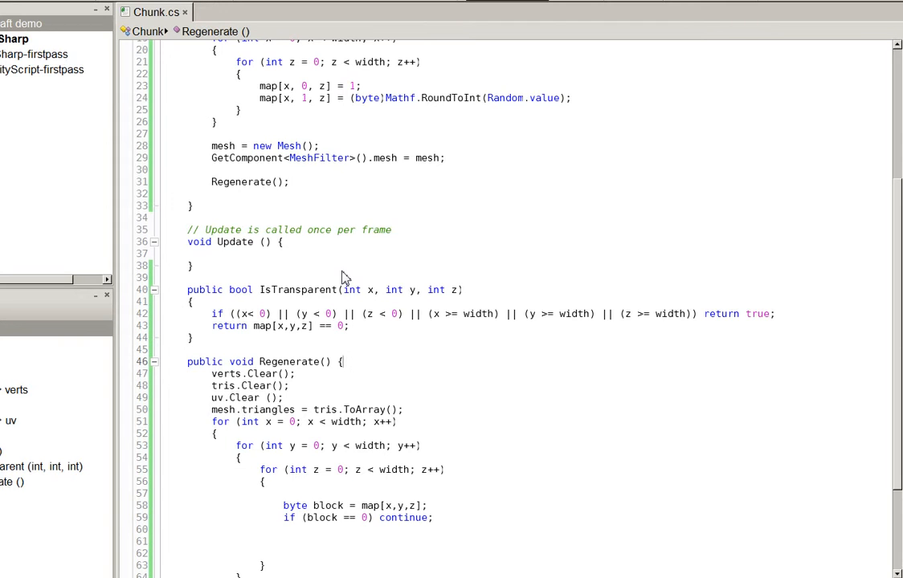
- Call DrawBrick(x, y, z, block) for each solid block in Regenerate's inner loop
click(283, 541)
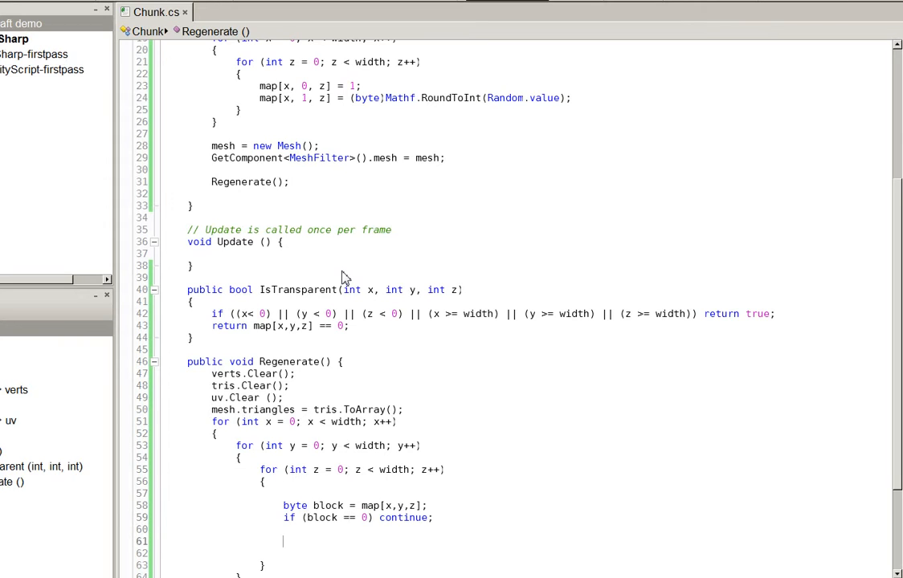
text(if)
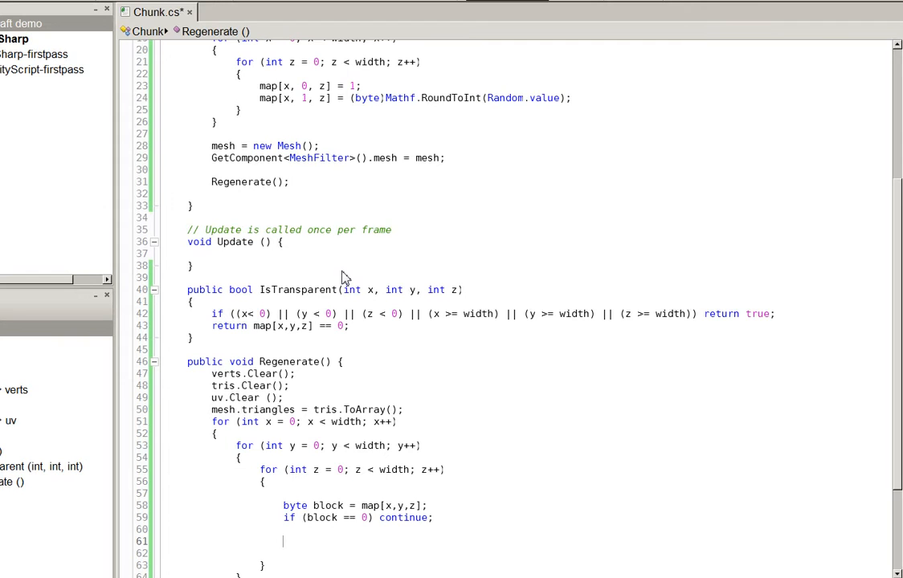
scroll(down, 3)
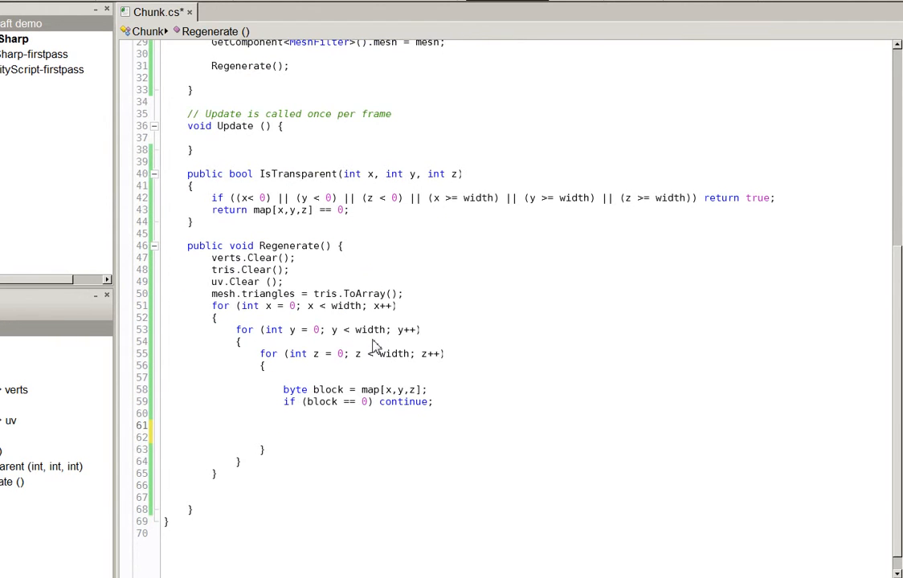
text(Dr)
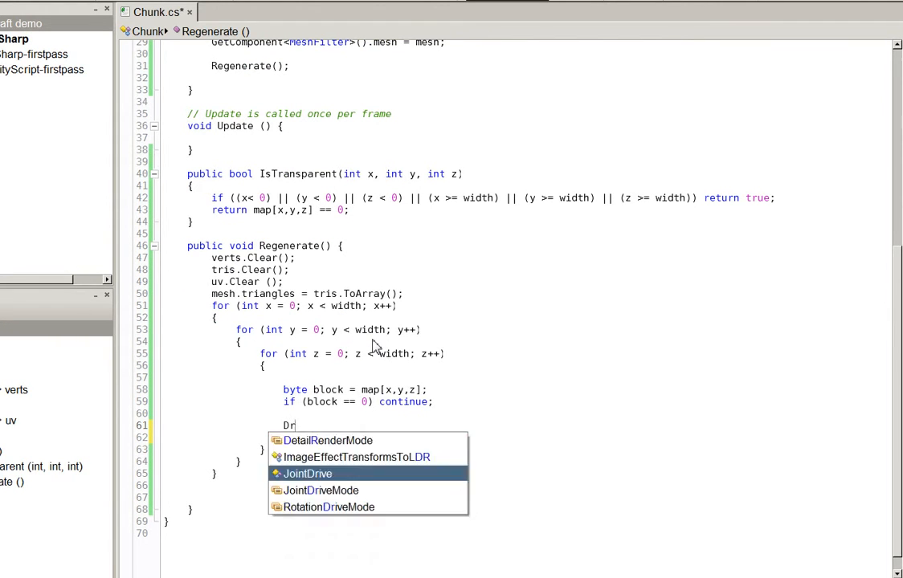
text(awBrick(x,)
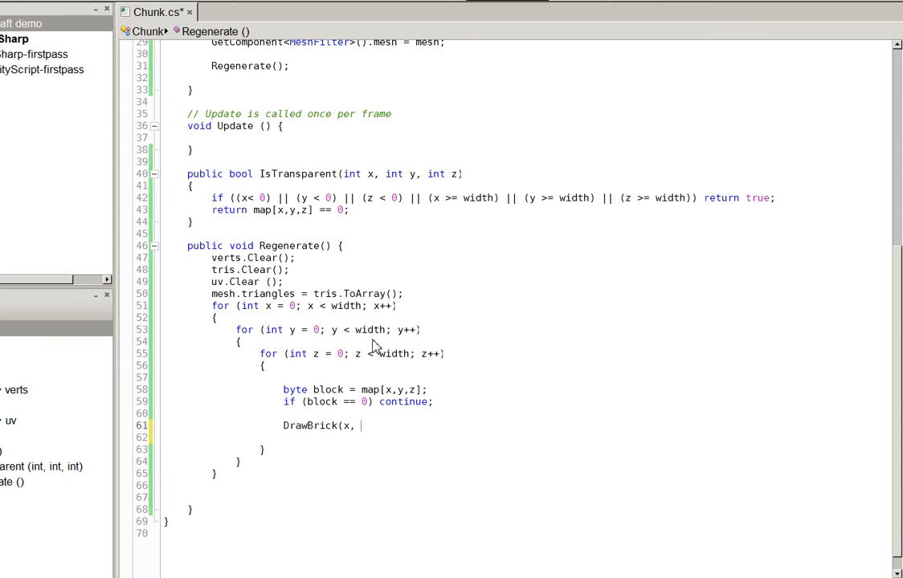
text(y, z))
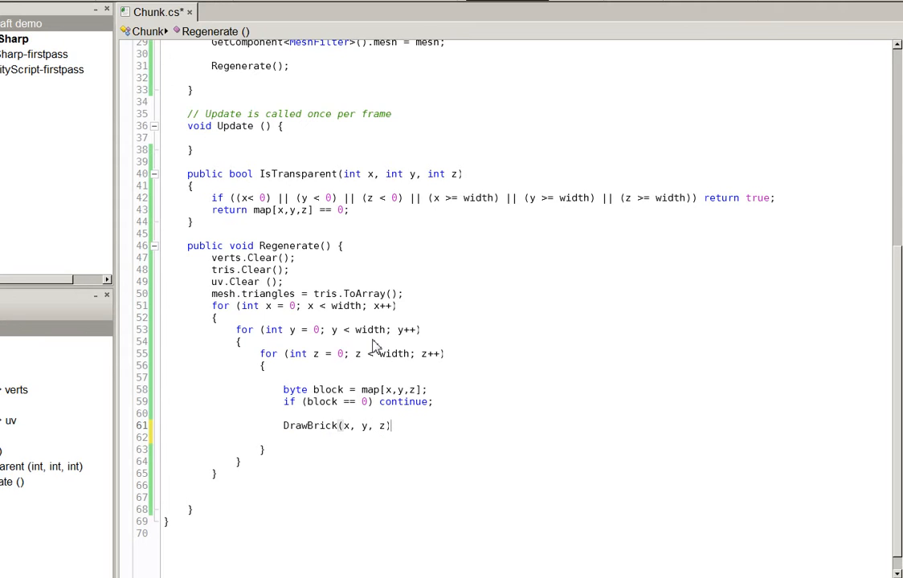
text(, block);)
text(public void)
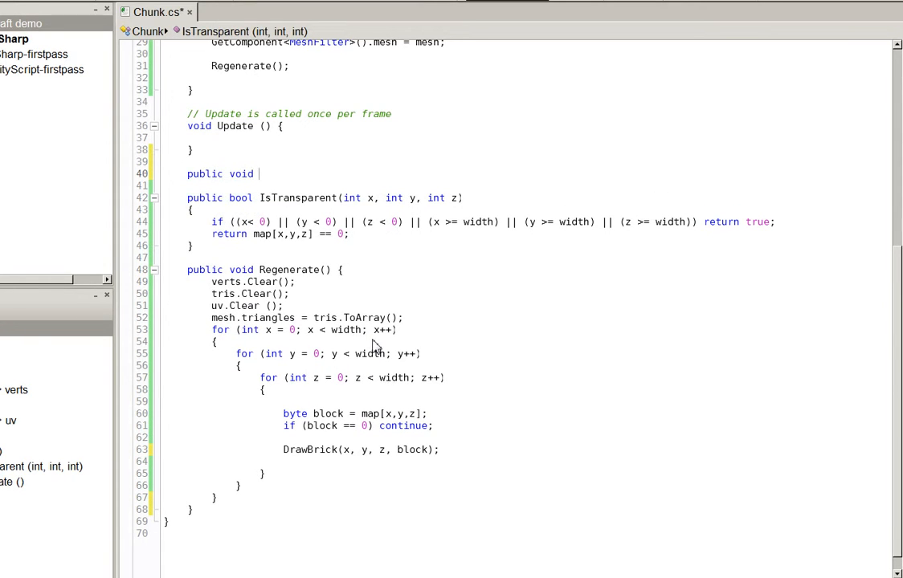
- Declare DrawBrick(int x, int y, int z, byte block) with a start Vector3 and offset1, offset2
text(Draw)
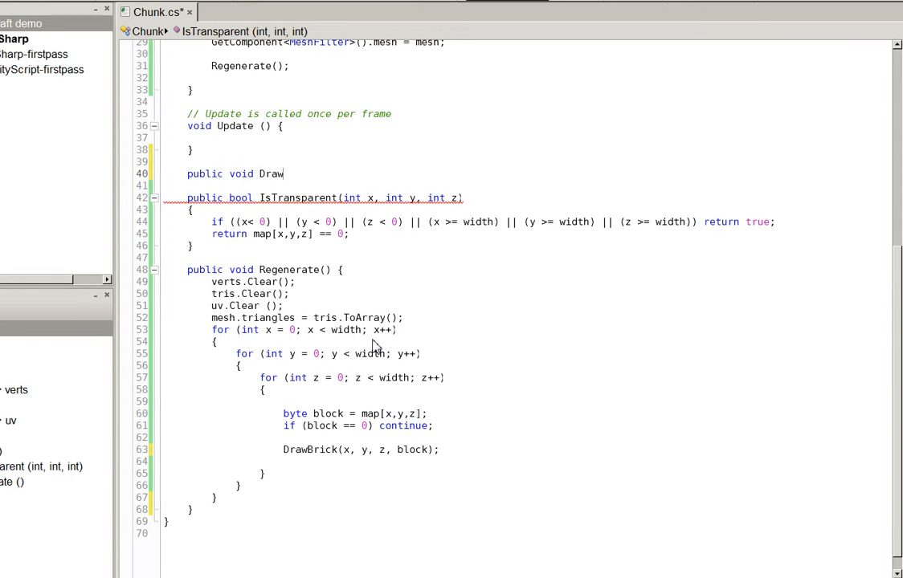
text(Brick(int x)
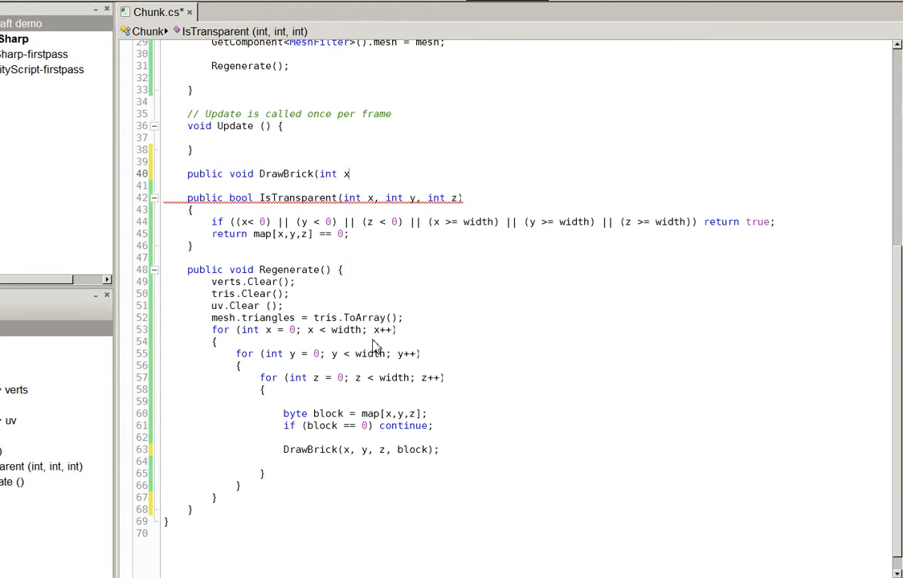
text(, int y, int z)
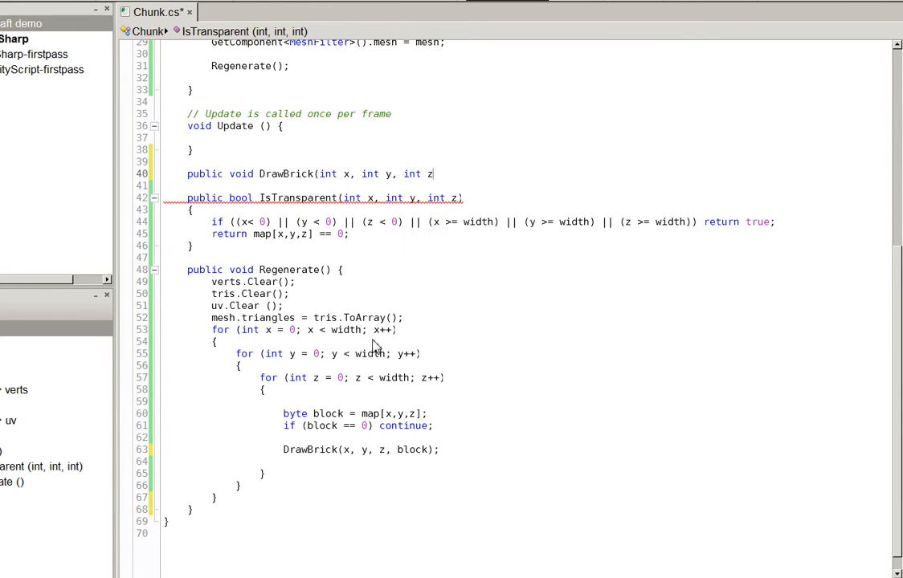
text(, byte block))
click(526, 185)
text({)
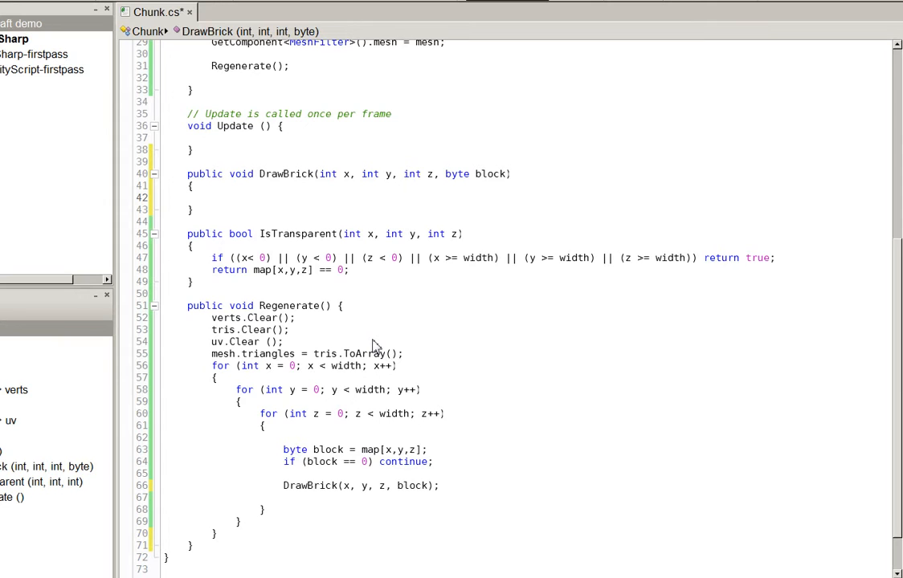
click(210, 198)
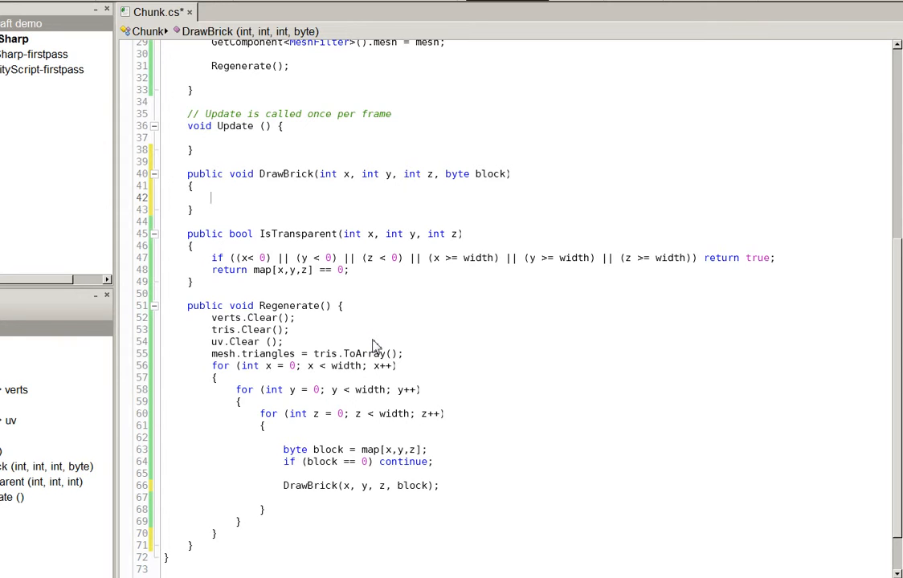
text(Vectr)
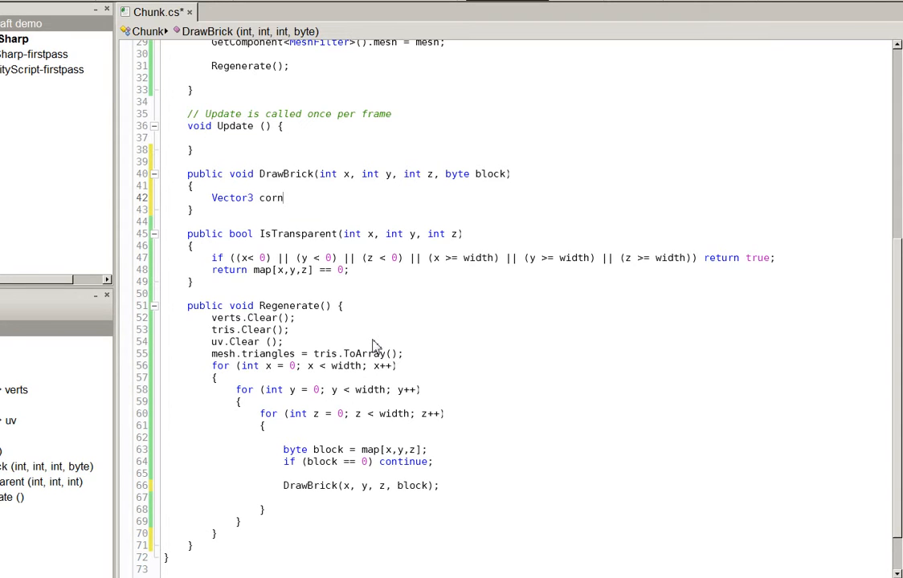
text(start)
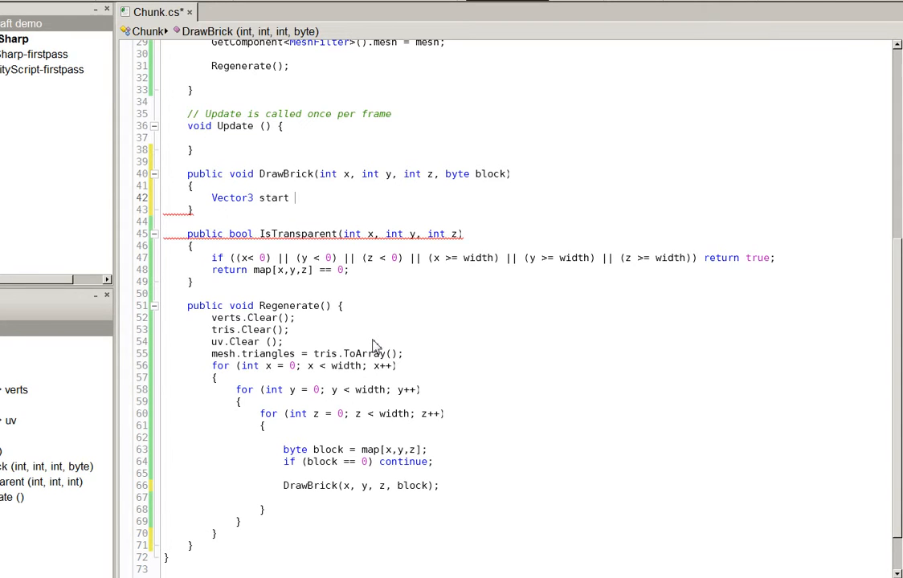
text(= new Vector3(x, y, z);)
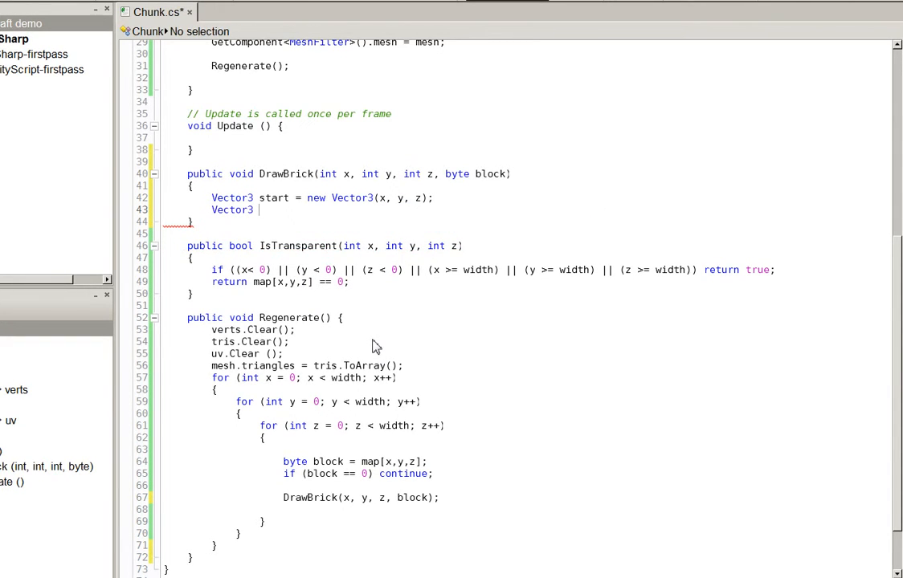
text(offset1)
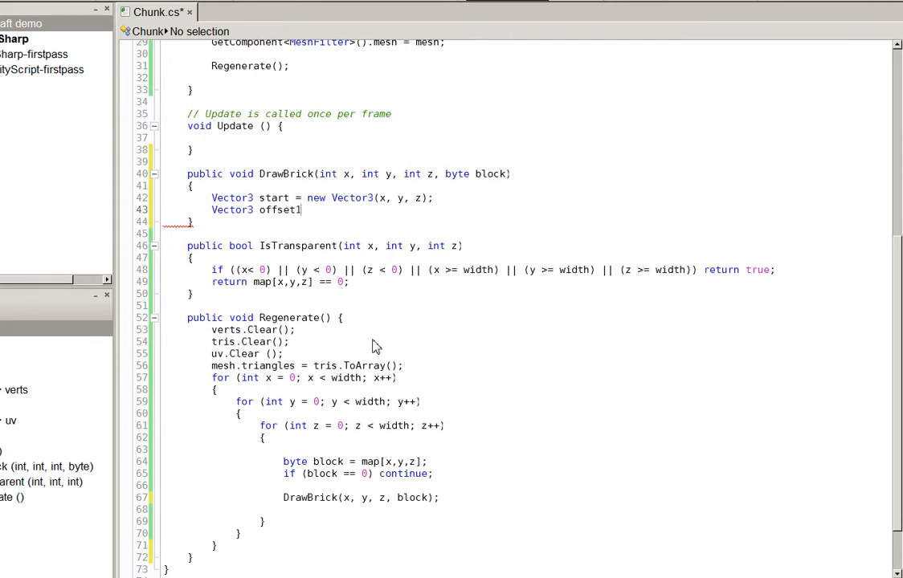
text(,)
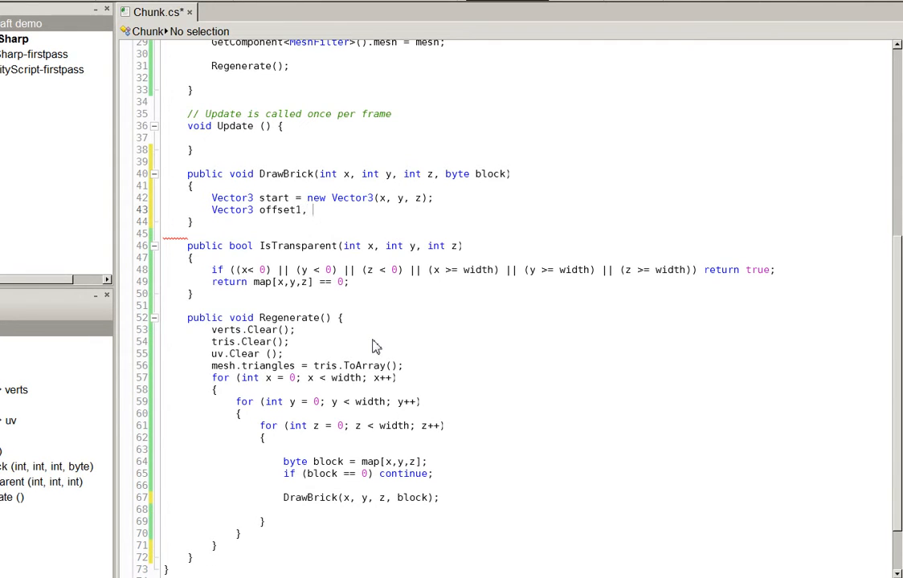
text(offset2;)
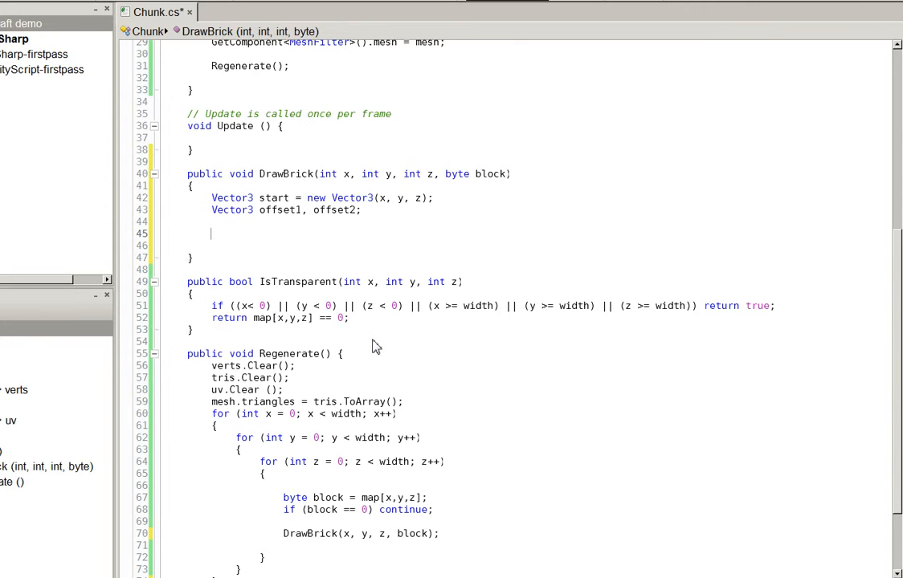
- Check IsTransparent below the block and set offset1 to Vector3.right and offset2 to back
text(if (IsTransparent)
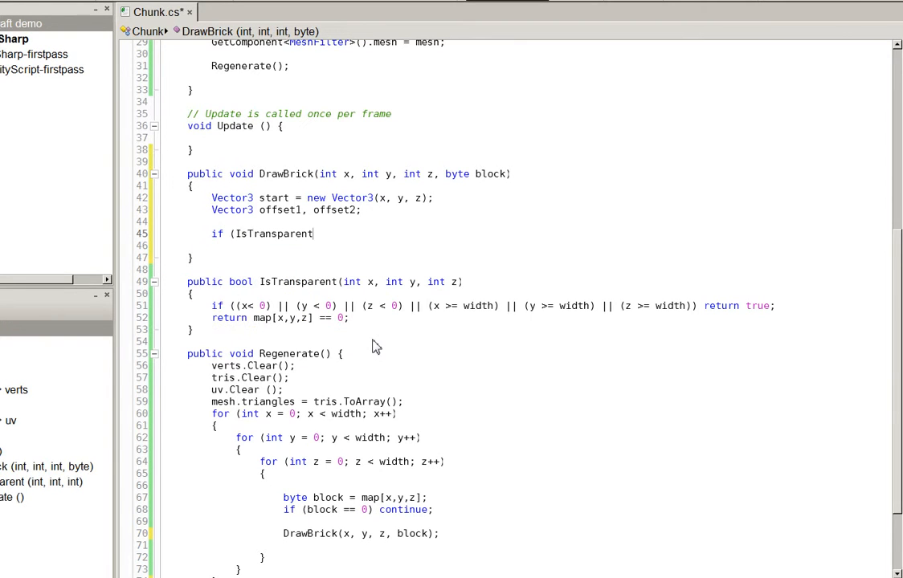
text((x, y - 1, z)
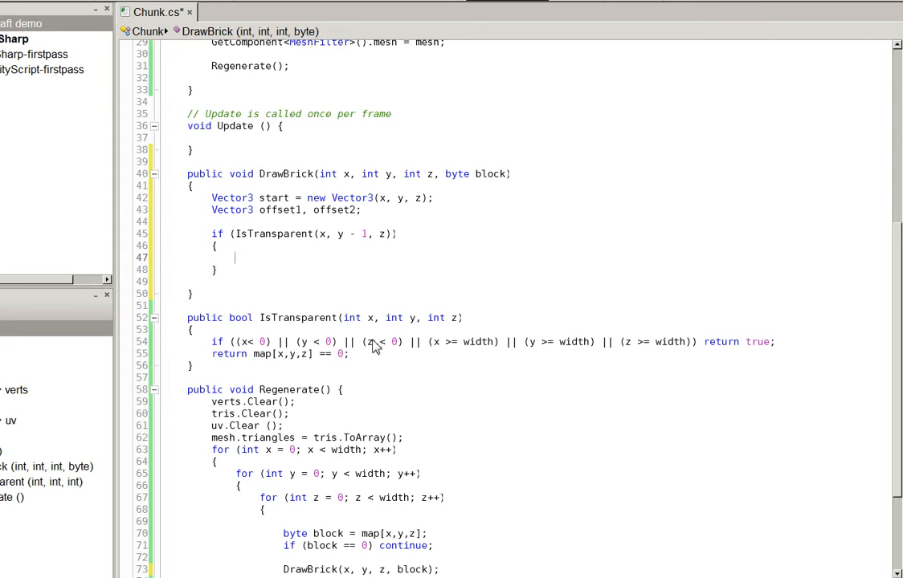
text(offset1 =)
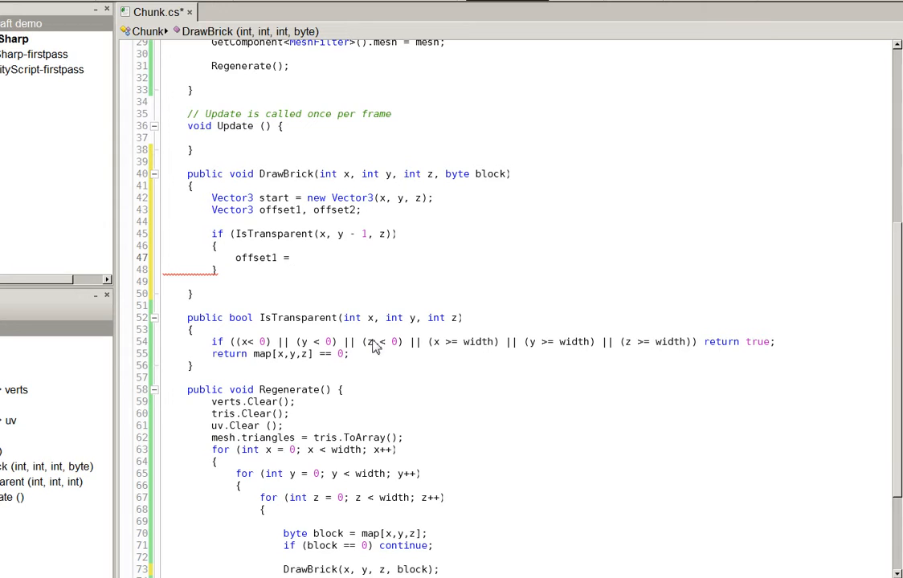
click(295, 258)
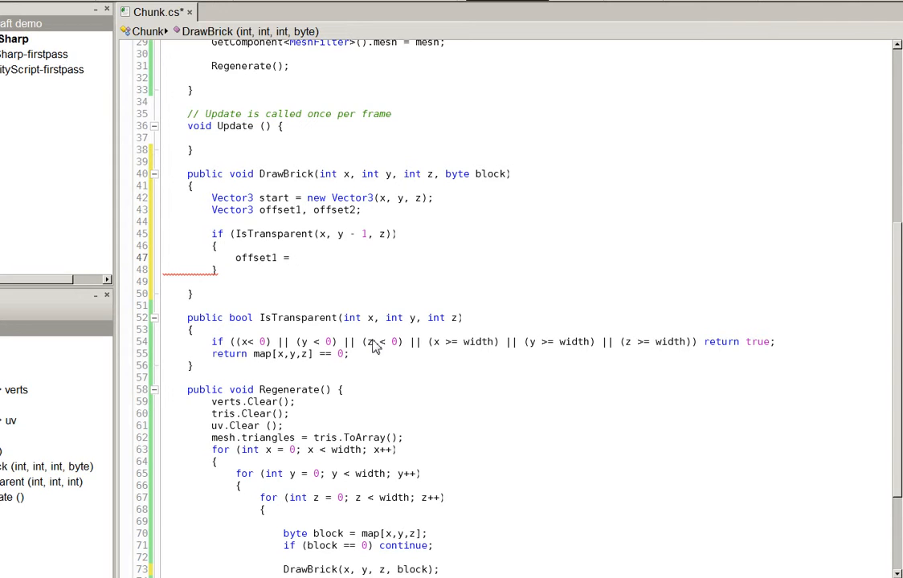
click(295, 257)
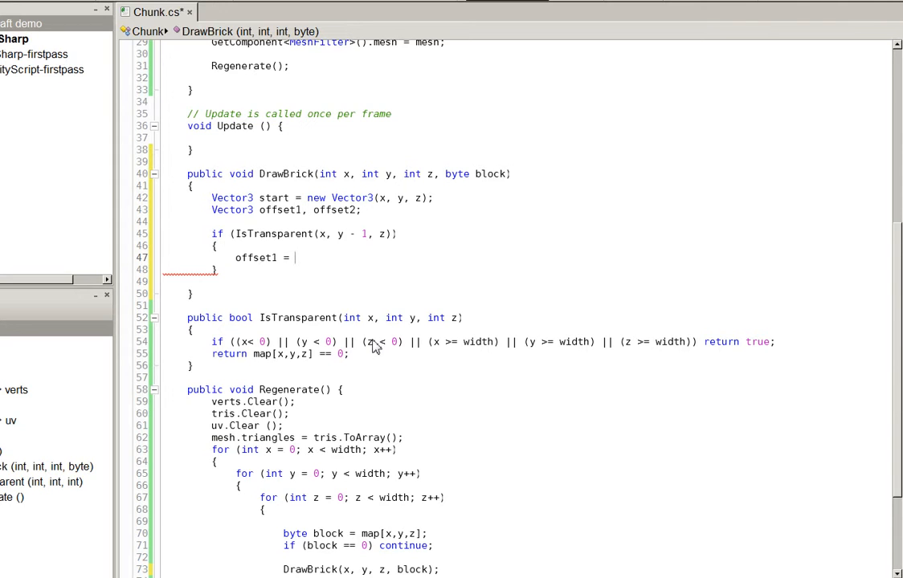
text(Vector3.right;)
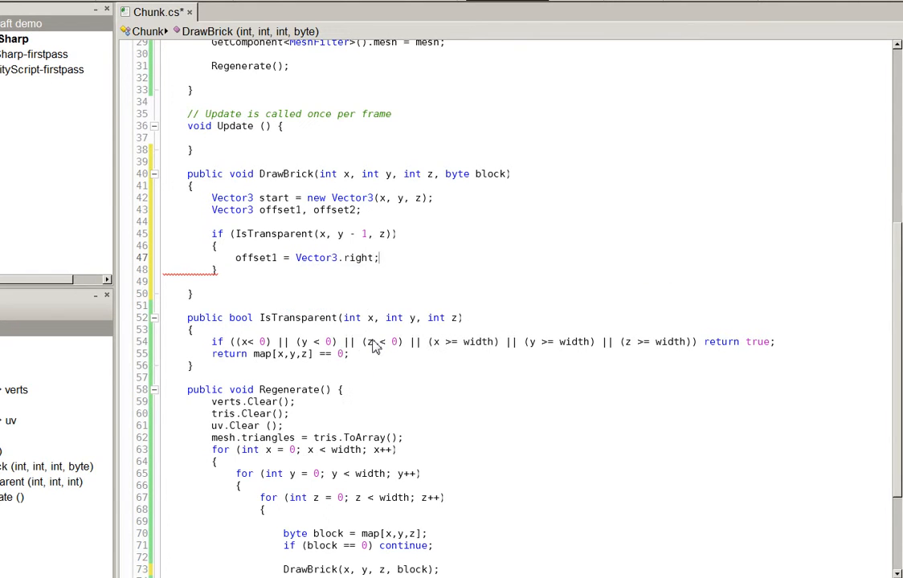
text(offset2 = Vector3.)
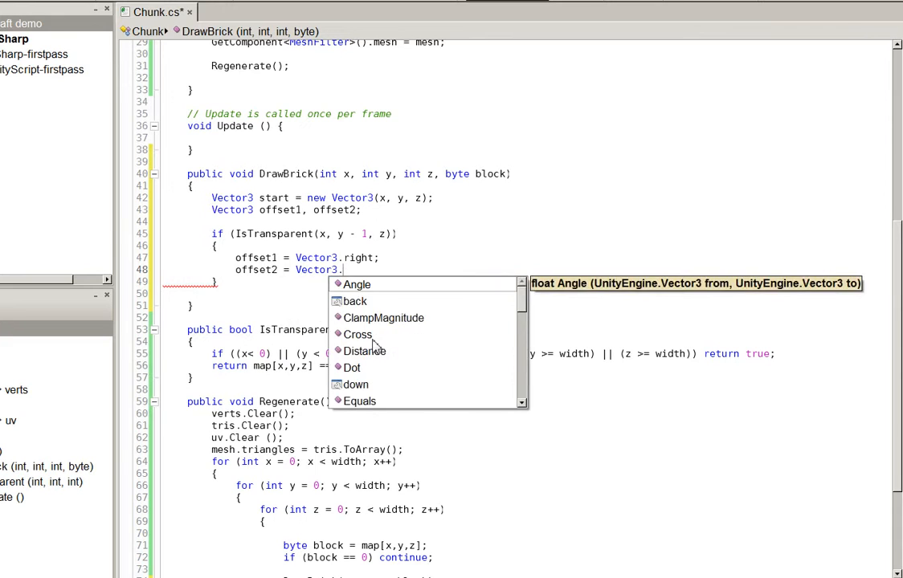
text(back;)
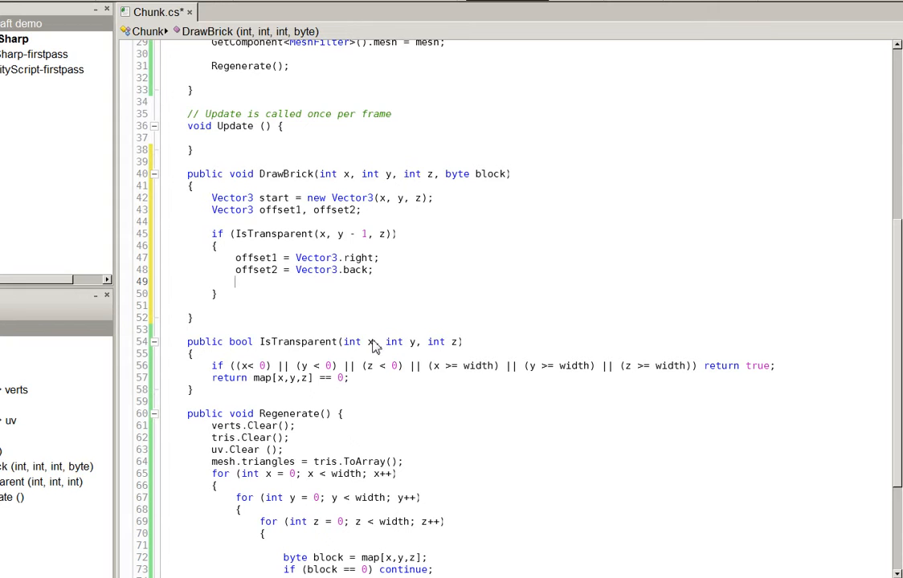
- Pass start, offset1, offset2 and block to a DrawFace call for the downward face
text(Draw)
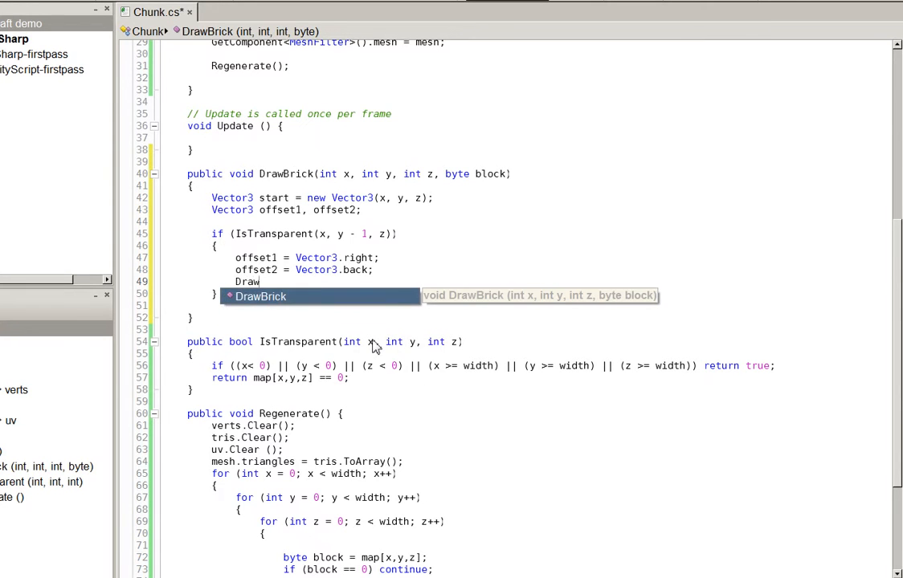
text(Face()
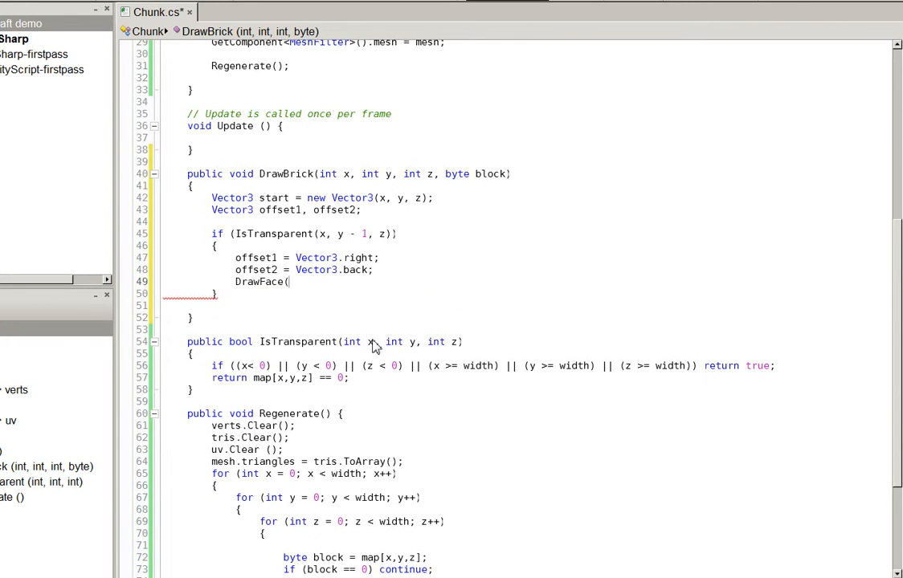
text(start, offset1, offset2)
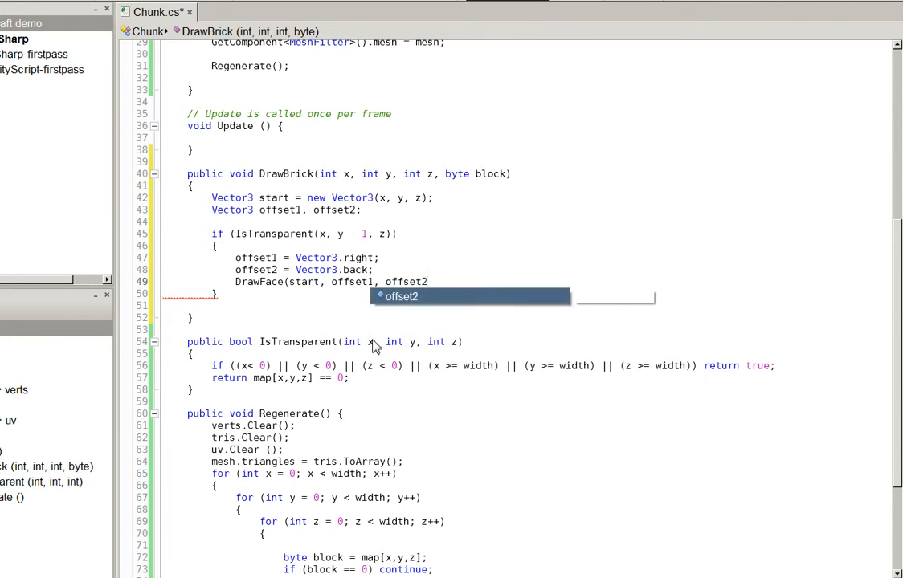
text(, br)
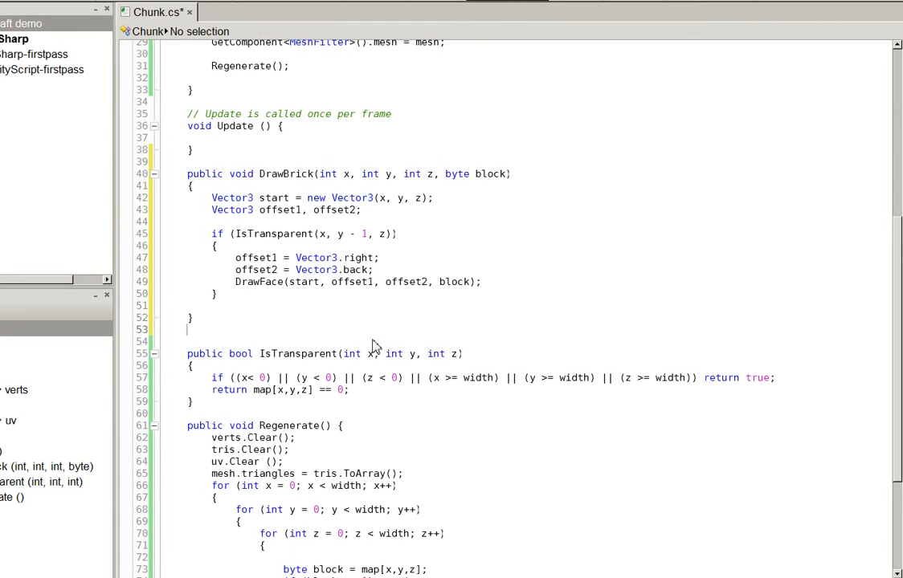
text(pulib)
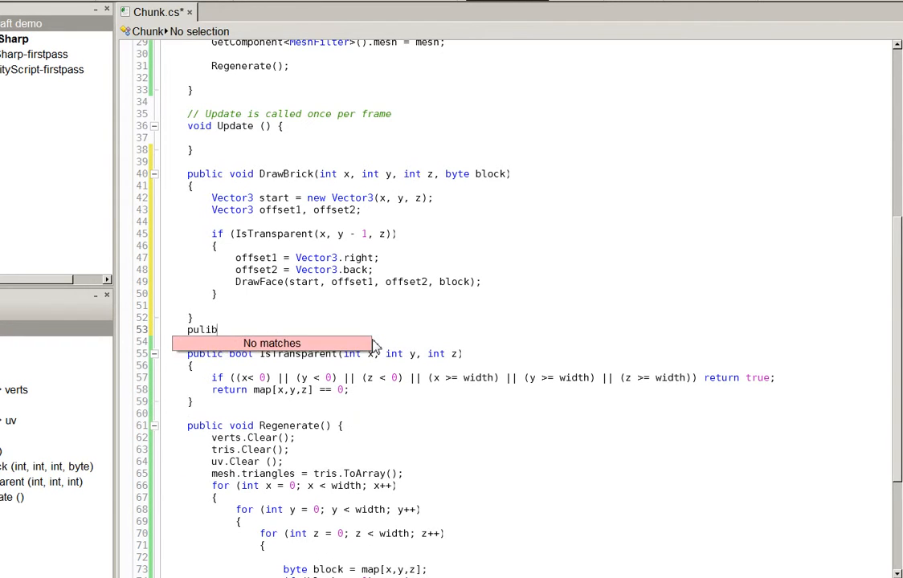
- Fix the misspelled keyword and declare public void DrawFace(Vector3 start, Vector3 offset1, Vector3 offset2, byte block)
key(BackSpace)
text(blic void Draw)
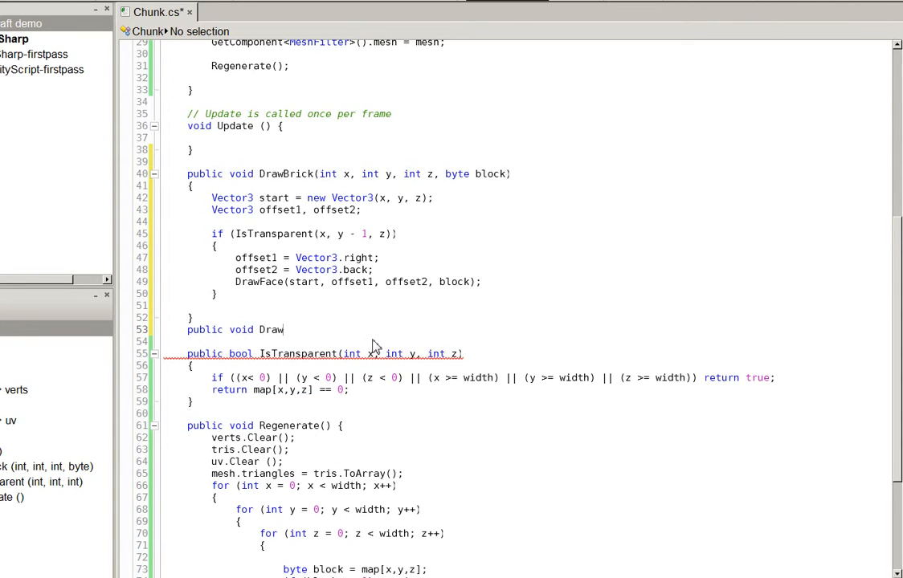
text(Face()
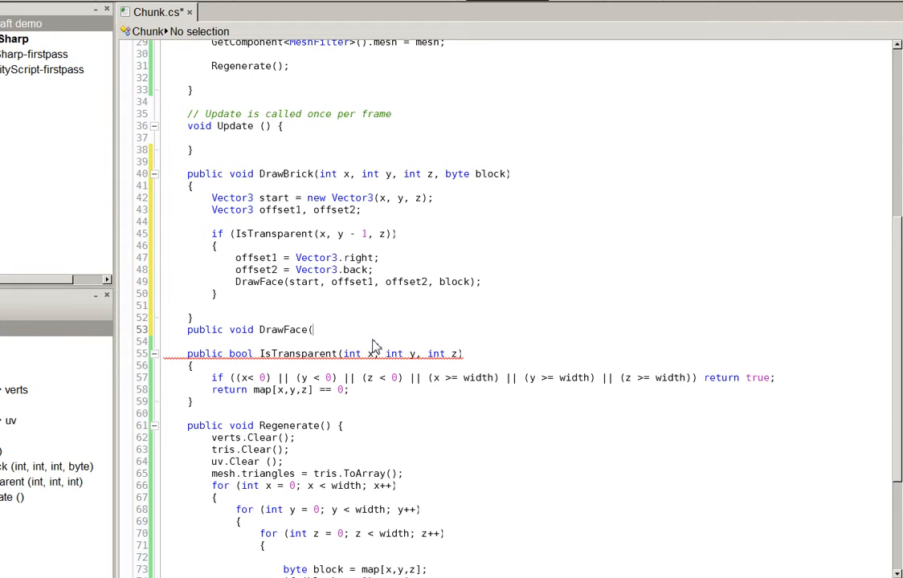
text(Vector3 start,)
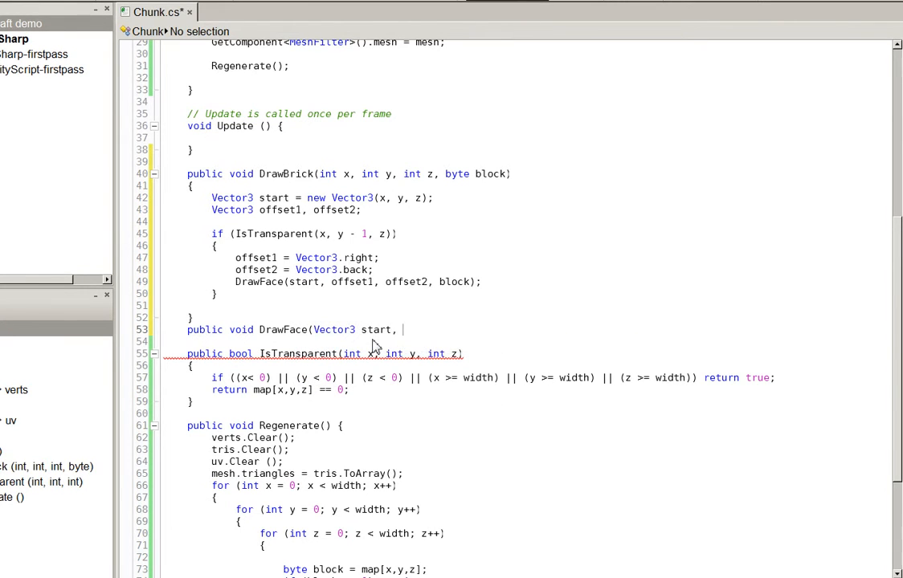
text(Vector3 offset1)
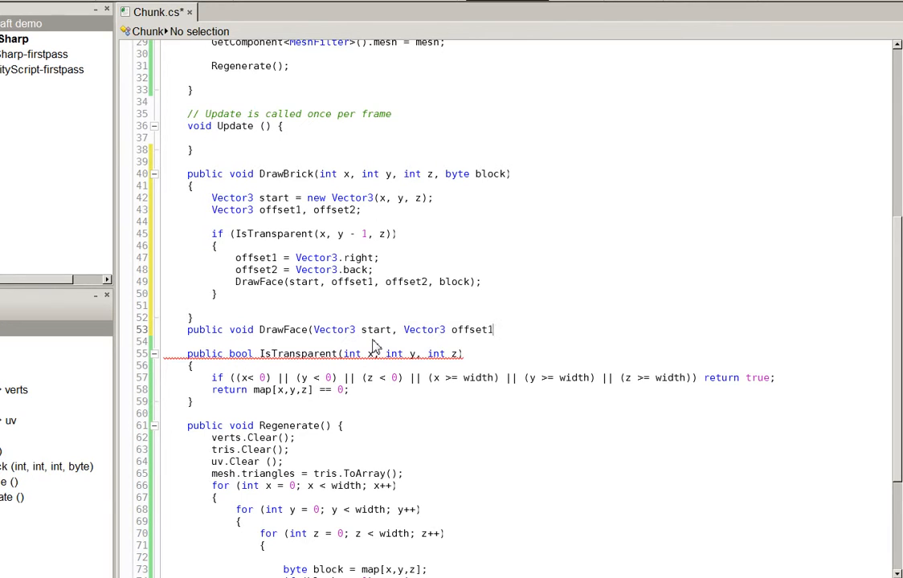
text(, Vector3 of)
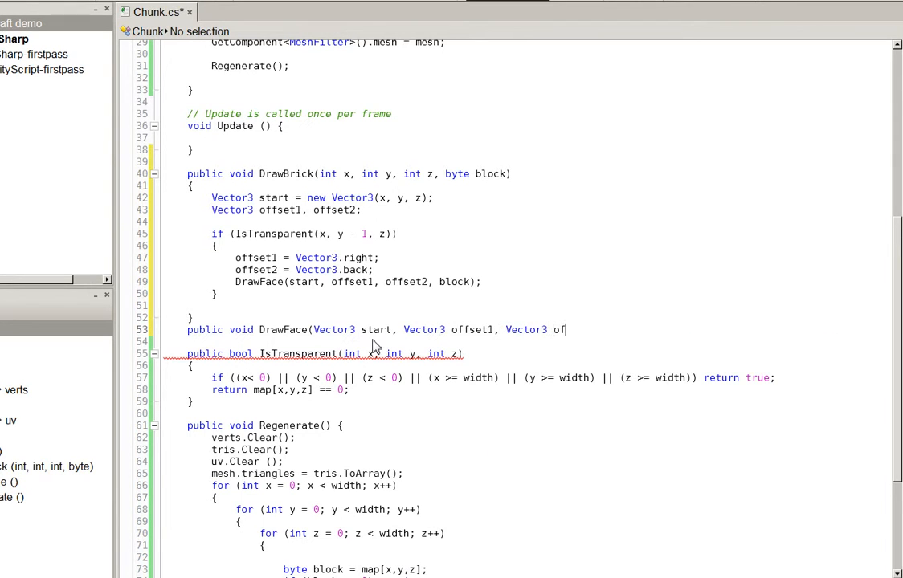
text(set2, byte block)
click(526, 341)
text({)
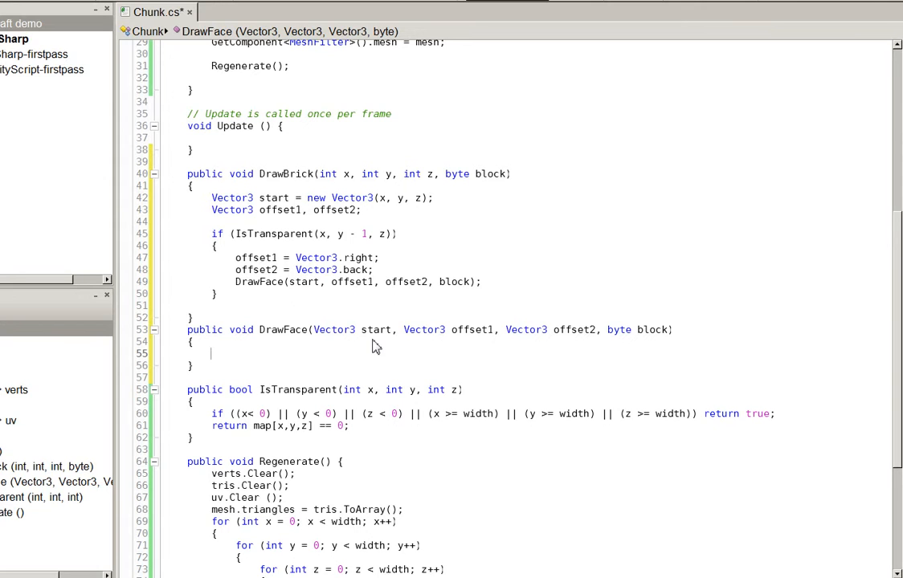
- Add four corner vertices built from start and the offsets, then begin the tris.Add calls
text(verts.Add (start);)
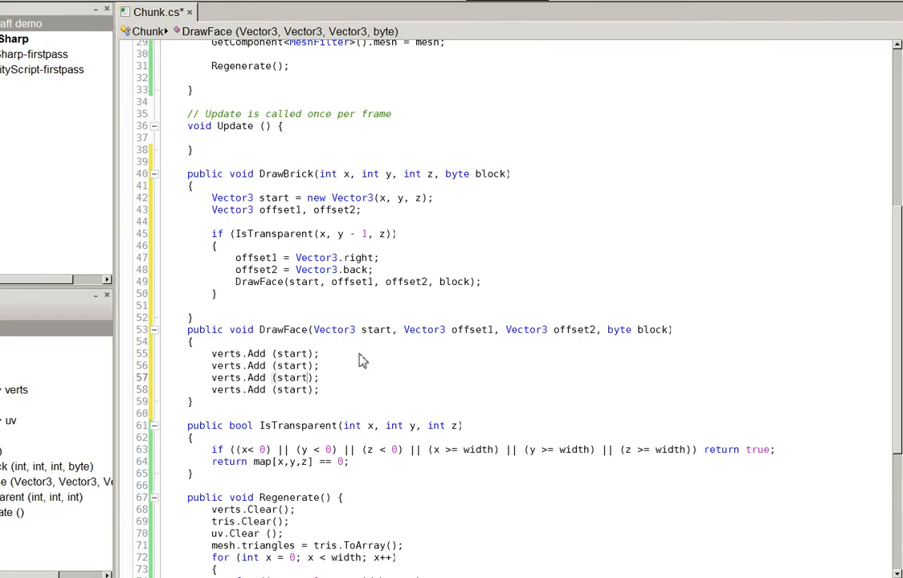
text(+ offset1)
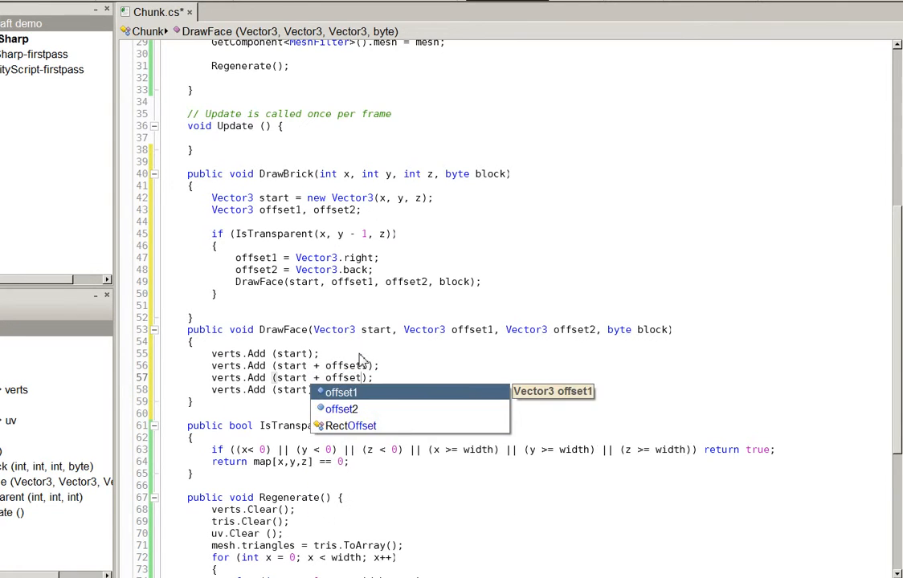
text(offset1 + offset2);)
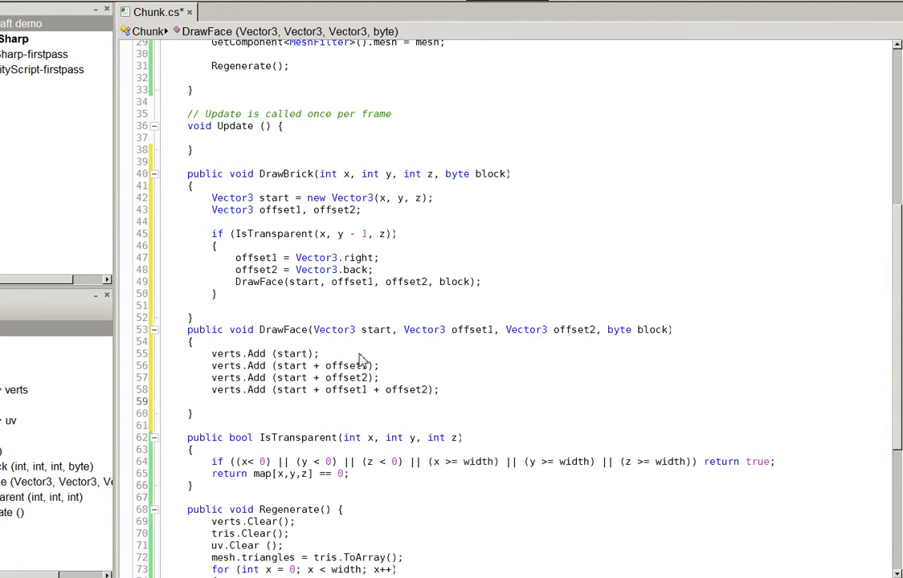
click(213, 401)
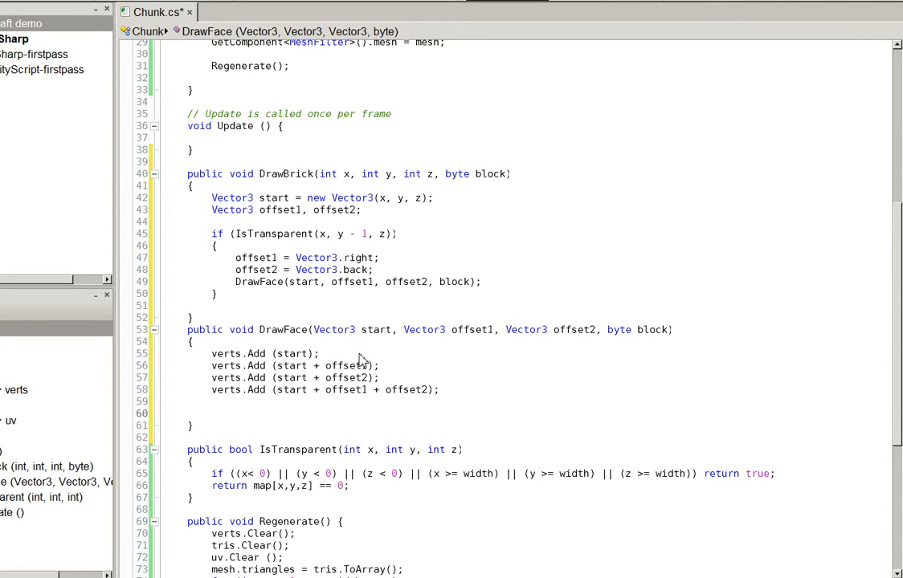
text(tris.add ();)
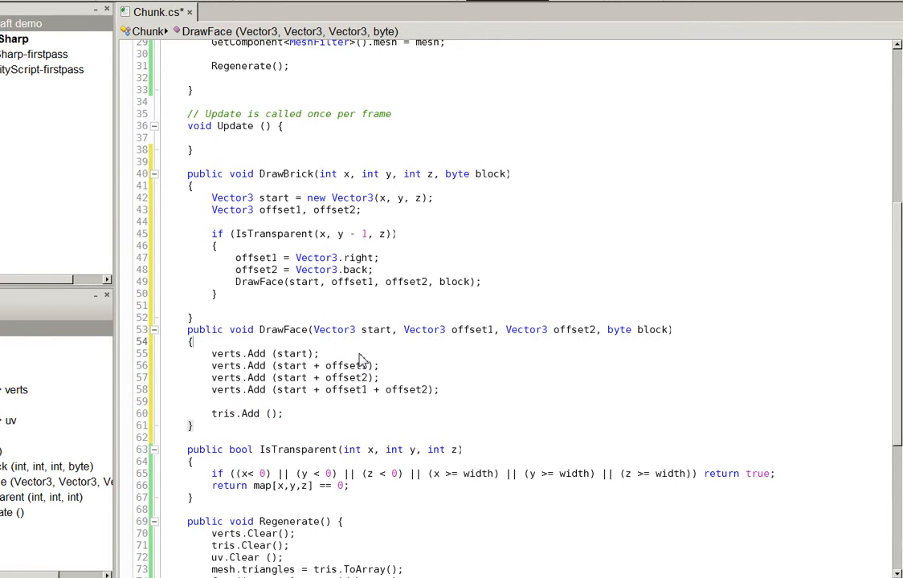
- Store int index = verts.Count at the top of DrawFace and adjust triangle index offsets
key(enter)
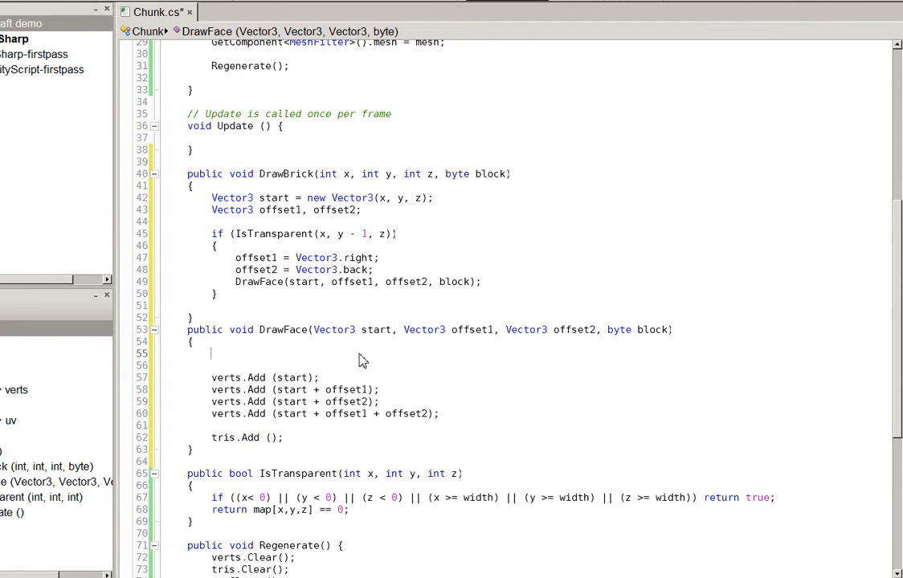
text(int inde)
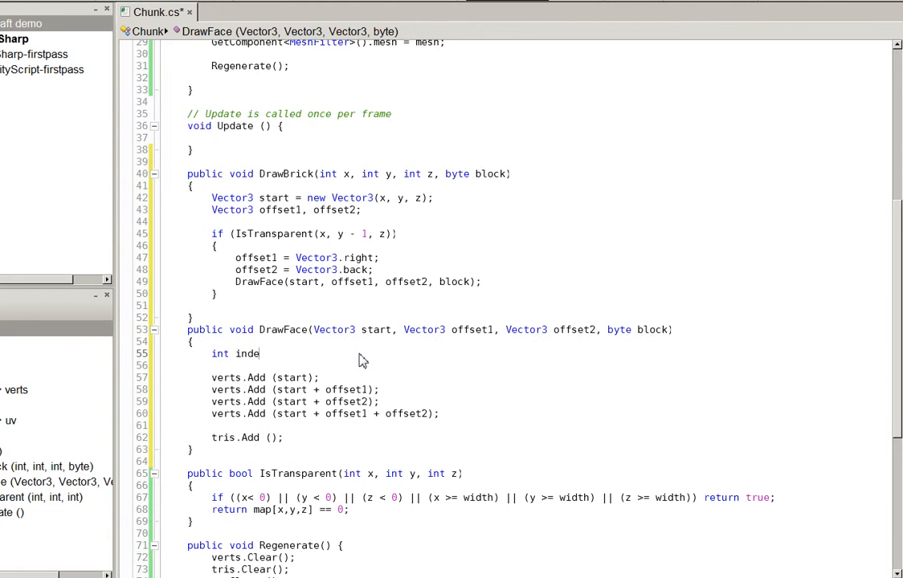
text(x = verts)
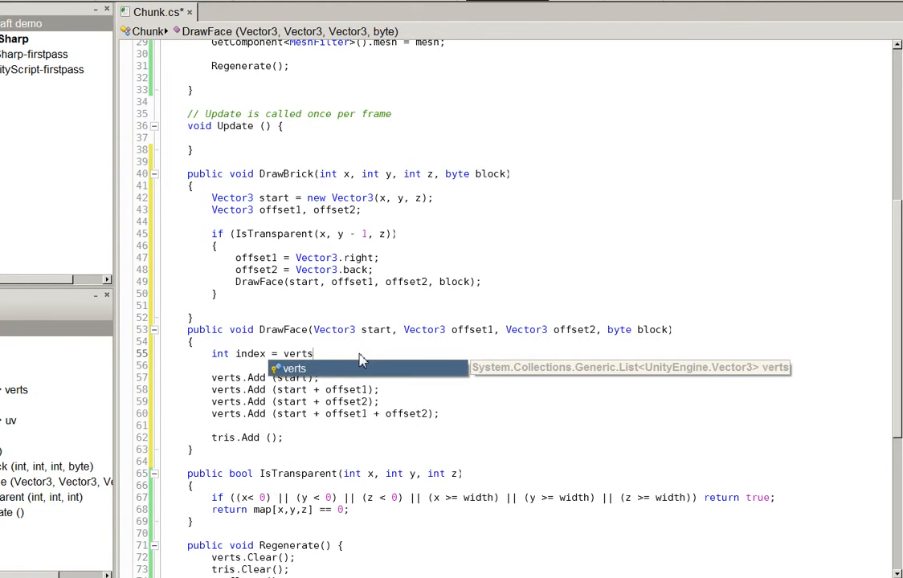
text(.Count;)
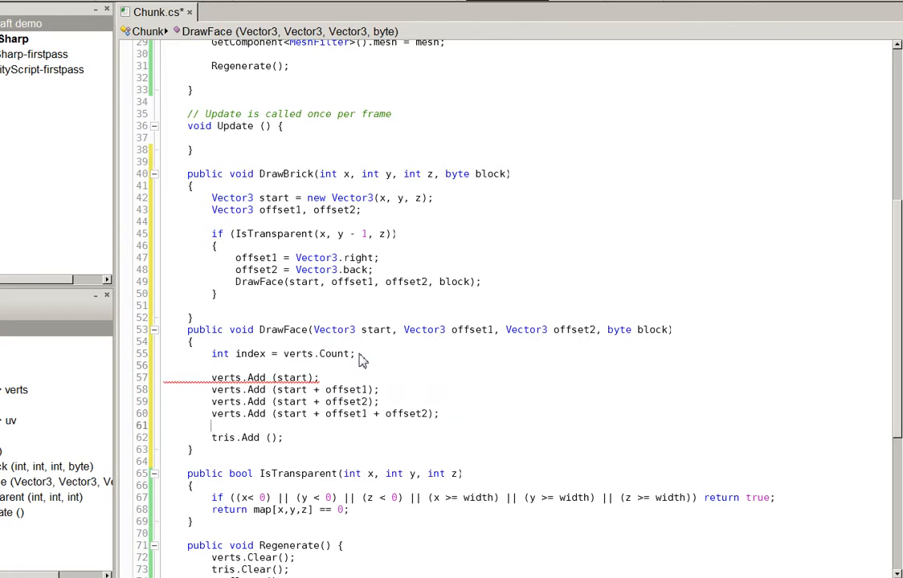
text(index + 0)
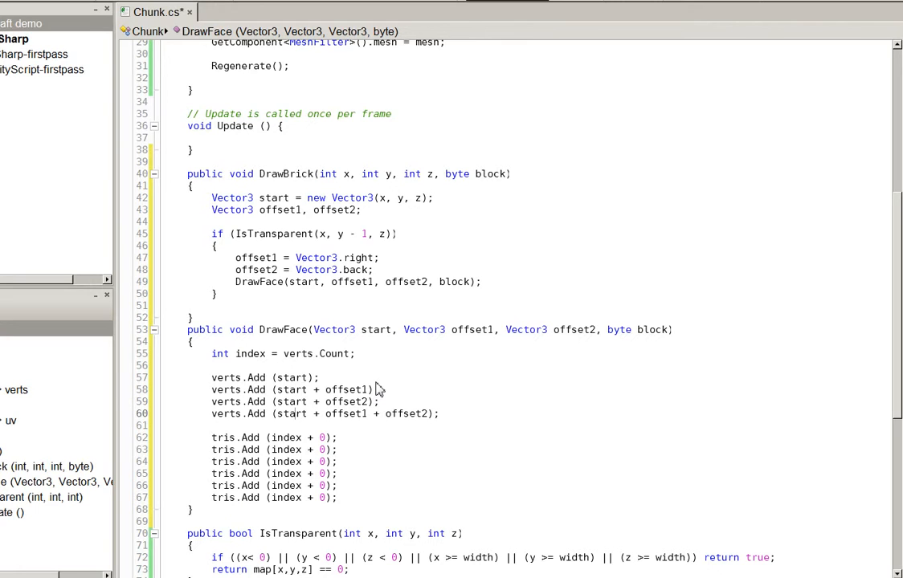
double_click(375, 329)
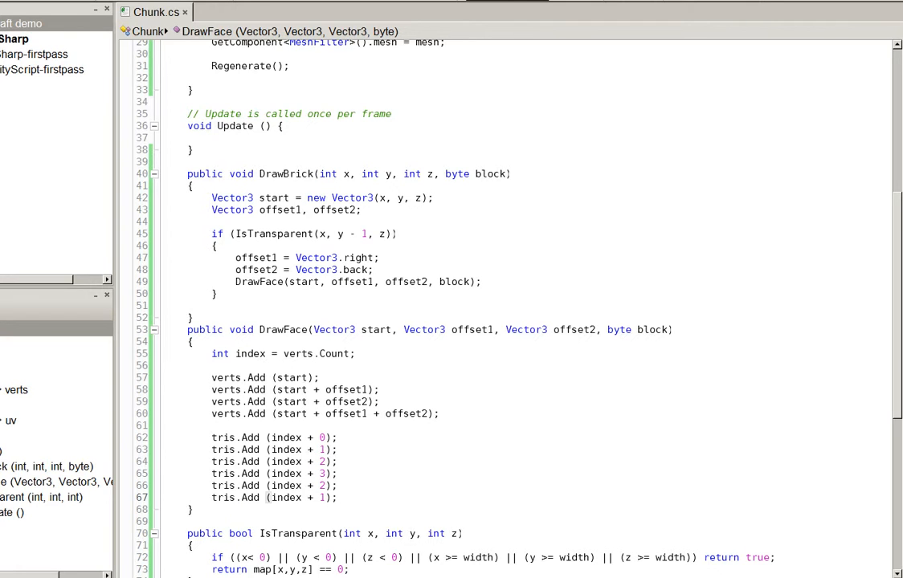
- Play the scene in Unity and inspect the Cube's generated chunk in the Scene view
click(326, 497)
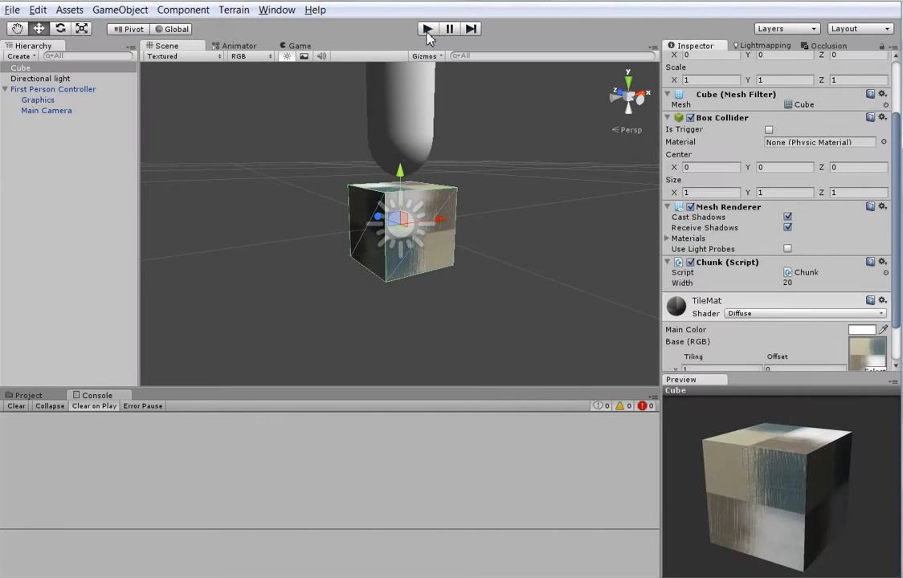
click(427, 28)
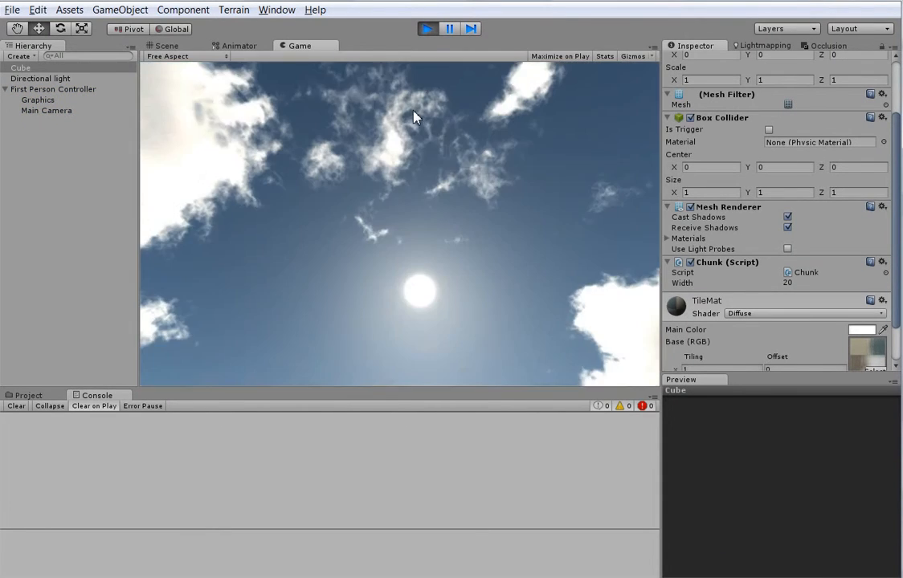
click(166, 46)
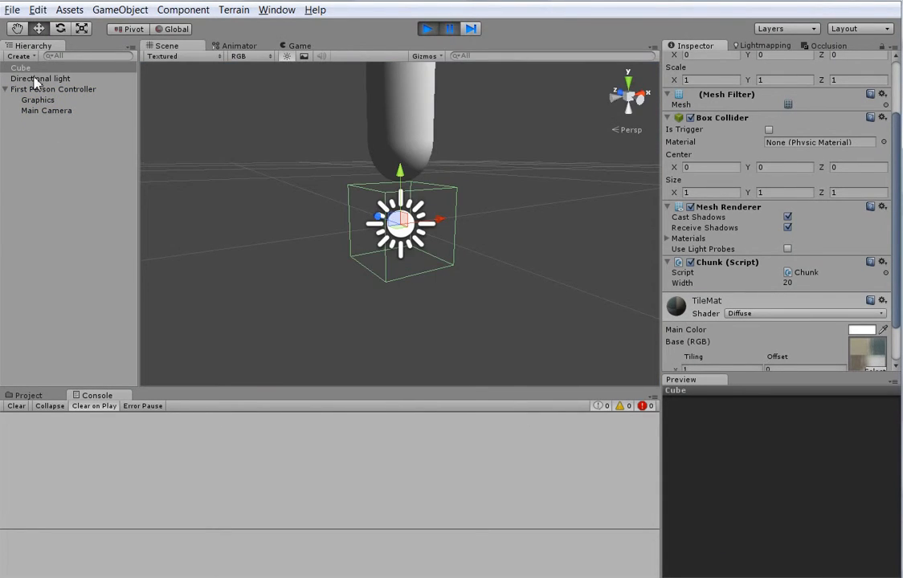
click(428, 28)
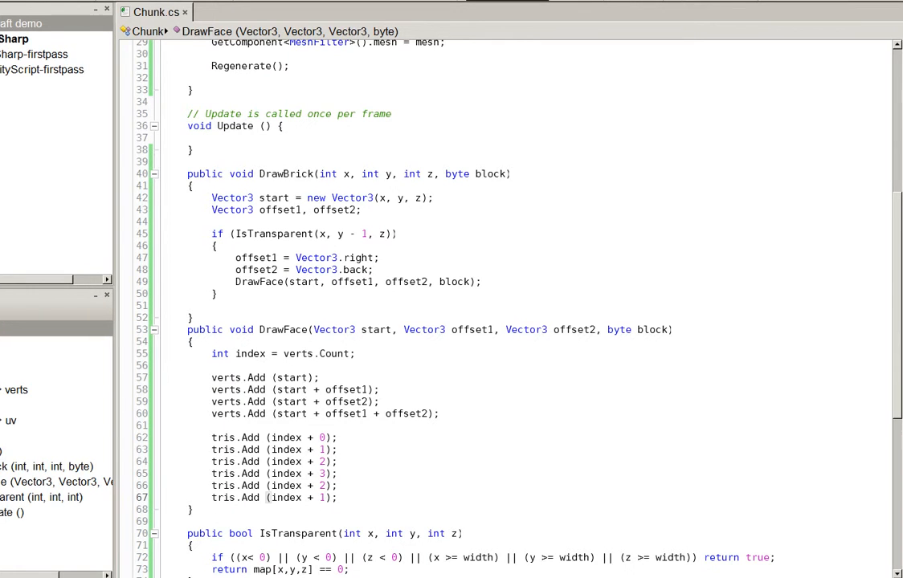
mouse_move(473, 256)
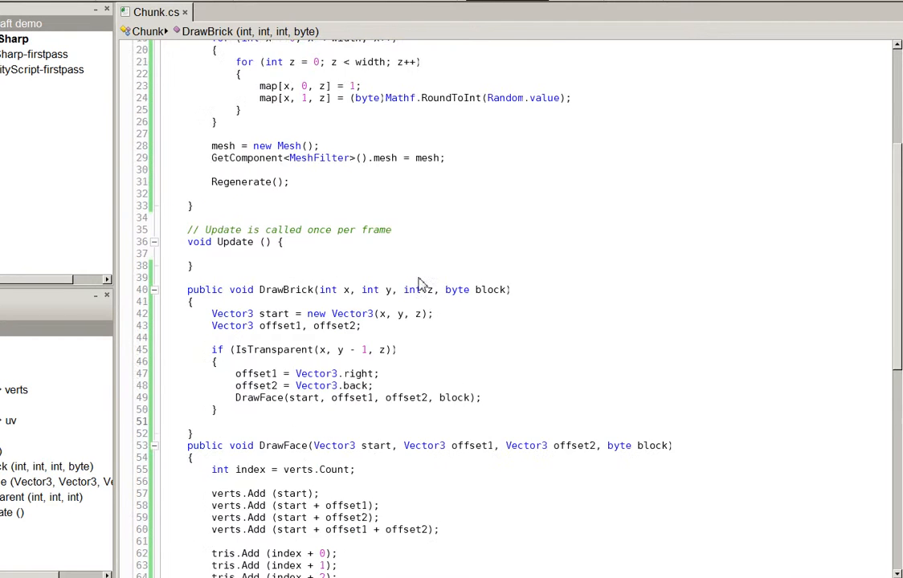
- End Regenerate with mesh.vertices = verts.ToArray(), mesh.triangles = tris.ToArray() and mesh.RecalculateNormals()
scroll(down, 3)
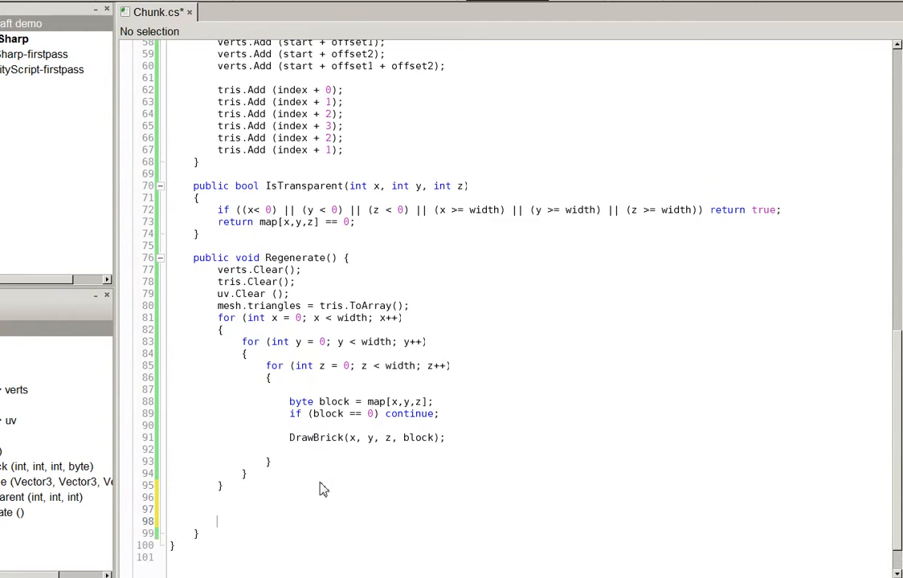
text(mesh.vertices =)
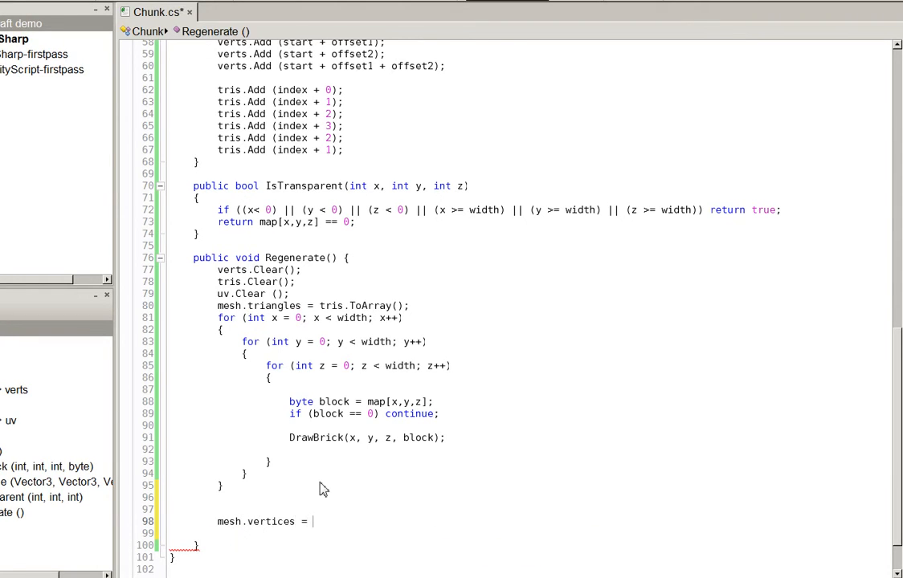
text(verts.ToArray();)
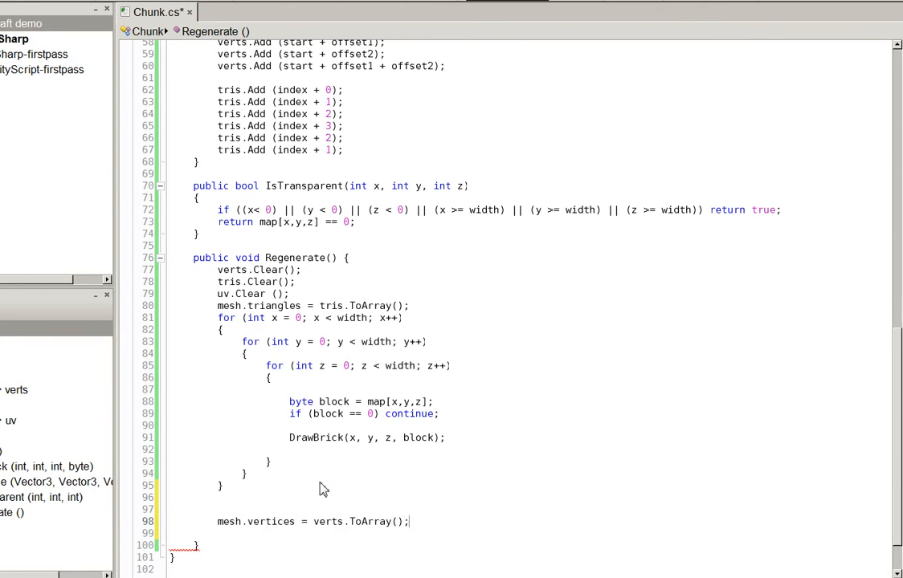
text(mesh.tri)
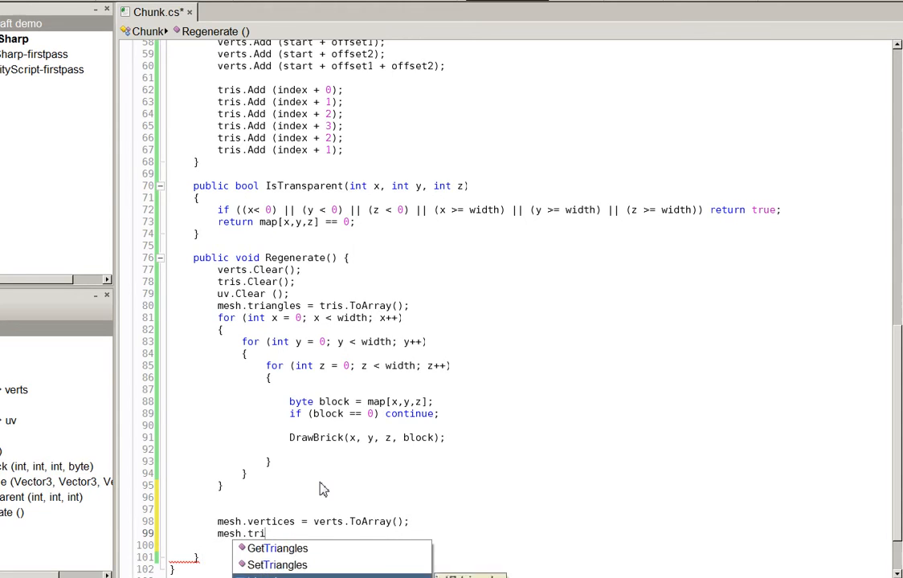
text(angles = tra)
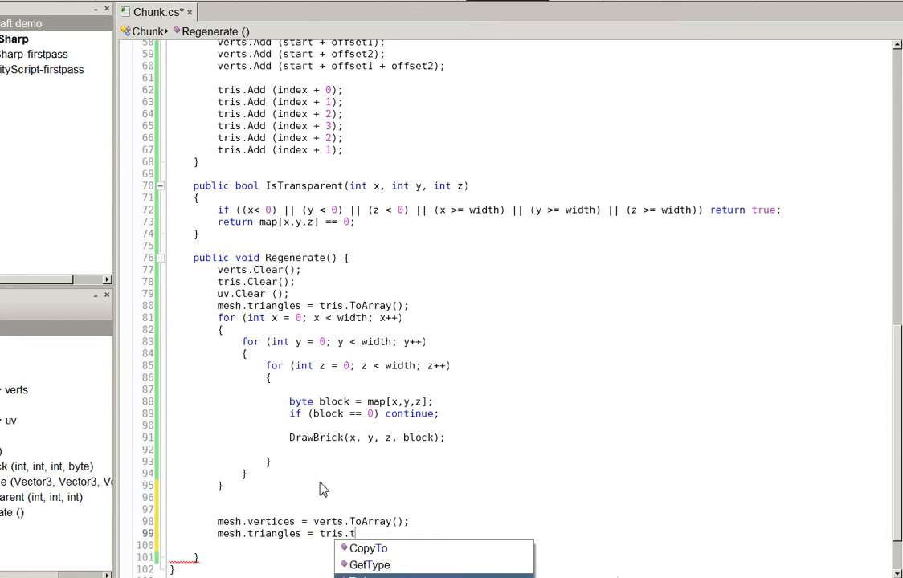
text(oArray();)
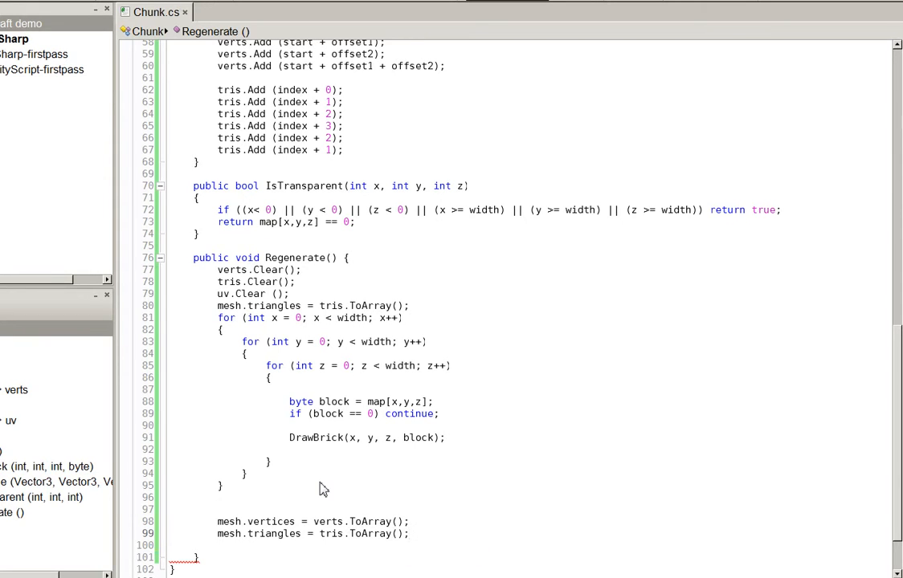
text(mesh.)
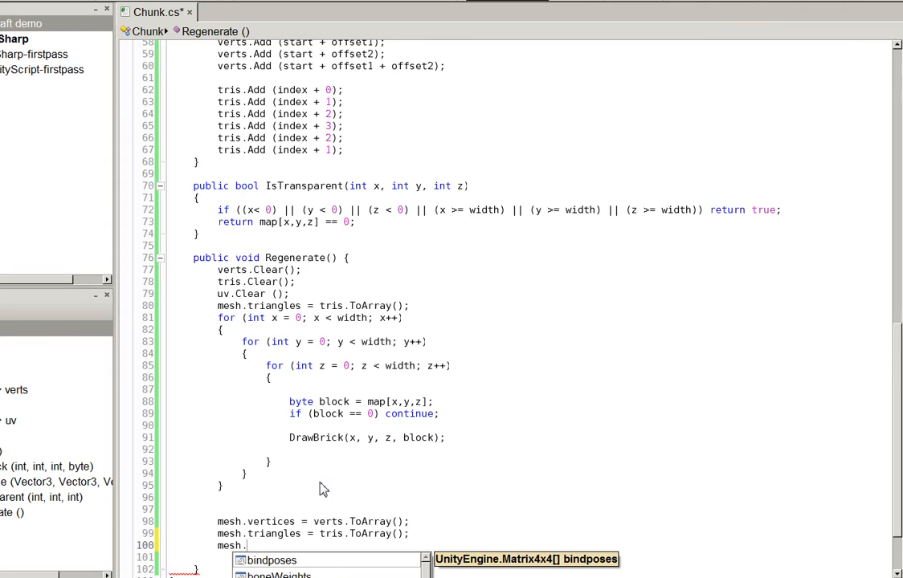
text(RecalculateNormals())
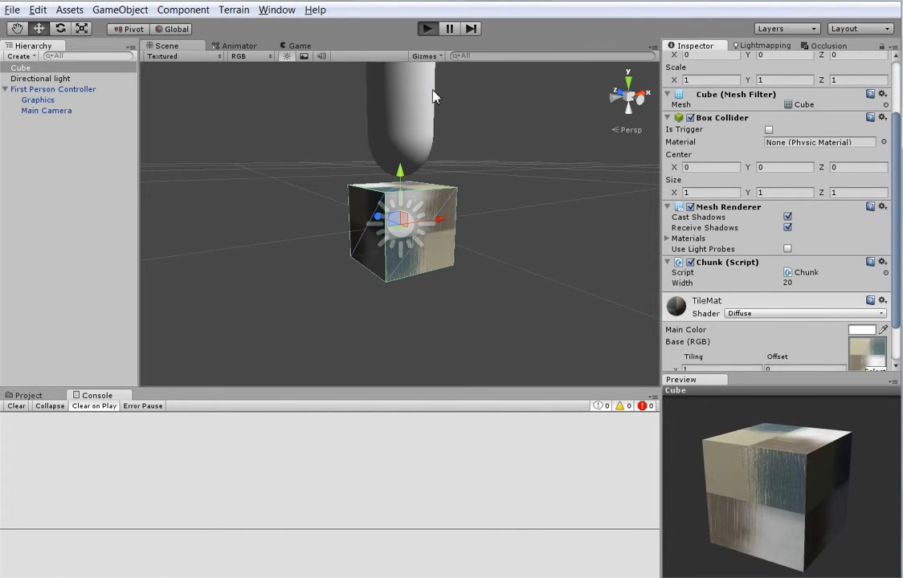
- Play the scene, orbit the Scene view to find the flat chunk floor, then stop playing
click(426, 28)
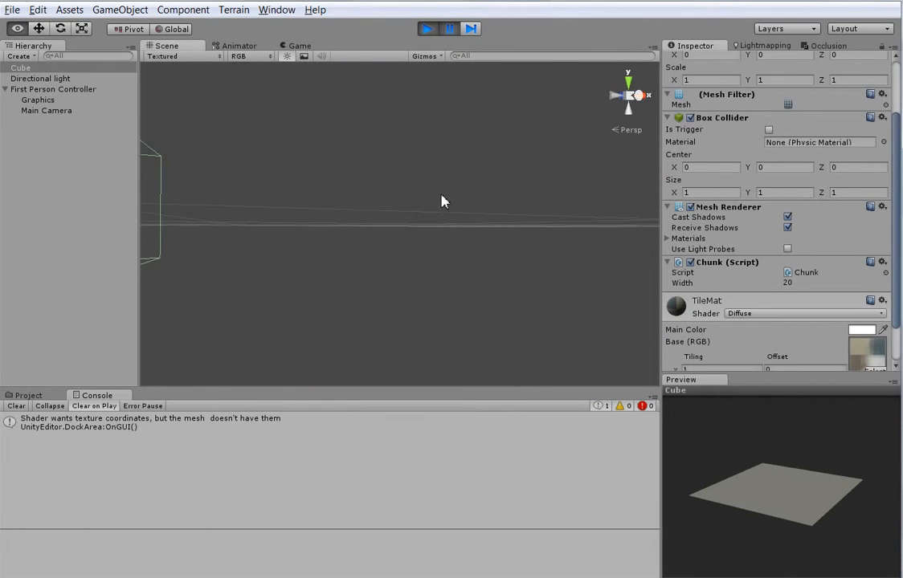
drag(441, 200, 399, 394)
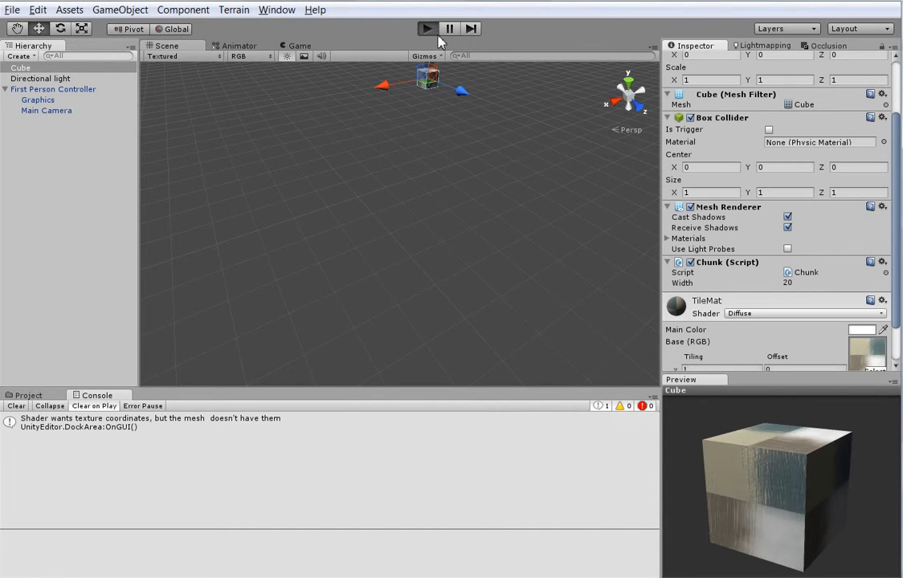
click(426, 29)
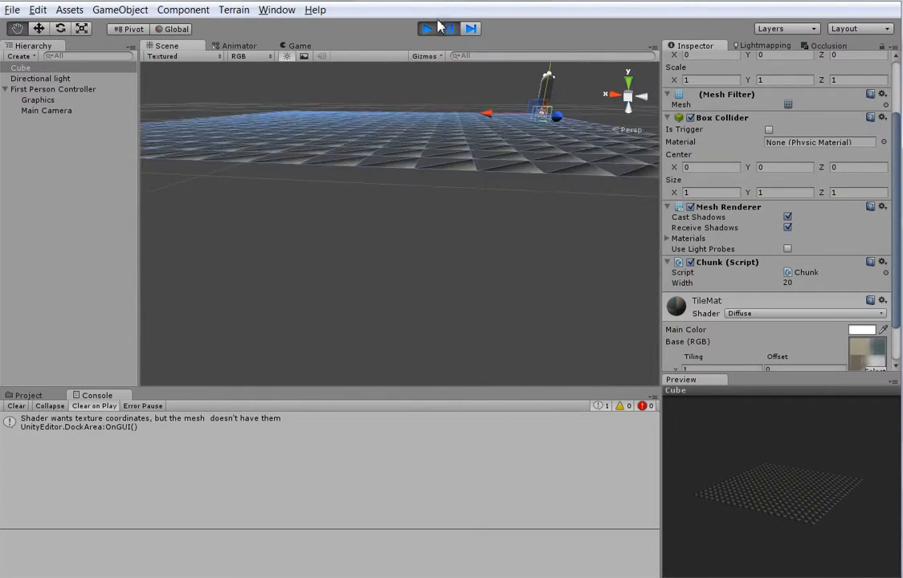
click(428, 28)
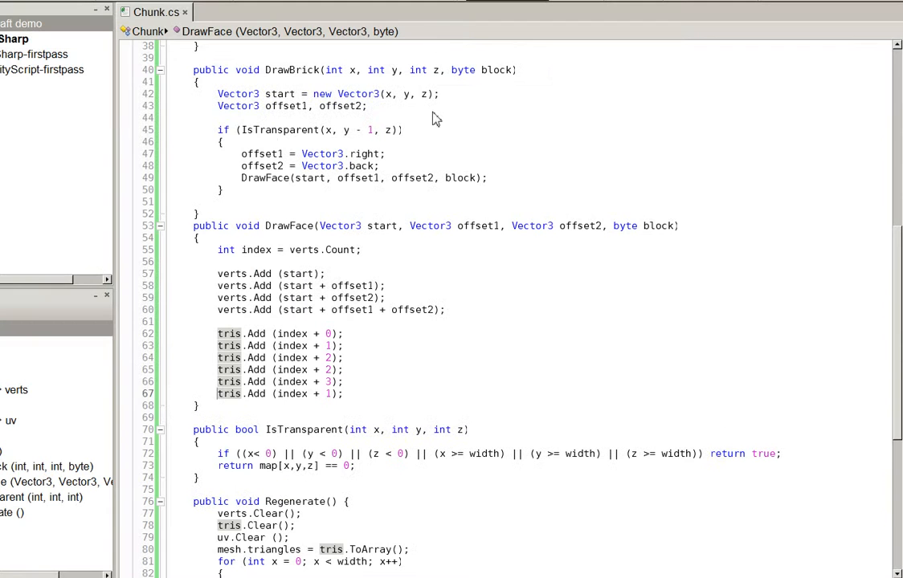
- Change DrawFace's second triangle to indices 2, 3, 1, then return to Unity
click(281, 370)
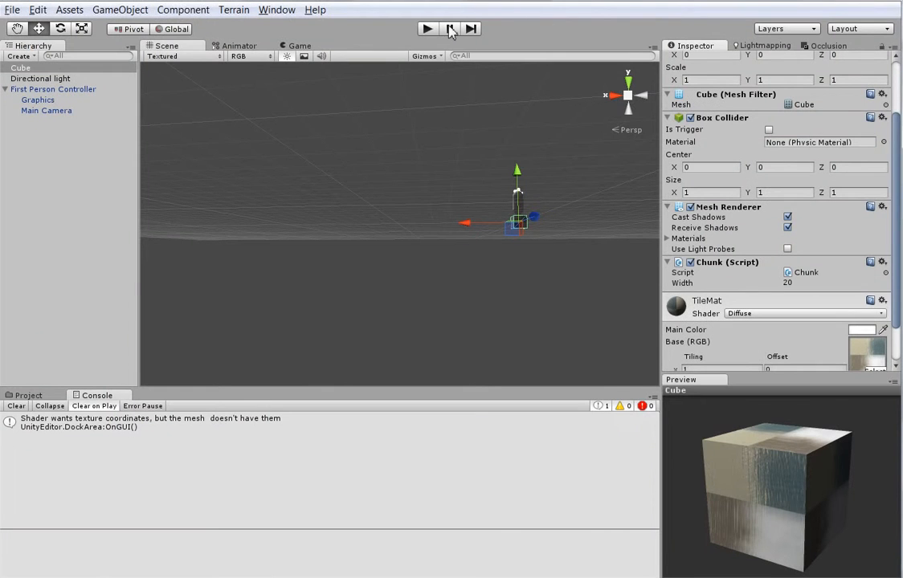
- Play the scene and inspect the checkered tile floor in the Scene and Game views
click(428, 28)
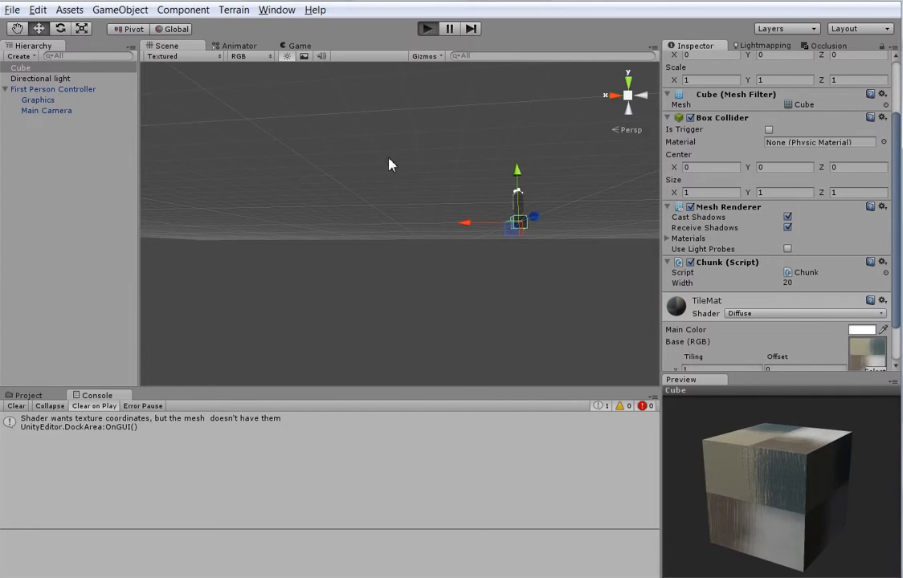
click(427, 29)
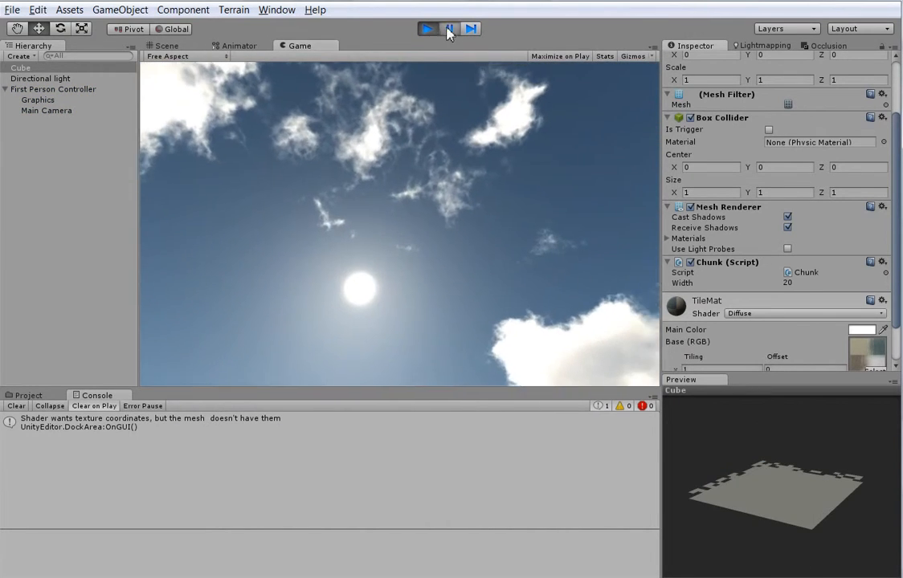
click(428, 29)
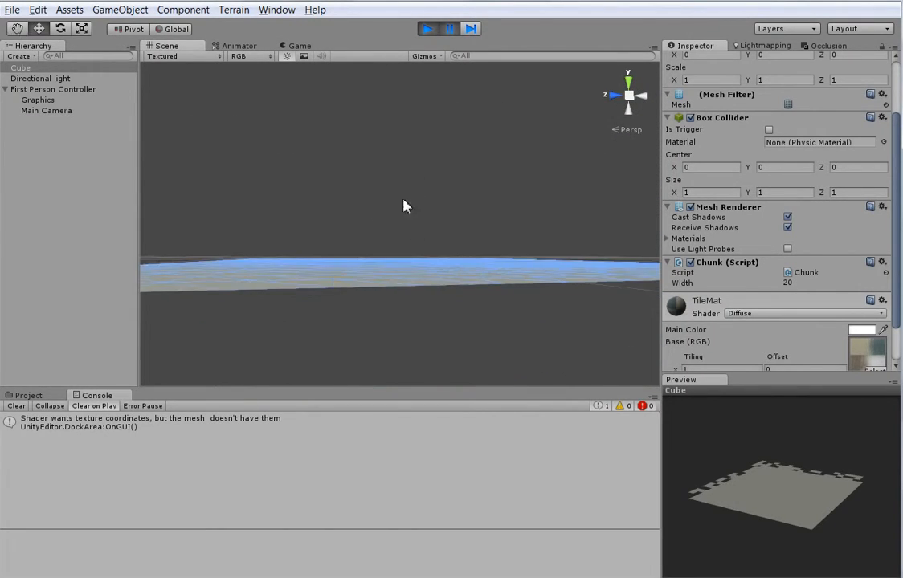
click(427, 28)
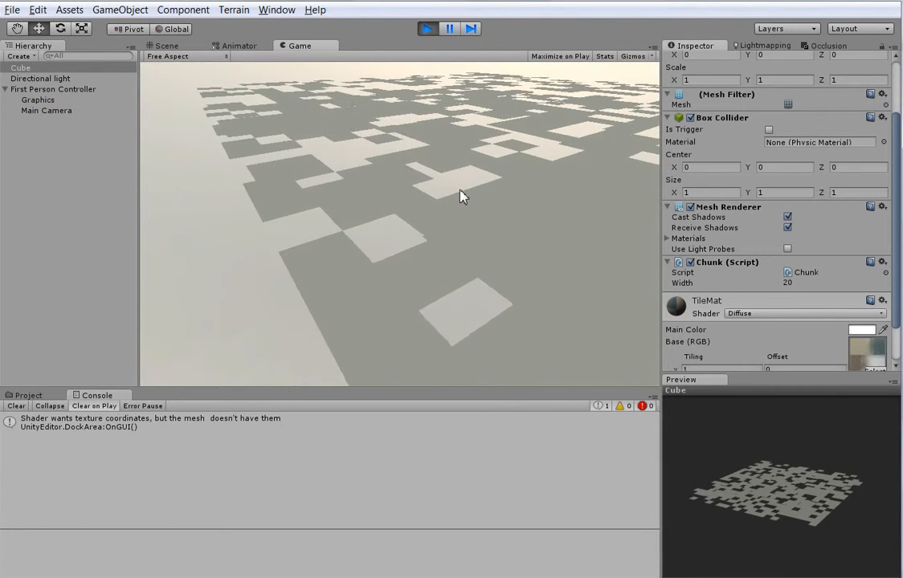
- Switch to the Scene view to look over the light and dark square tiles
click(426, 29)
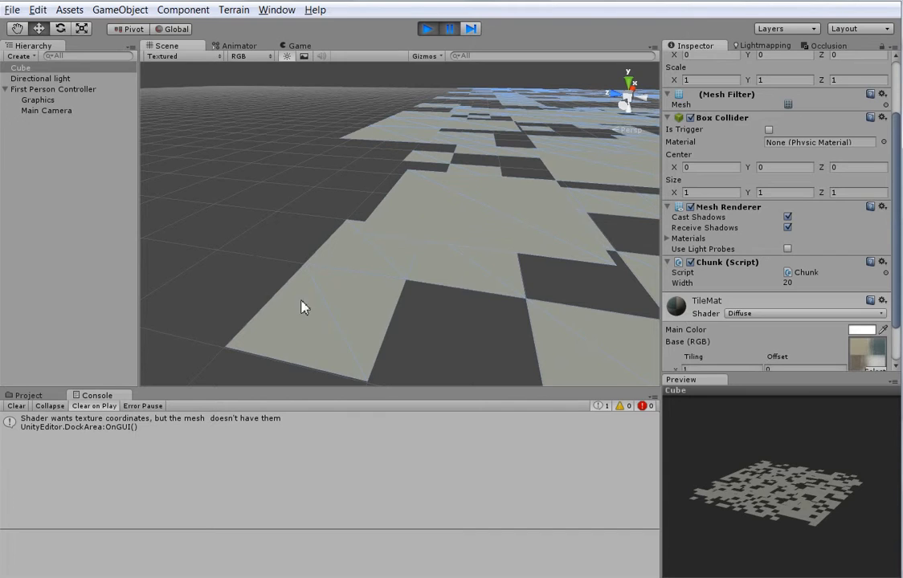
mouse_move(485, 156)
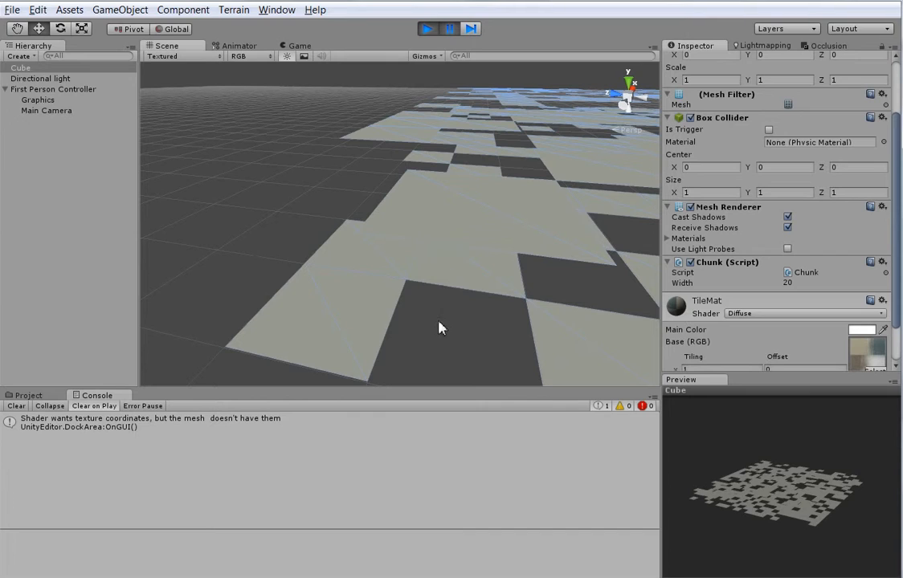
mouse_move(430, 379)
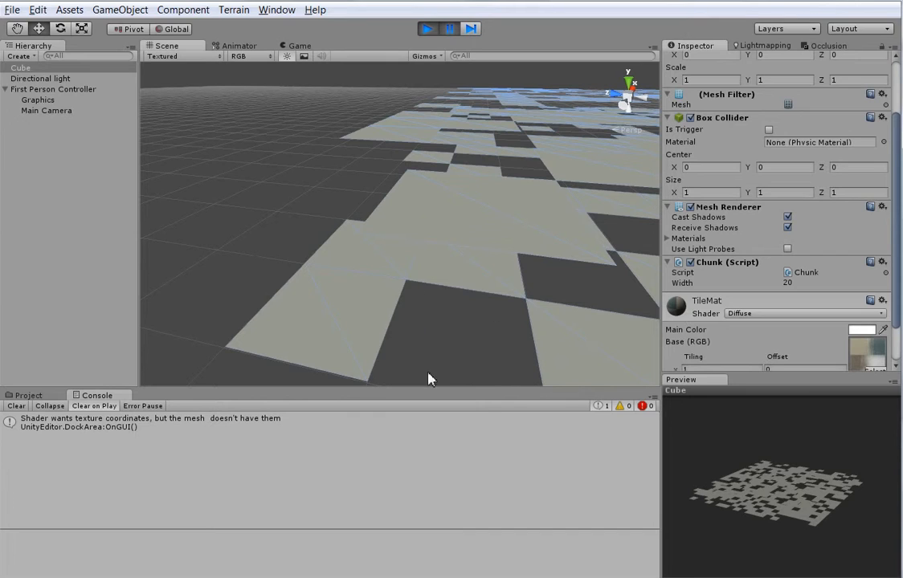
mouse_move(452, 317)
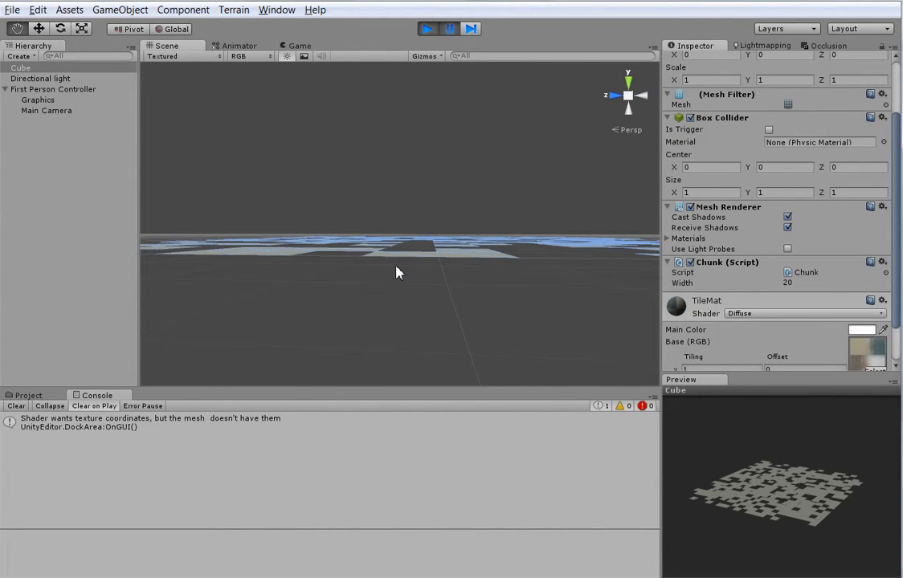
- Add a y + 1 top face to DrawBrick with Vector3 offsets, then test it in Play mode
click(427, 29)
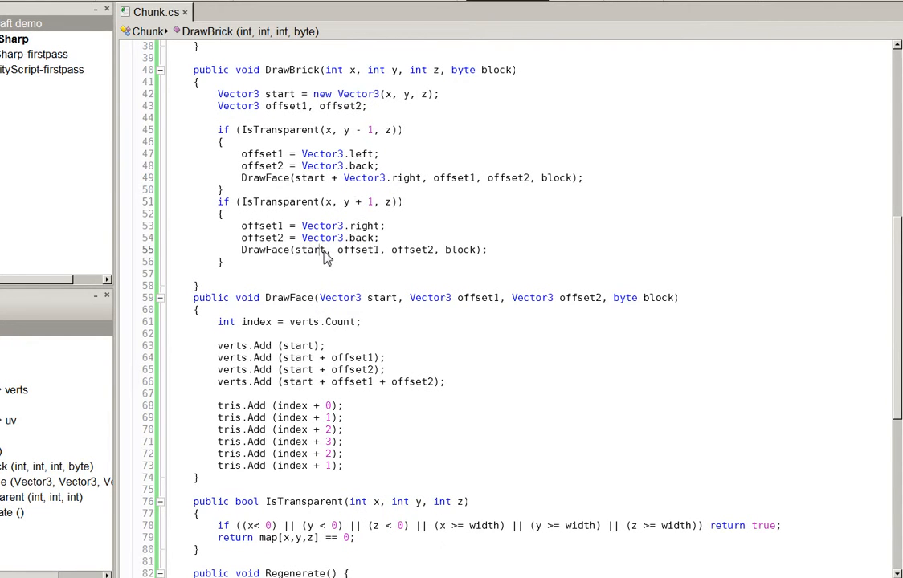
text(Vec)
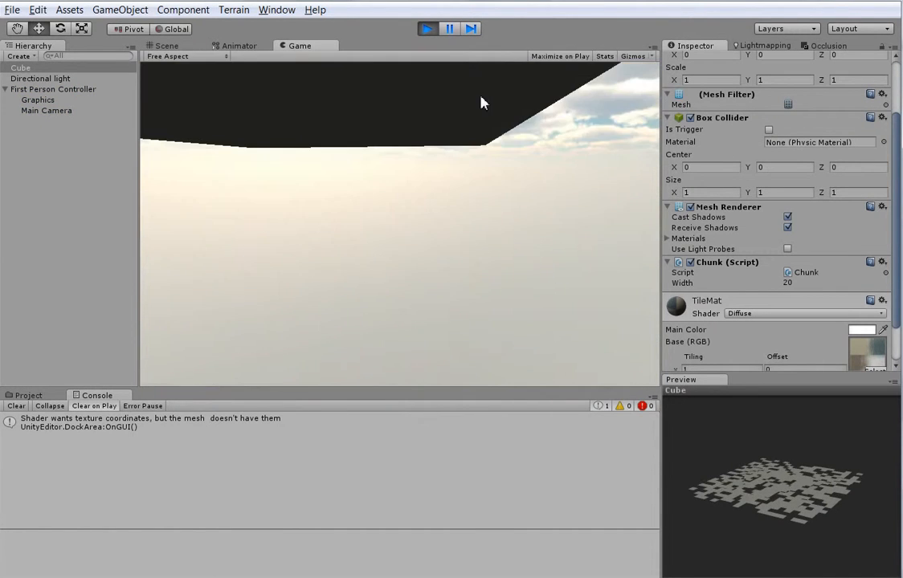
click(166, 46)
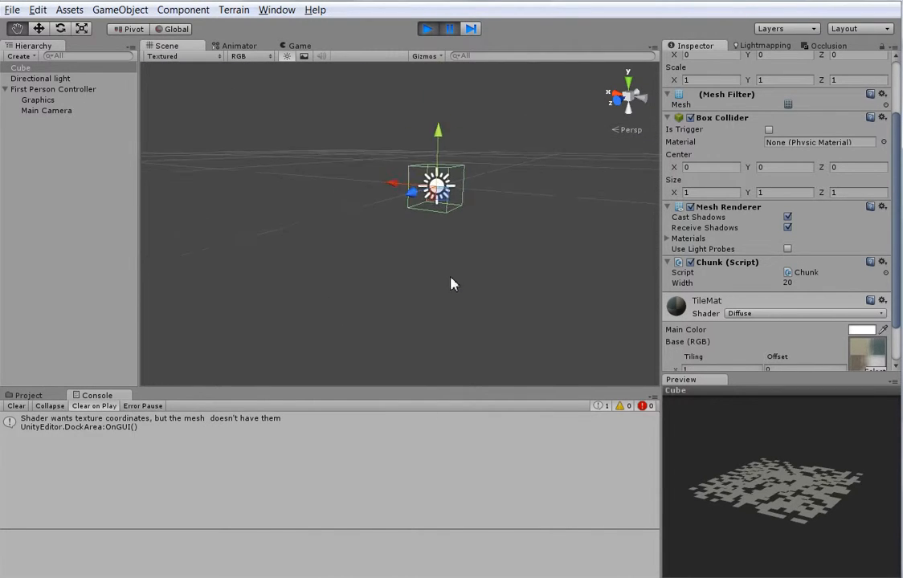
click(427, 28)
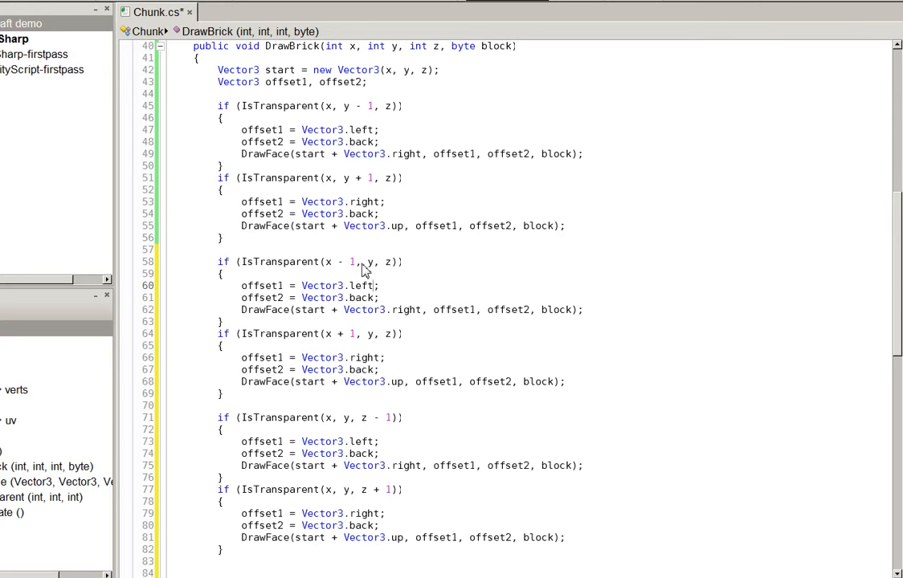
- Change the x-face offsets to up/down directions and wrap the z-face blocks in /* */
text(up)
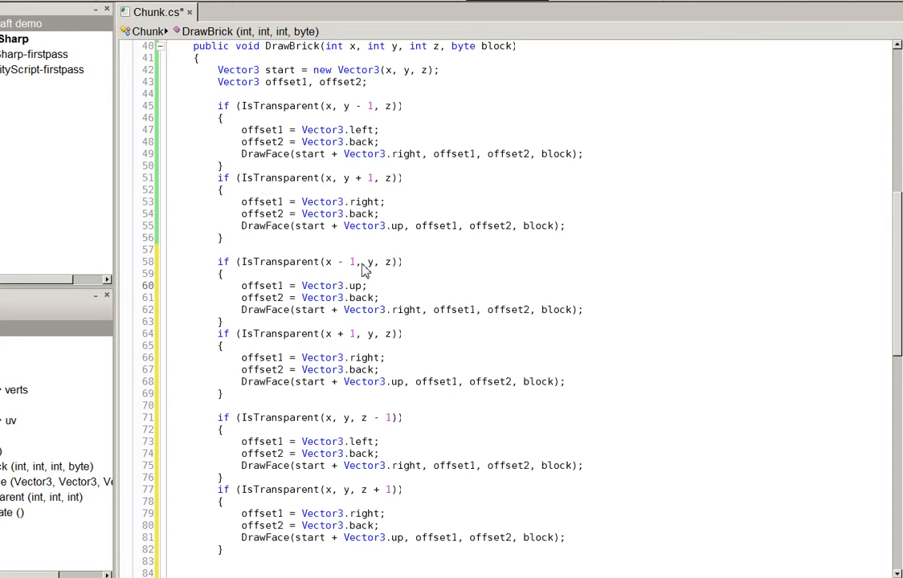
mouse_move(372, 367)
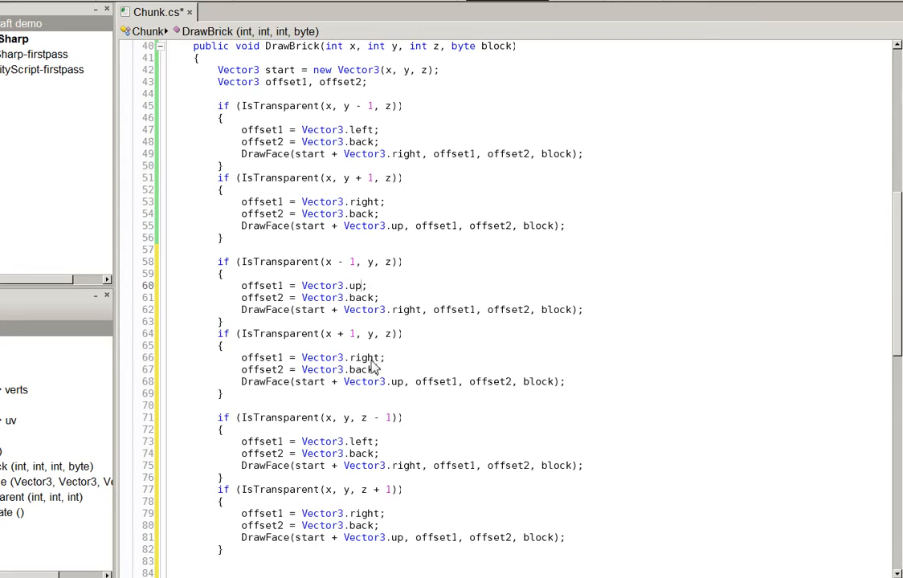
text(down)
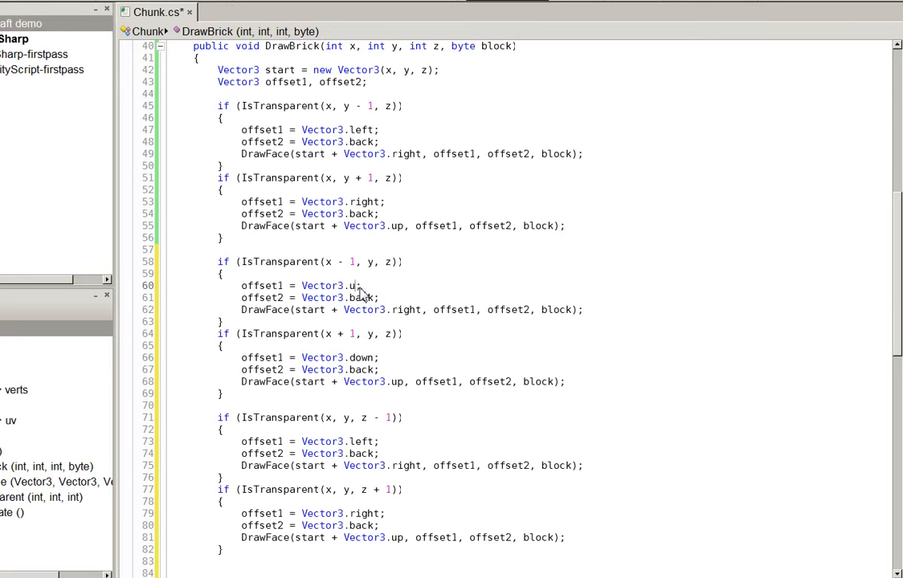
text(down;)
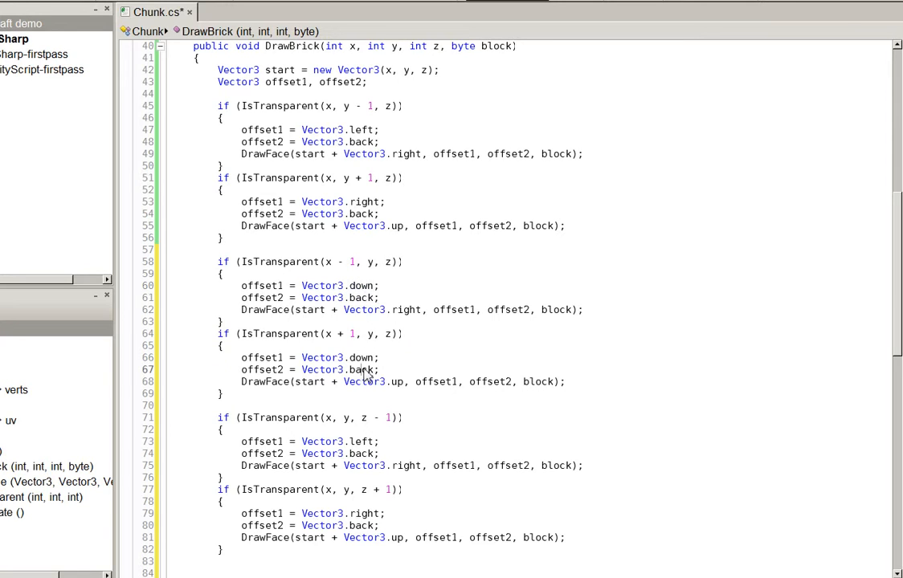
double_click(360, 358)
text(up)
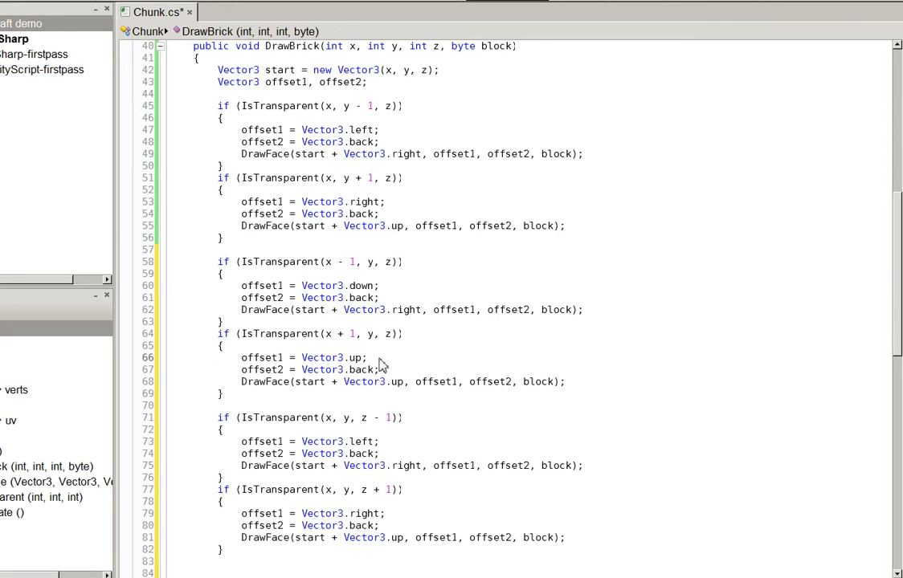
double_click(404, 309)
text(up)
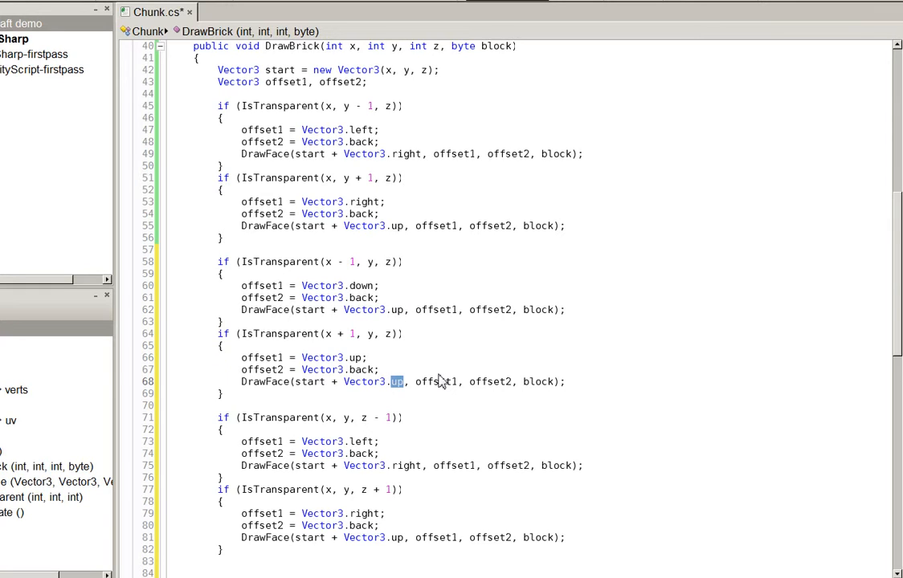
text(r)
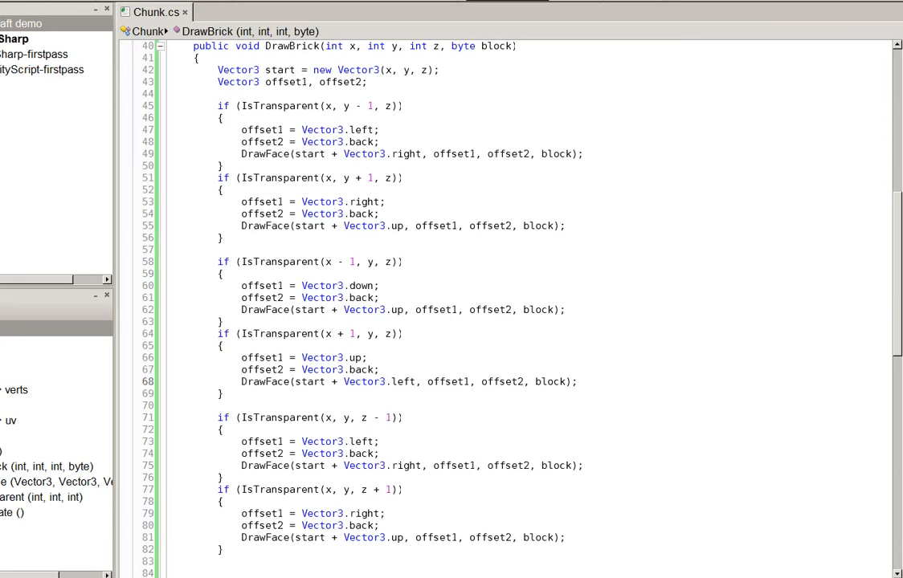
text(/)
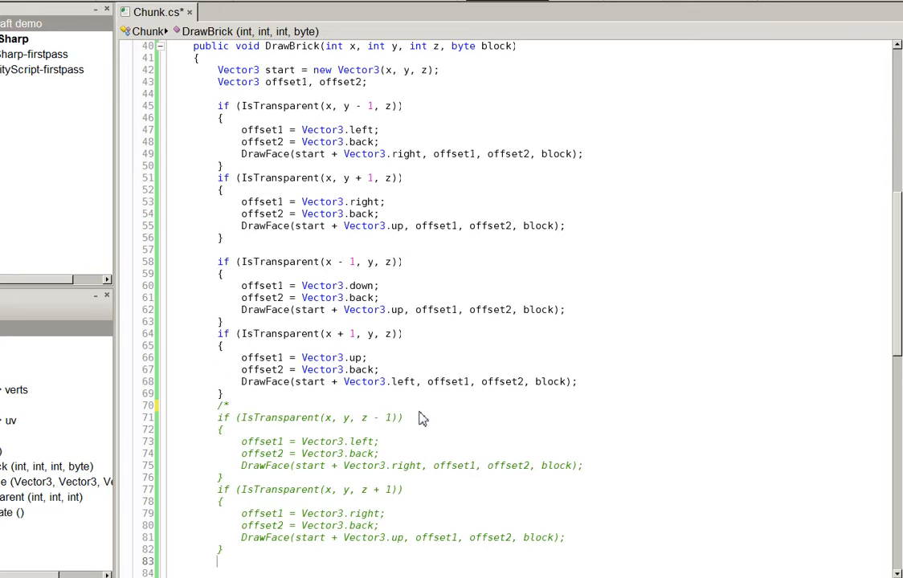
text(*/)
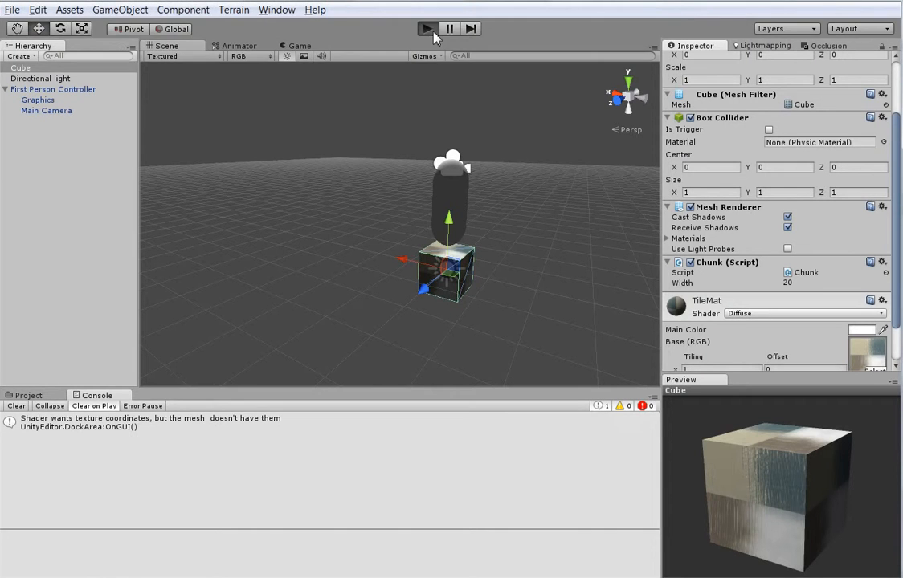
click(427, 29)
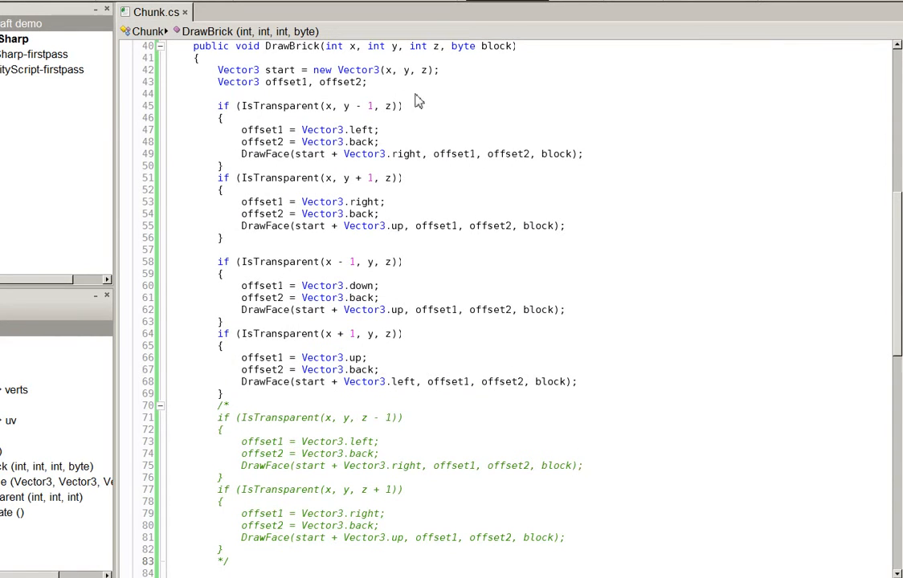
mouse_move(403, 310)
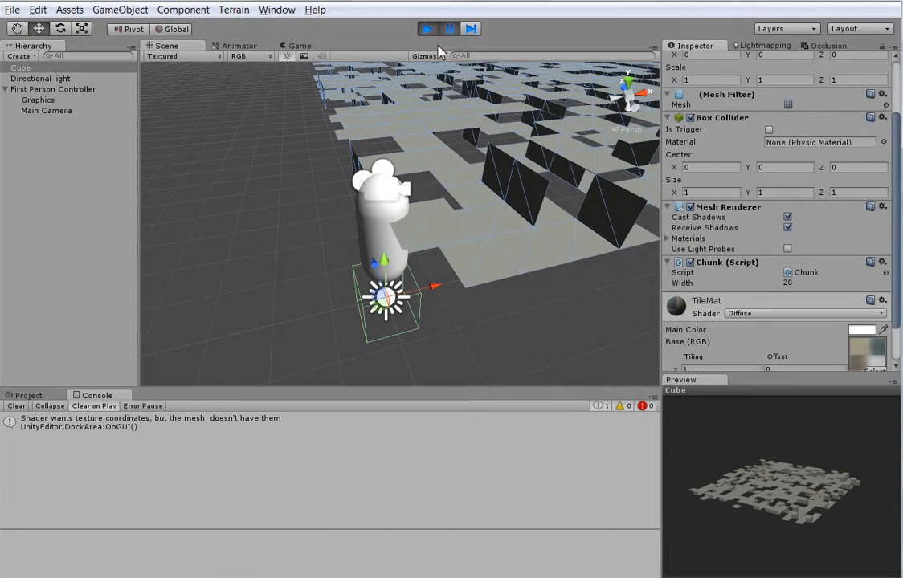
- Exit Play mode so the scene shows only the single textured cube
click(427, 29)
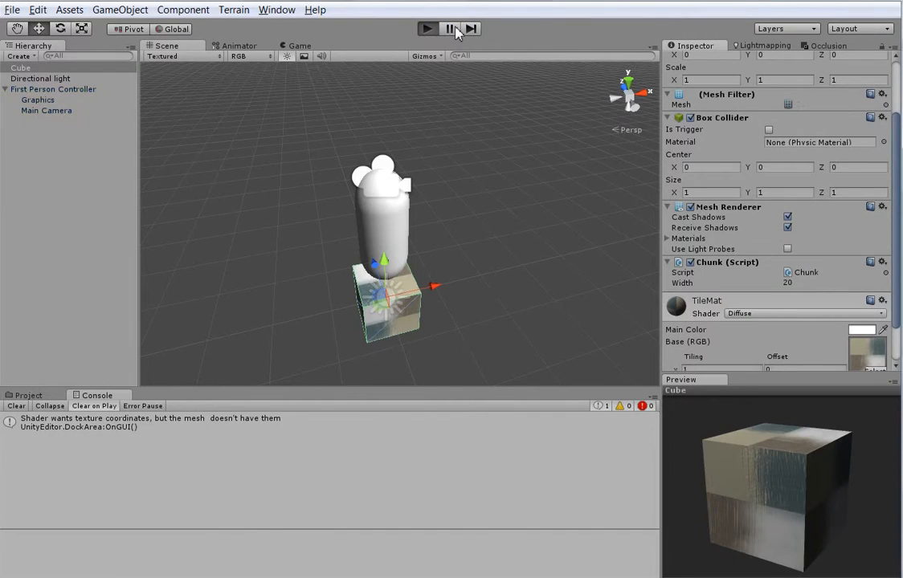
click(426, 29)
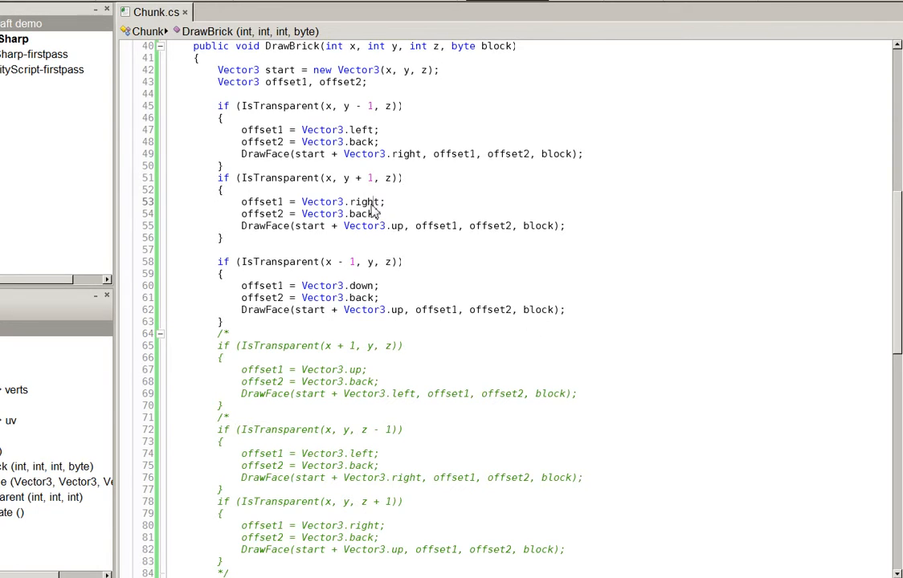
mouse_move(365, 304)
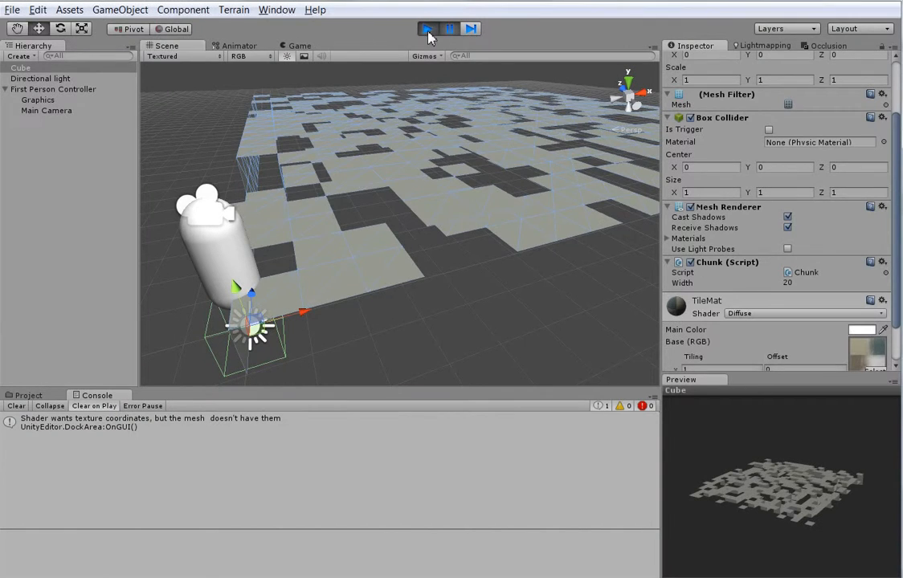
- View the running terrain through the player's first-person camera in the Game tab
click(428, 28)
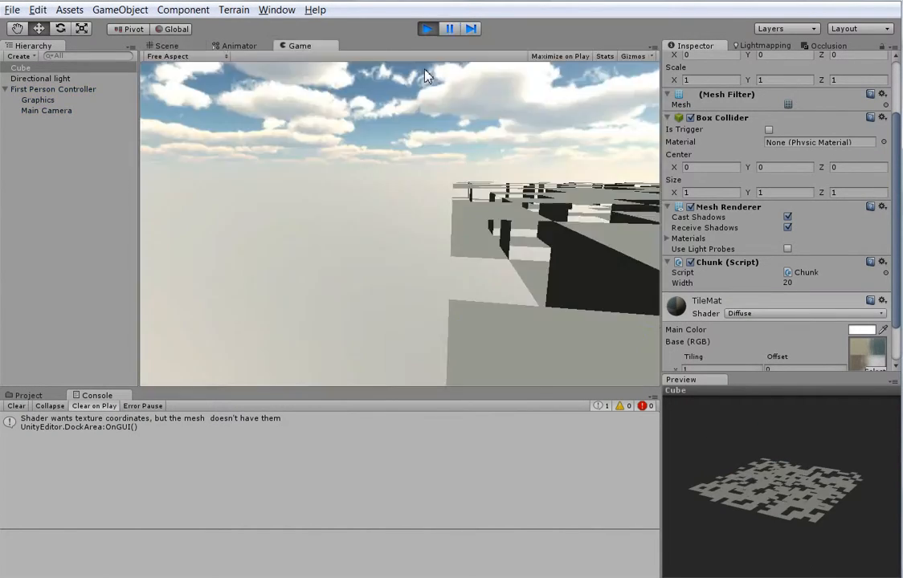
click(166, 46)
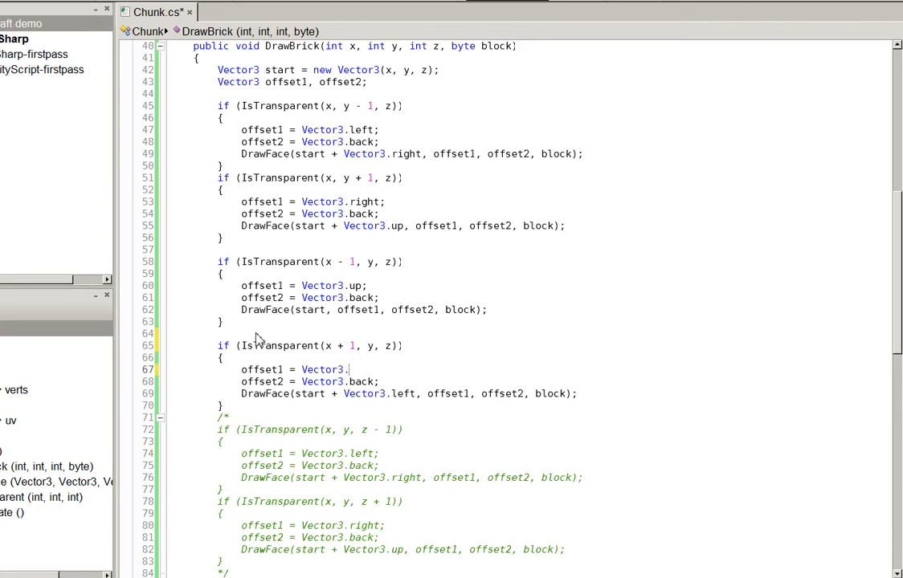
- Set the x+1 face's offset1 to Vector3.down and extend its DrawFace start with Vector3 offsets
text(down;)
click(409, 393)
text(right + v)
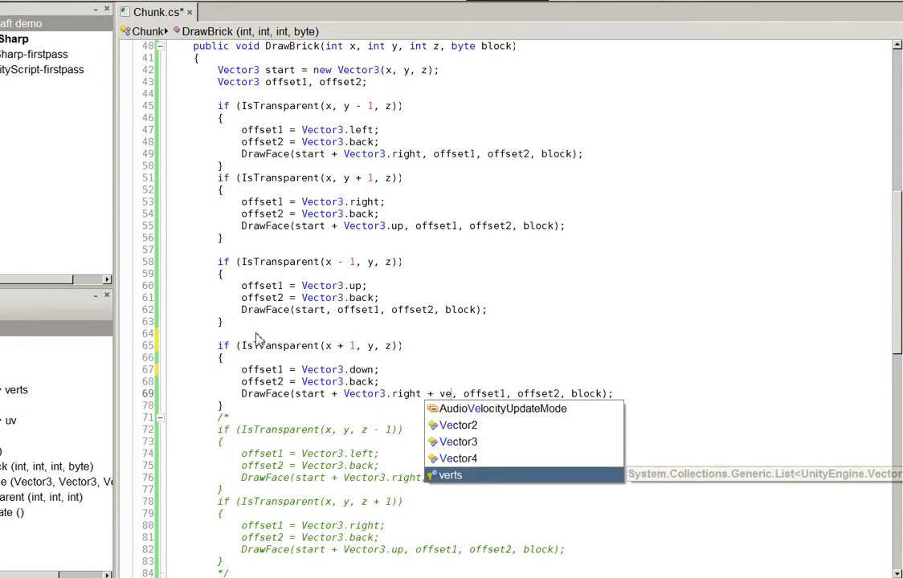
text(Vector3.)
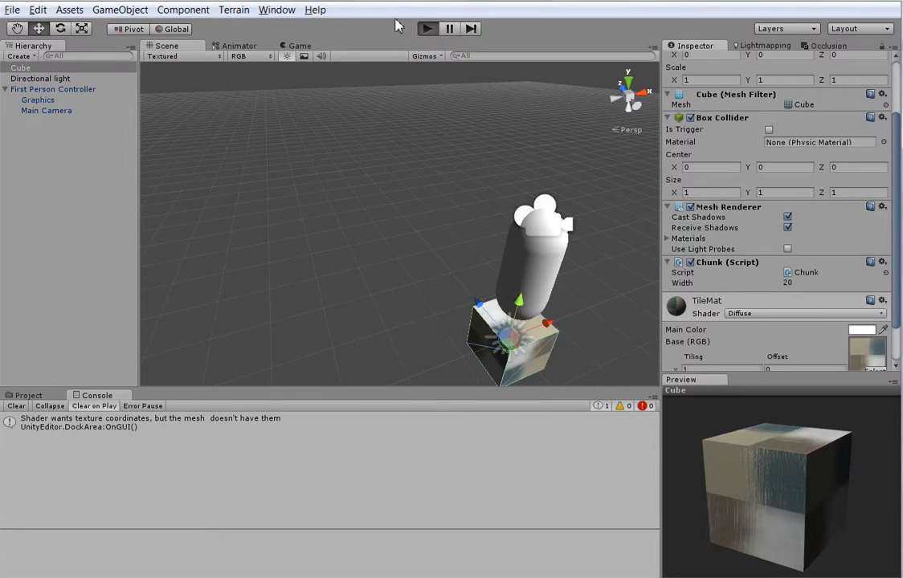
- Play the scene to check the new x-side wall faces on the chunk, then stop
click(426, 28)
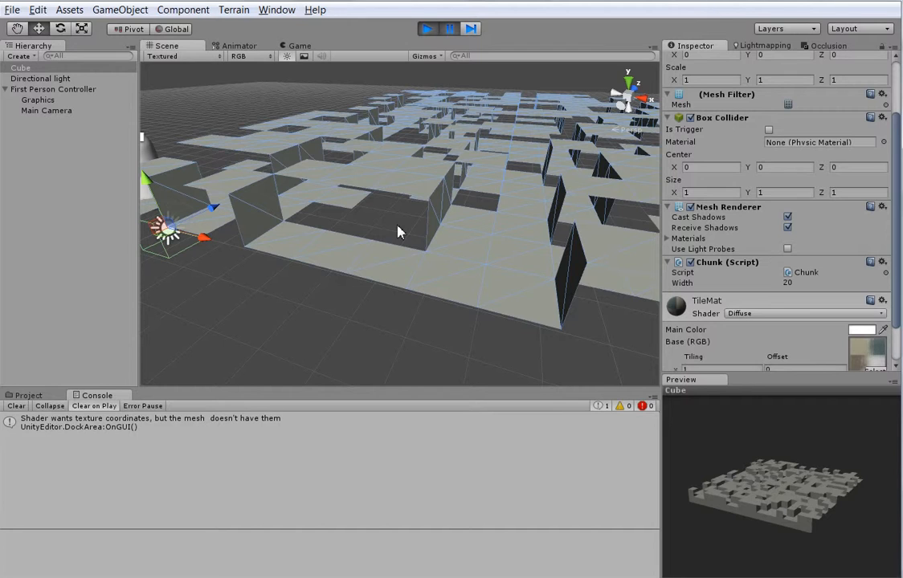
mouse_move(297, 235)
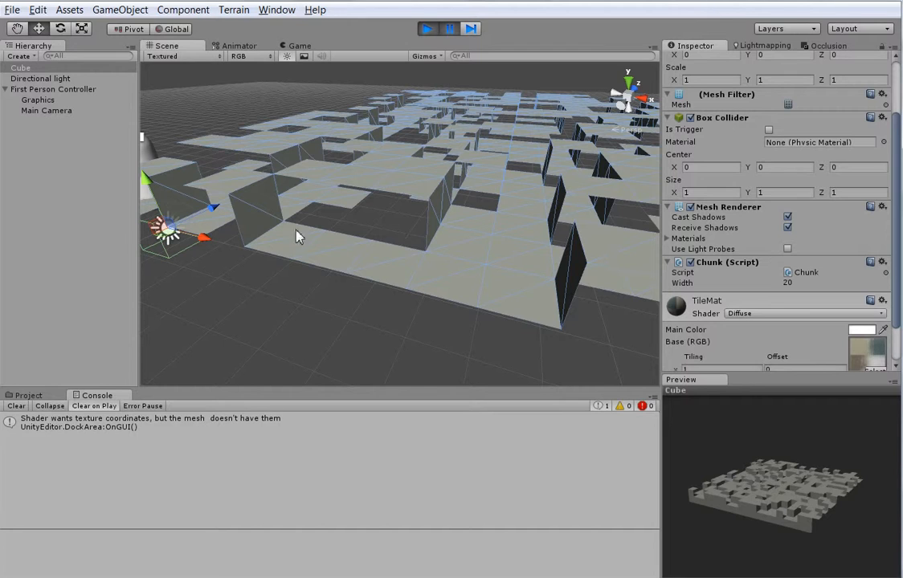
click(427, 28)
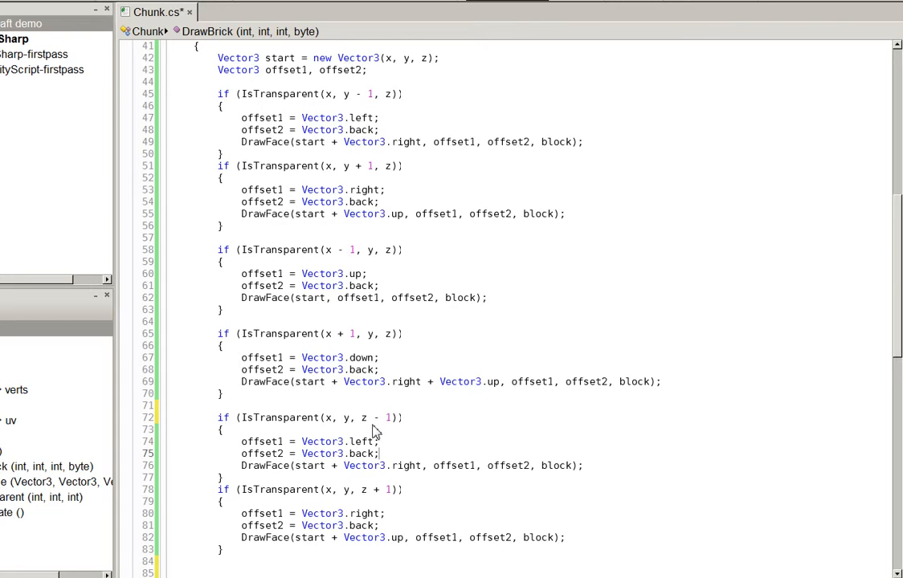
mouse_move(491, 475)
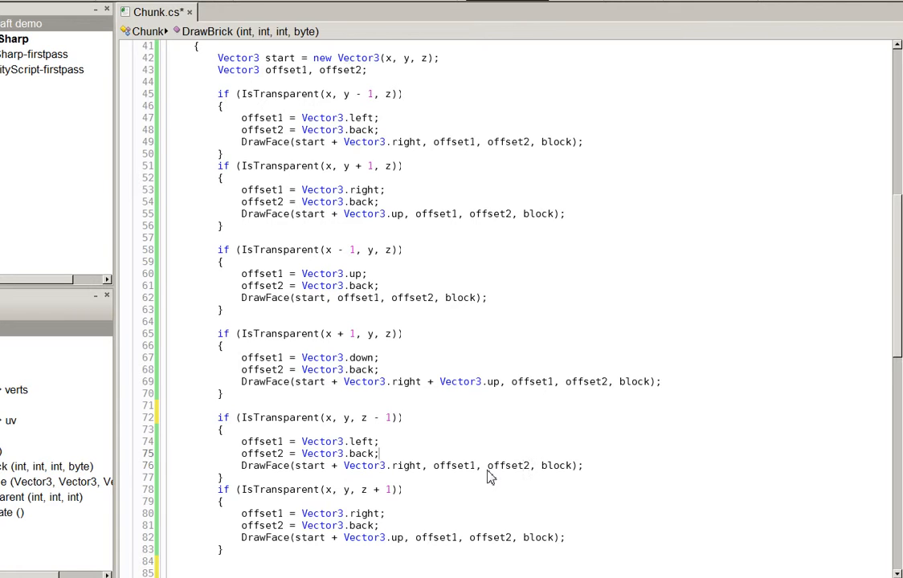
- Uncomment the z-face blocks, setting offset2 to Vector3.up in z-1 and Vector3.down in z+1
text(ud)
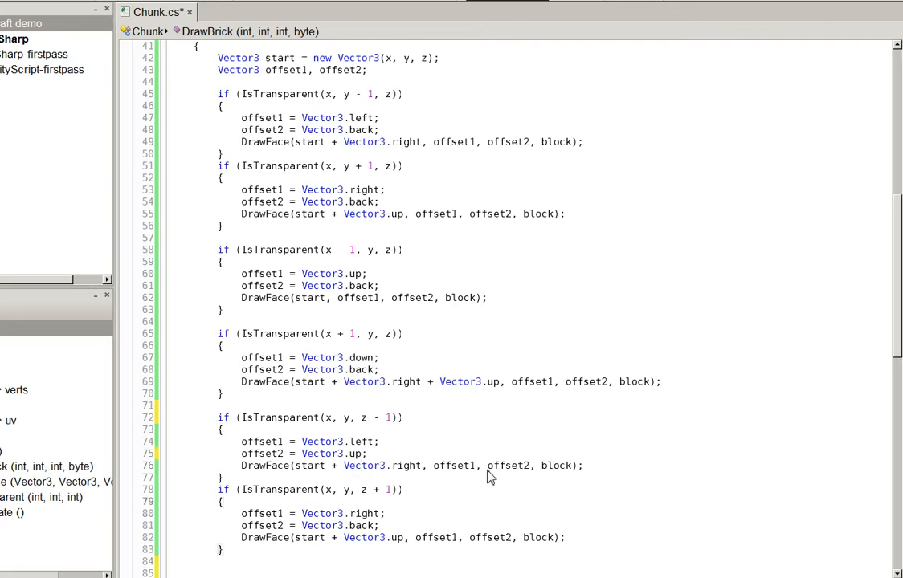
double_click(360, 525)
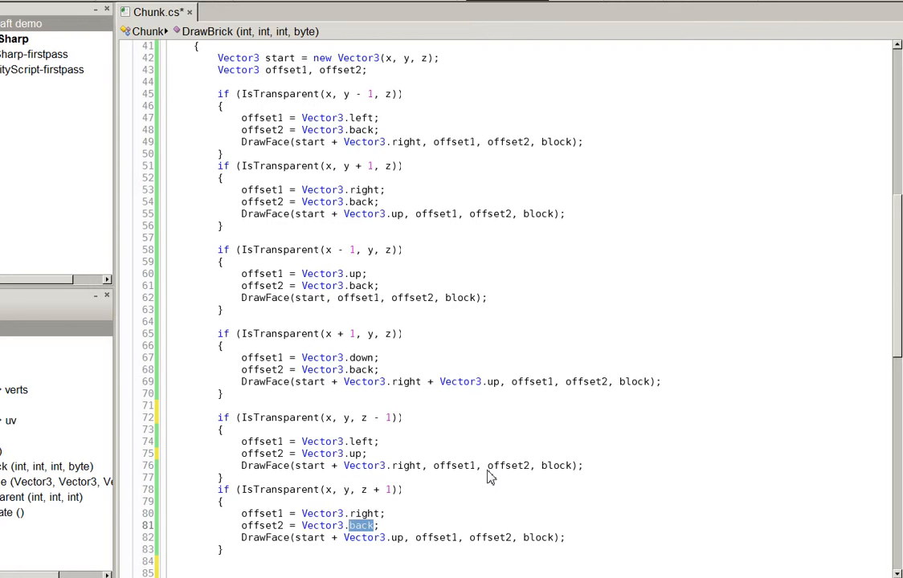
text(down)
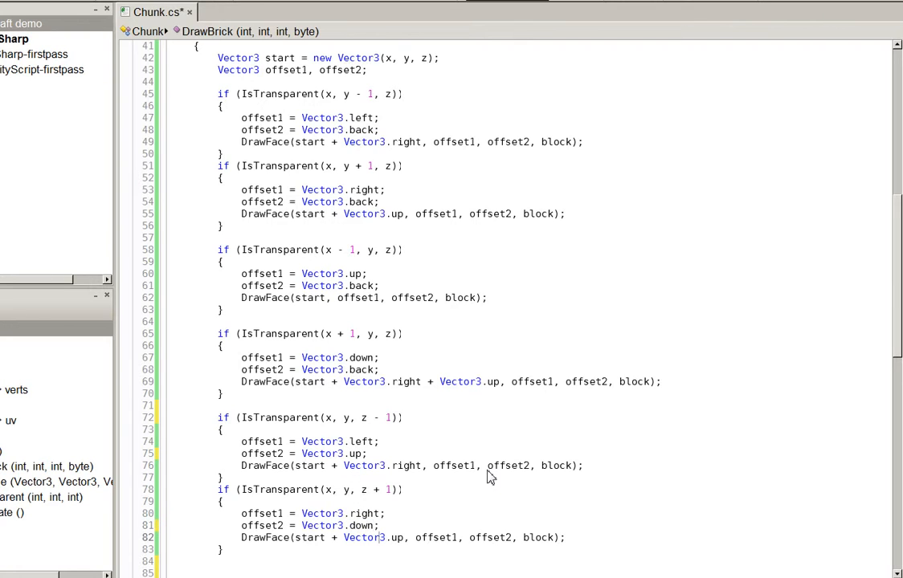
text(+)
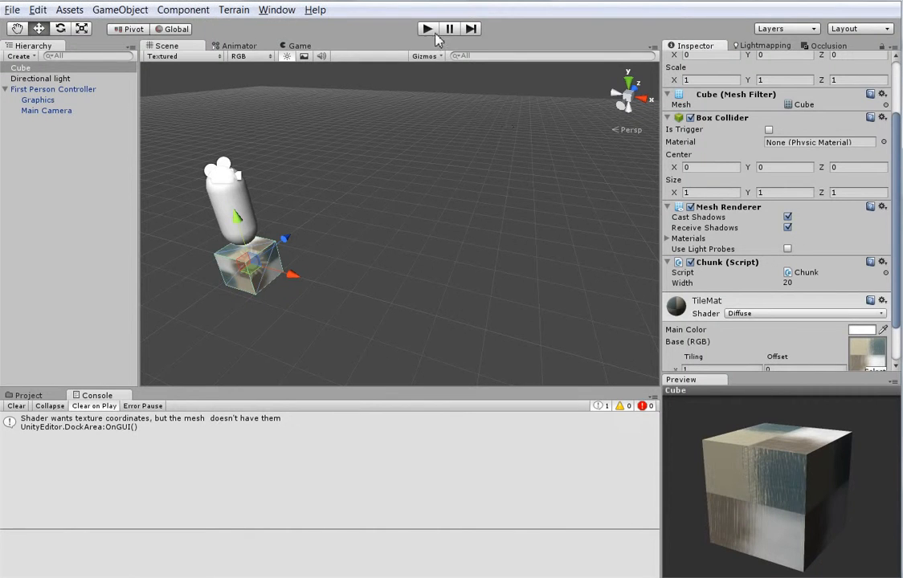
- Play the scene, orbit the Scene view around the terrain's z faces, then play again
click(426, 28)
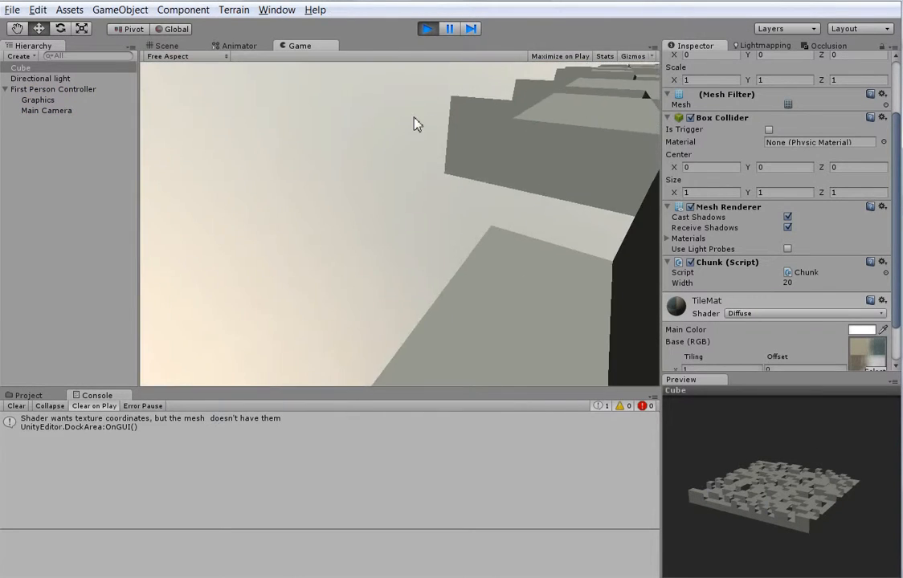
click(167, 46)
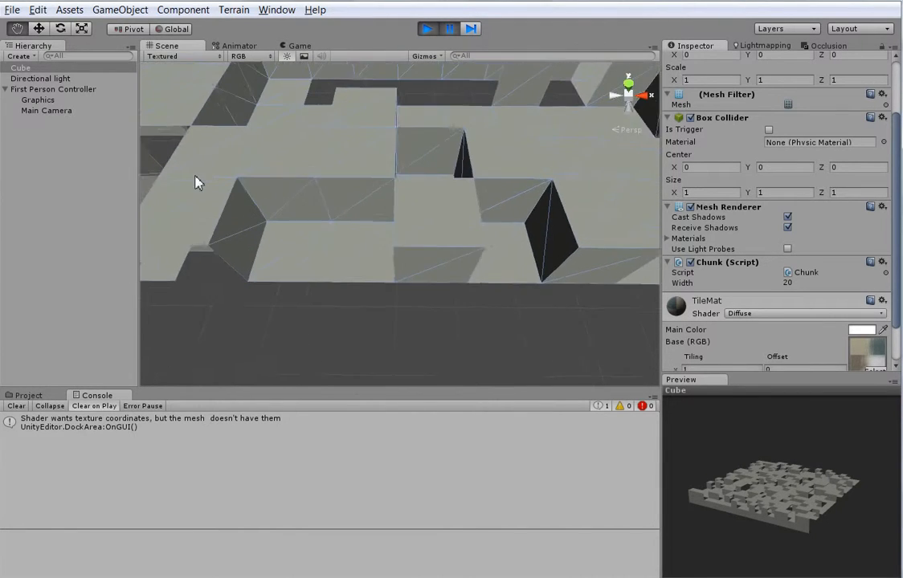
drag(199, 181, 299, 157)
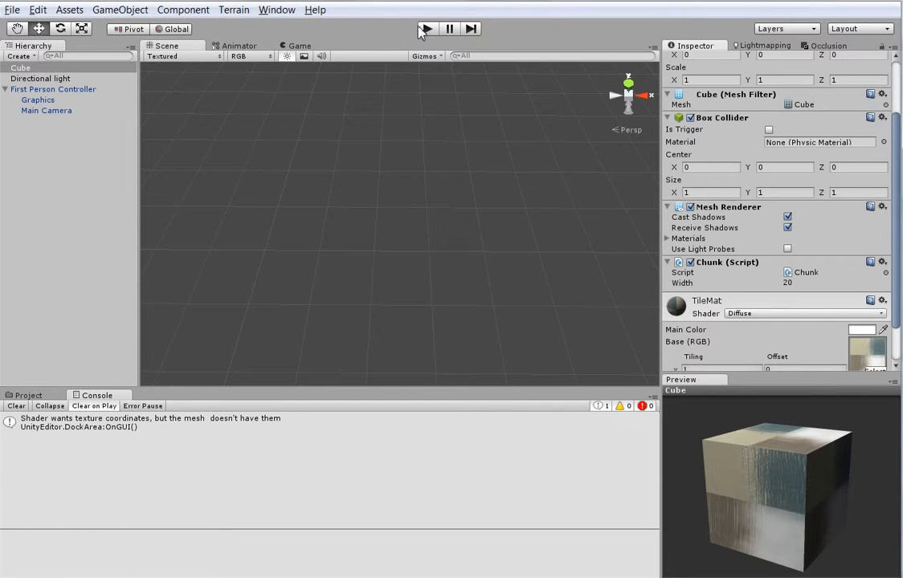
click(426, 29)
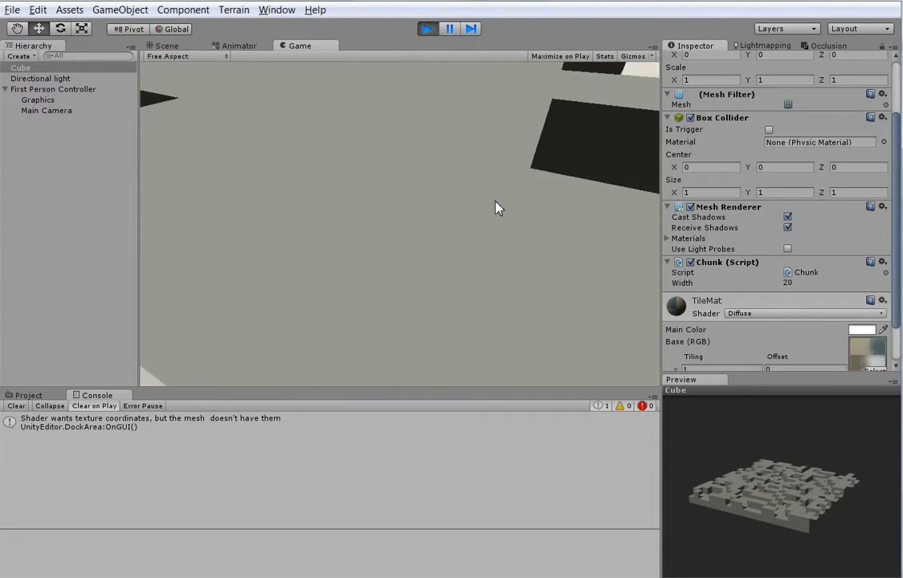
click(166, 45)
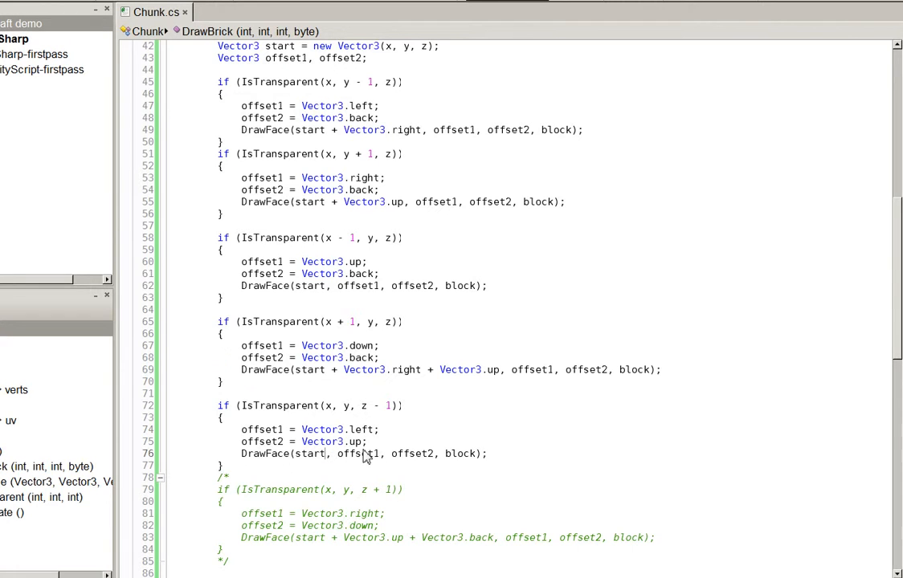
- Comment out the z+1 face; draw z-1 from start + Vector3.forward with offset1 Vector3.right
text(Vector3.forward)
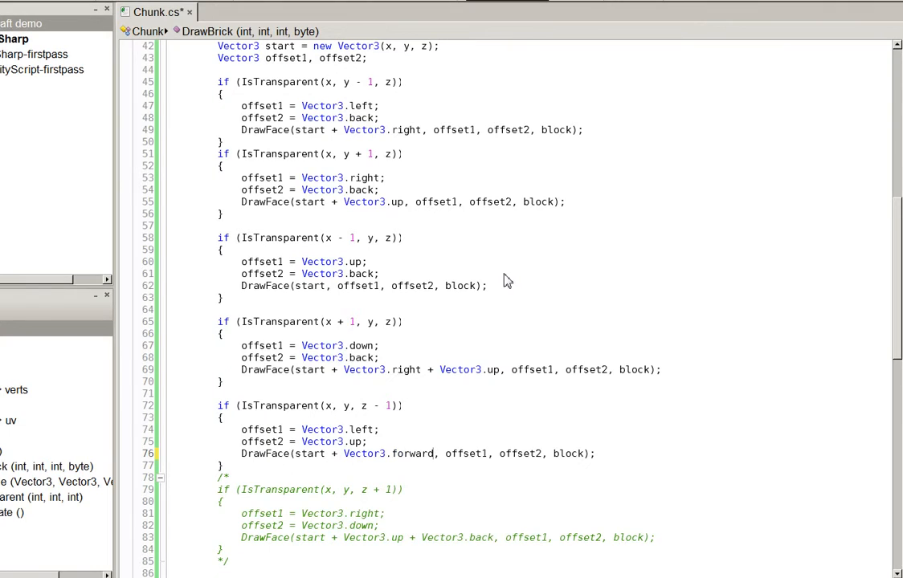
click(427, 28)
text(righ)
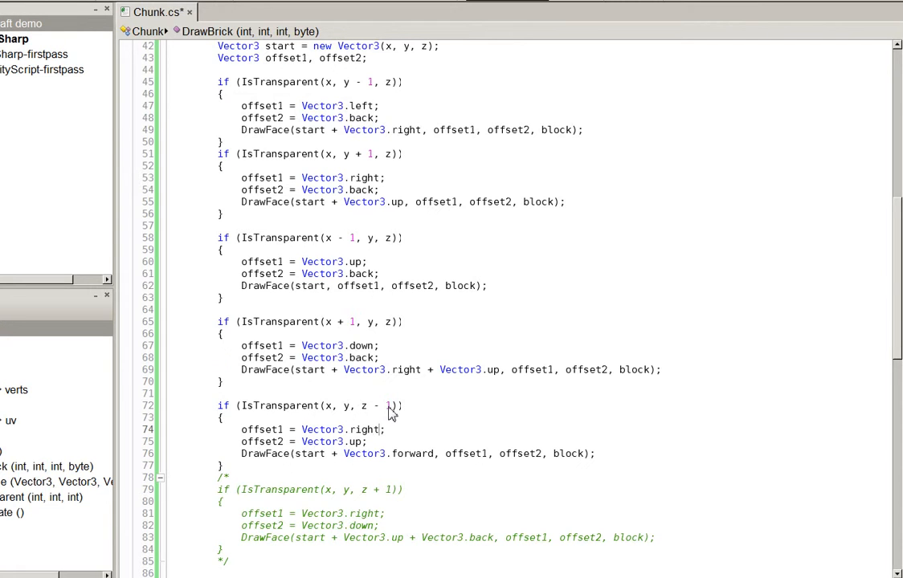
click(428, 29)
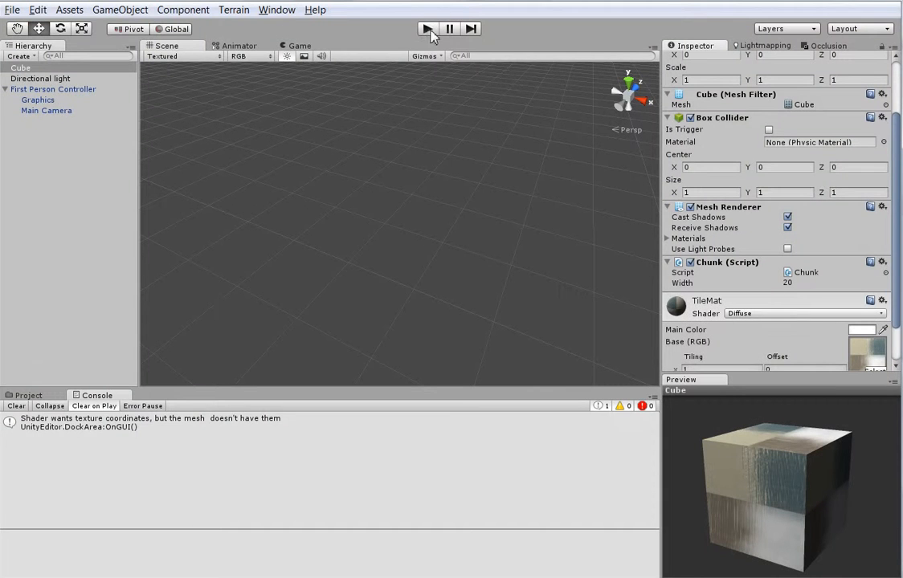
- Play the game, inspect the blocky terrain mesh in Scene view, return to Game view, and stop
click(427, 28)
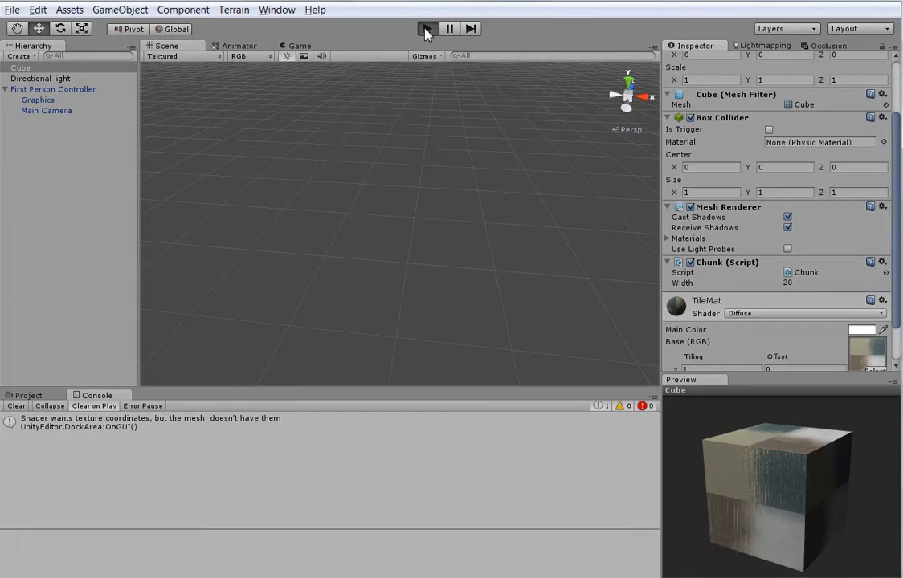
click(426, 29)
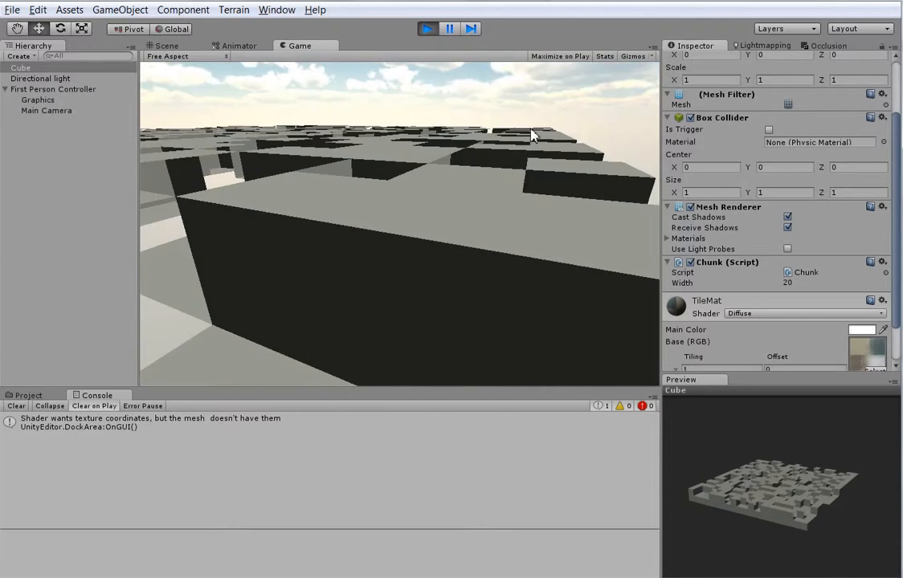
click(167, 45)
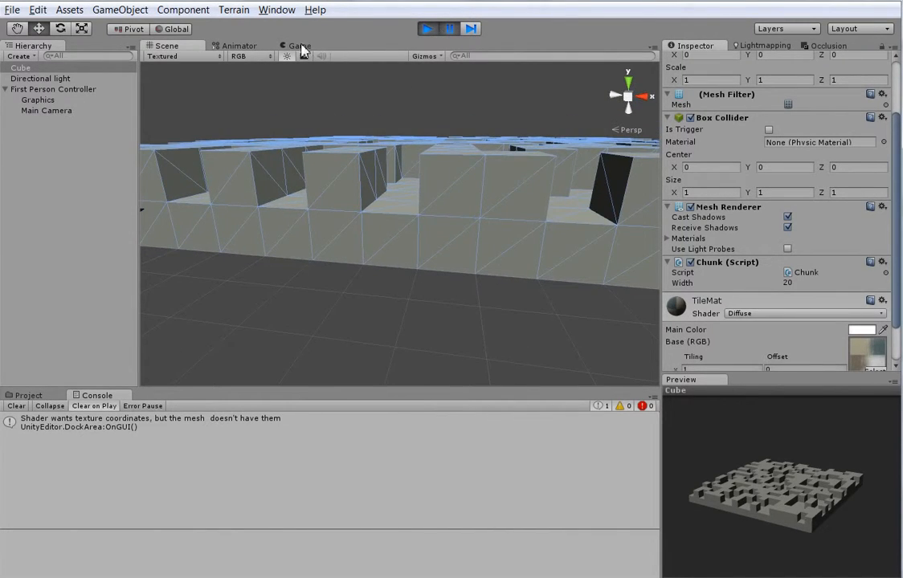
click(427, 28)
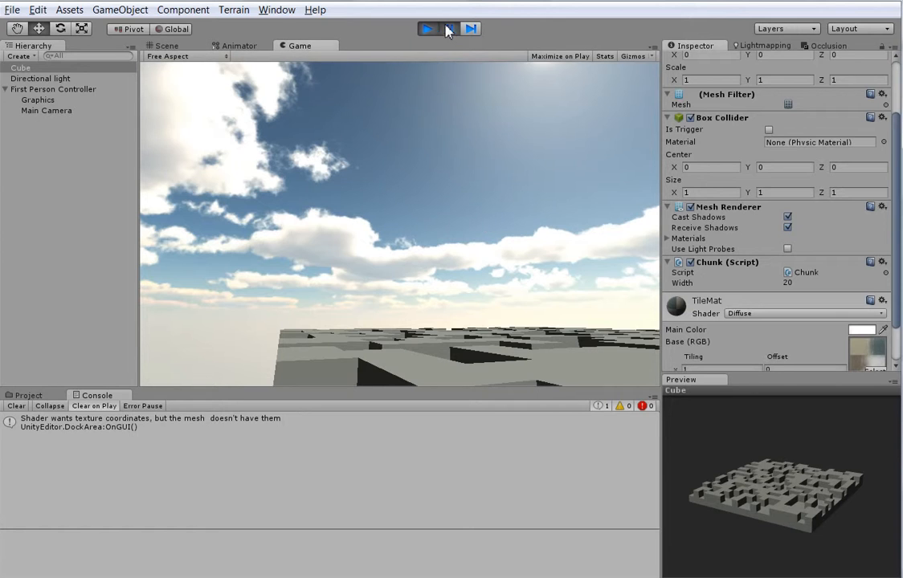
click(428, 29)
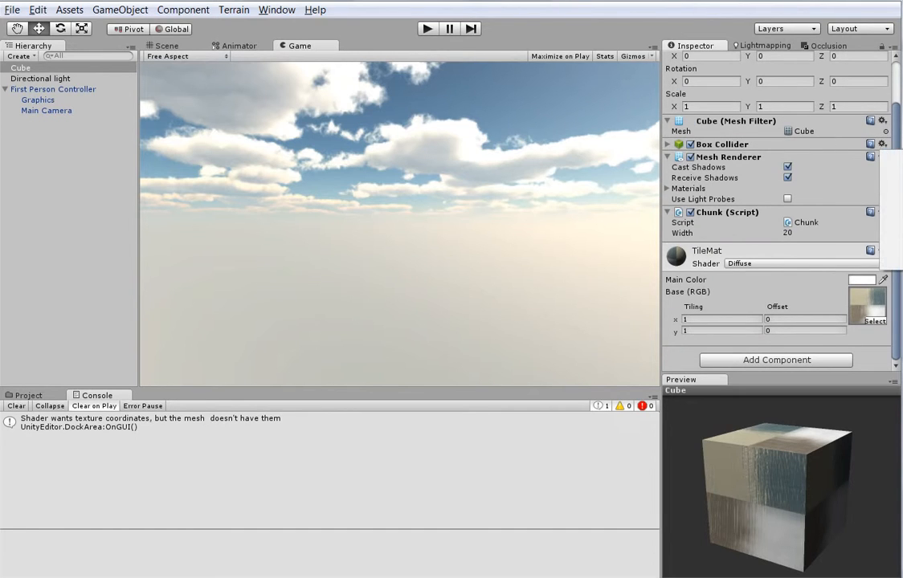
- Remove the Cube's Box Collider and look under Component > Physics for Mesh Collider
click(120, 9)
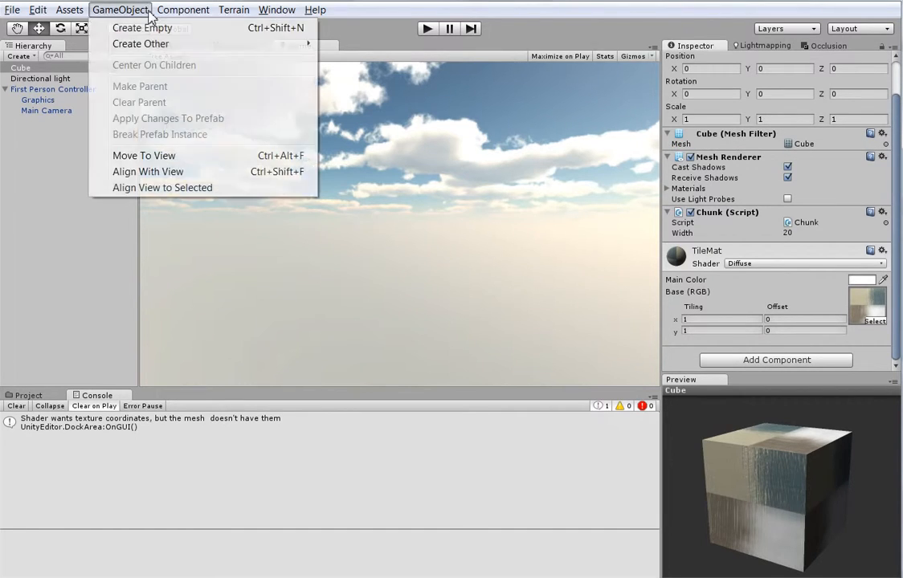
click(182, 10)
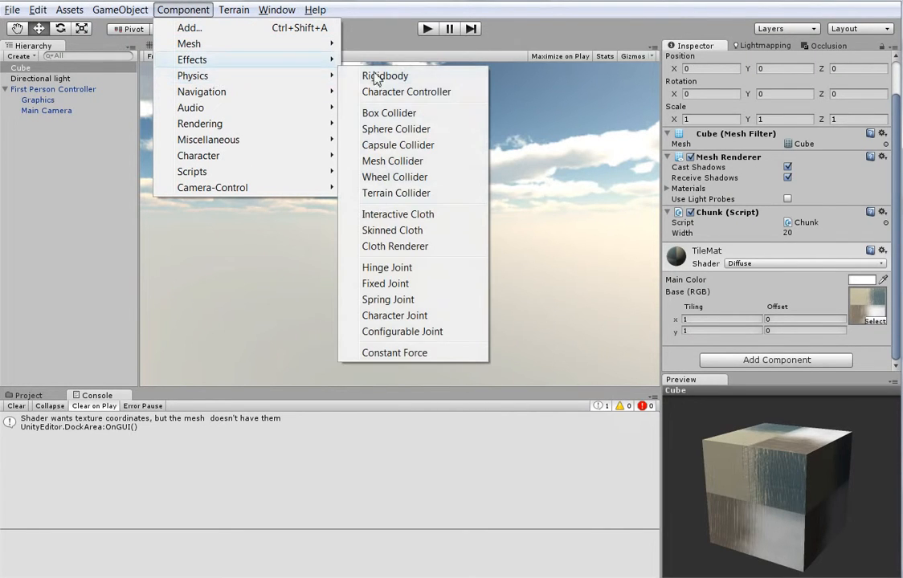
click(392, 161)
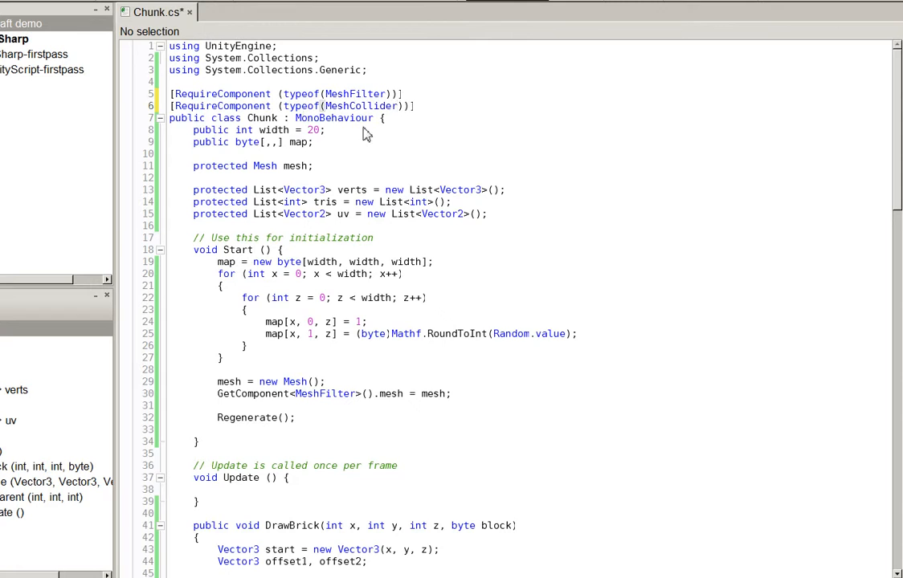
- Add a protected MeshCollider meshCollider field and assign GetComponent<MeshCollider>() in Start
text(protected MeshCollider)
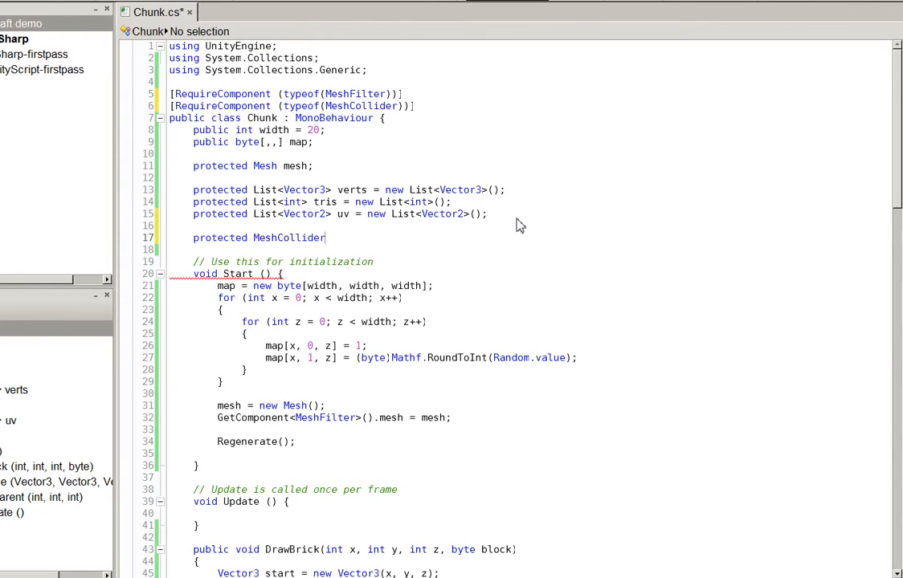
text(meshCol)
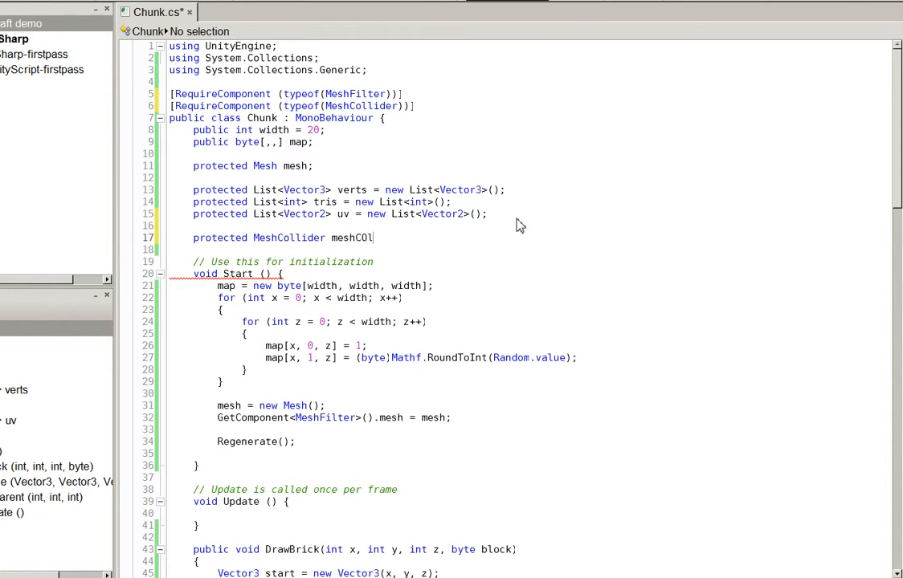
text(lider;)
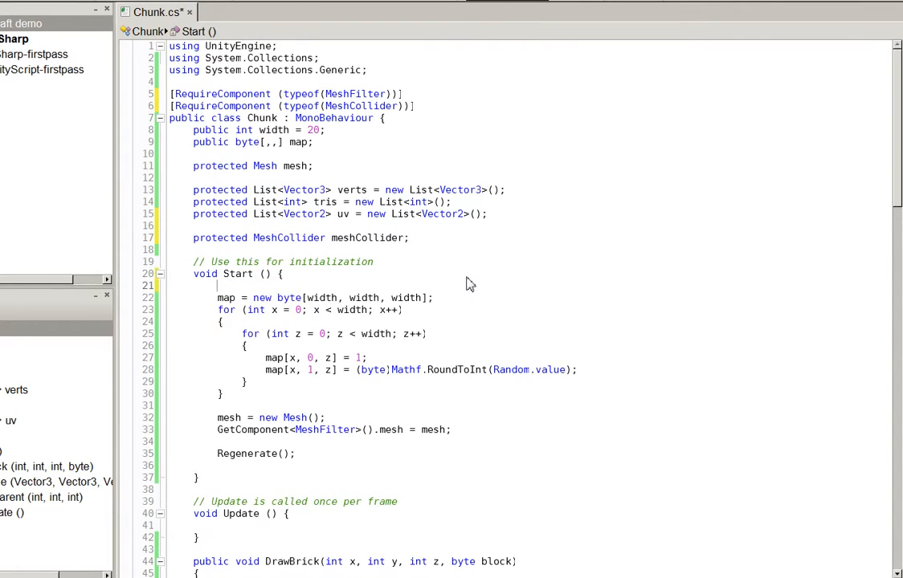
text(meshCollider =)
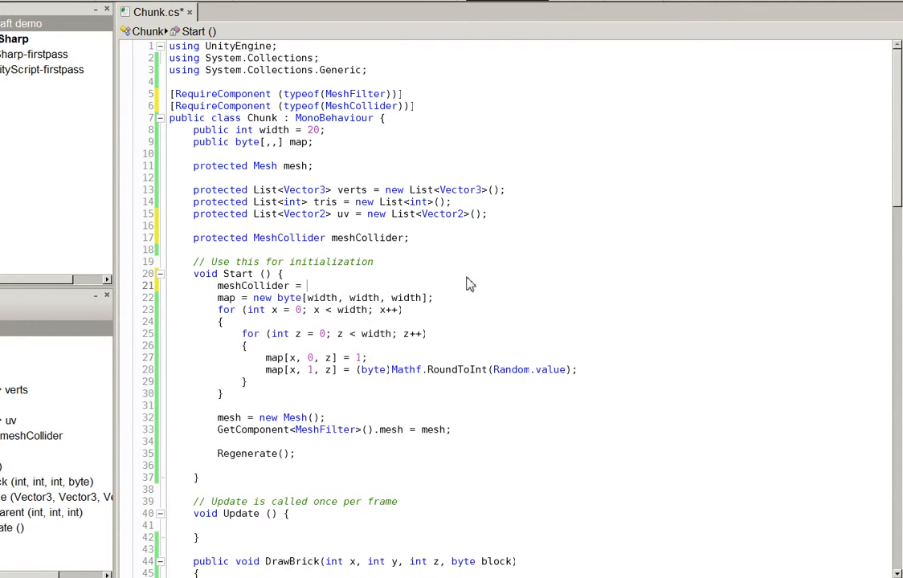
text(GetComponent<MeshCollider>();)
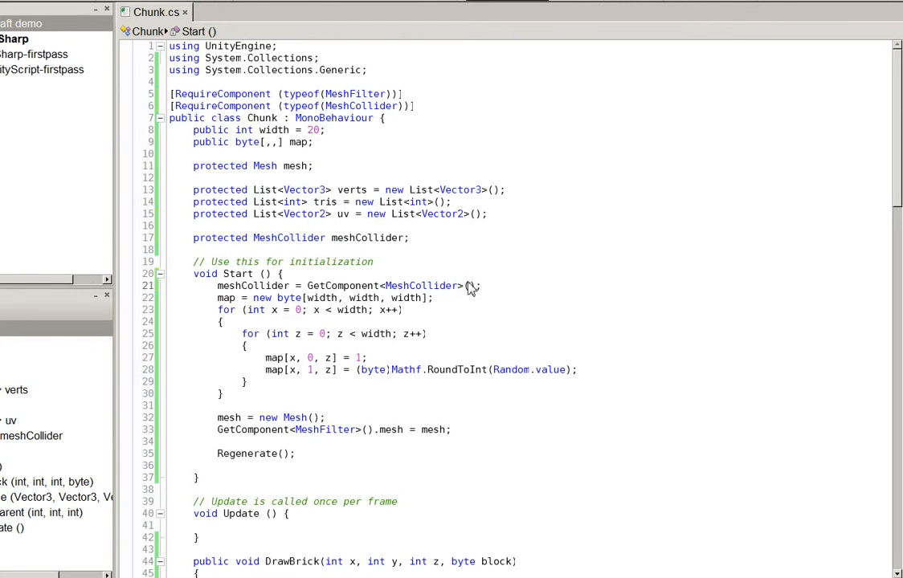
- In Regenerate, set meshCollider.sharedMesh to null, then to the new mesh
scroll(down, 3)
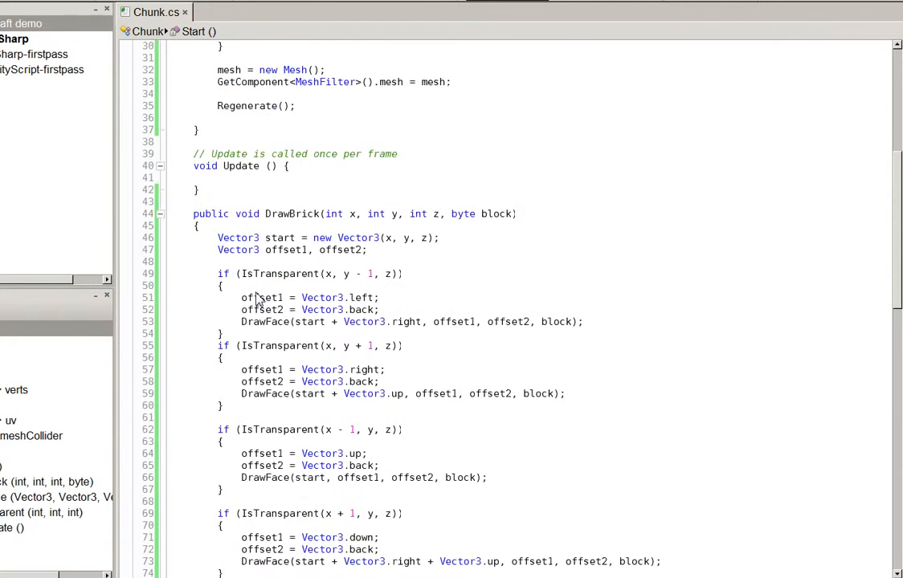
scroll(down, 3)
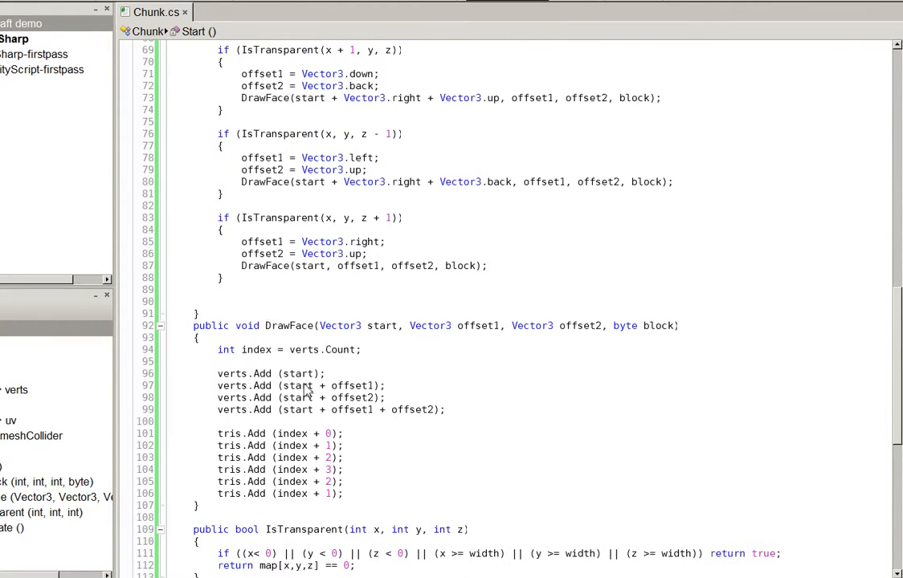
scroll(down, 3)
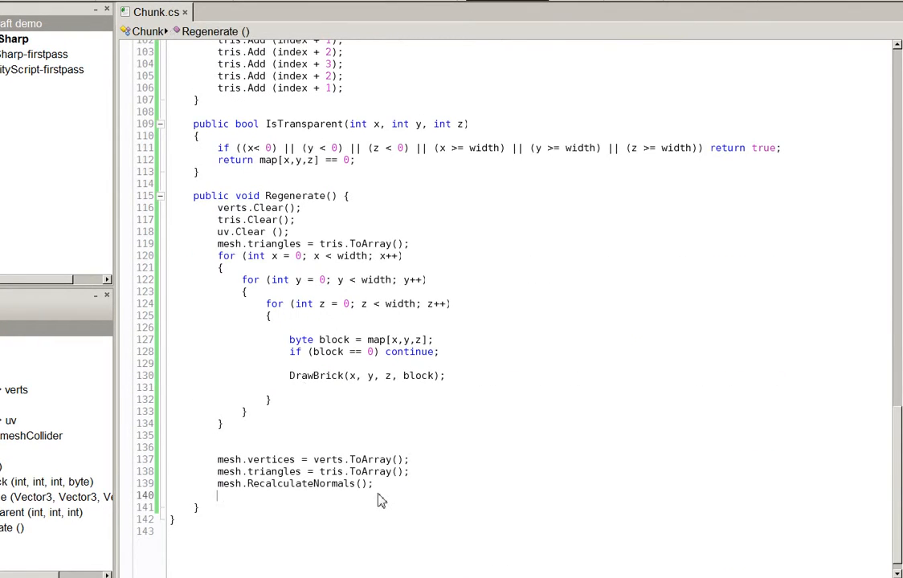
text(mesh)
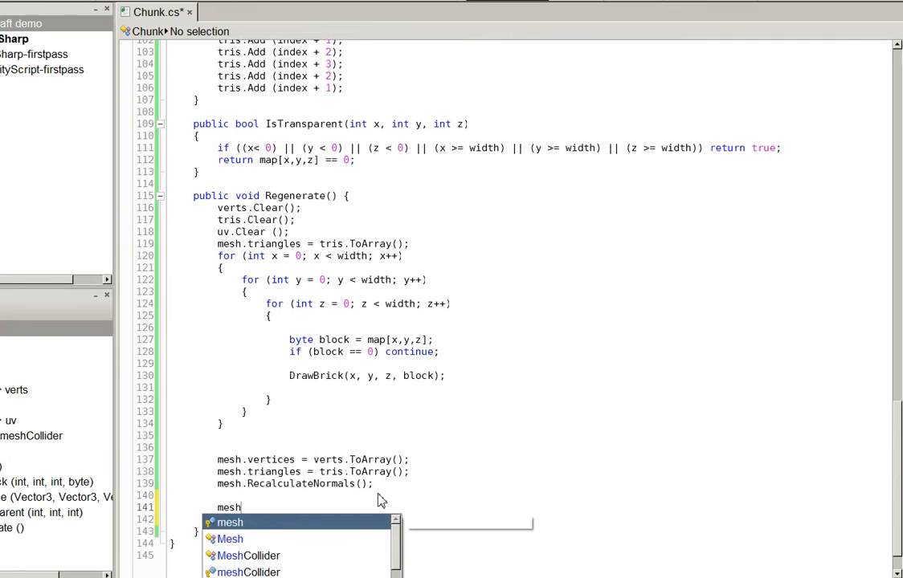
text(Collider.mesharedMesh = nul)
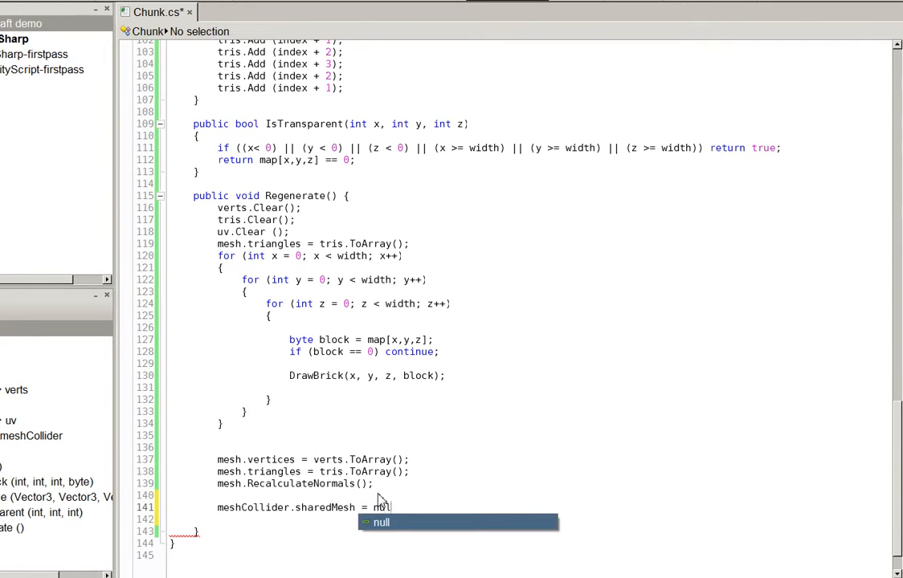
text(meshCollider.sharedMesh)
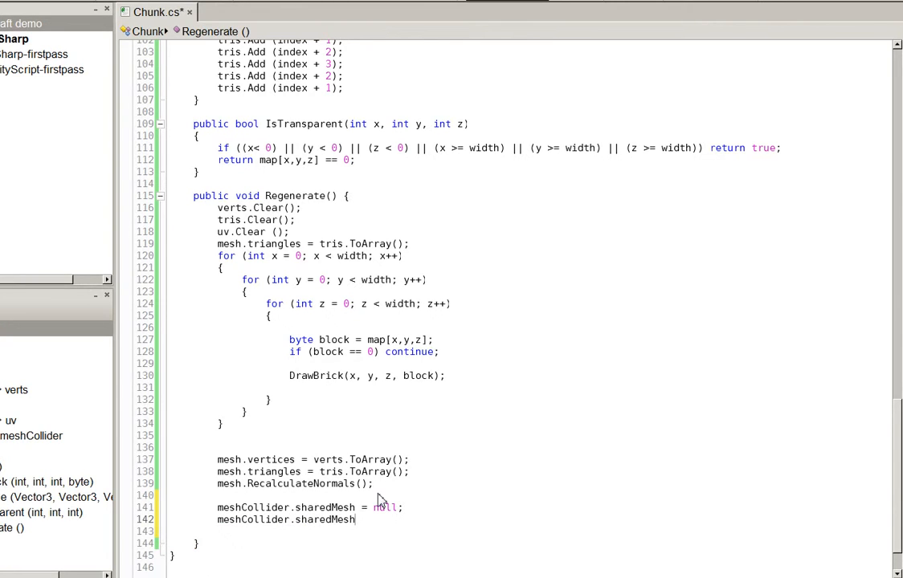
text(= mesh;)
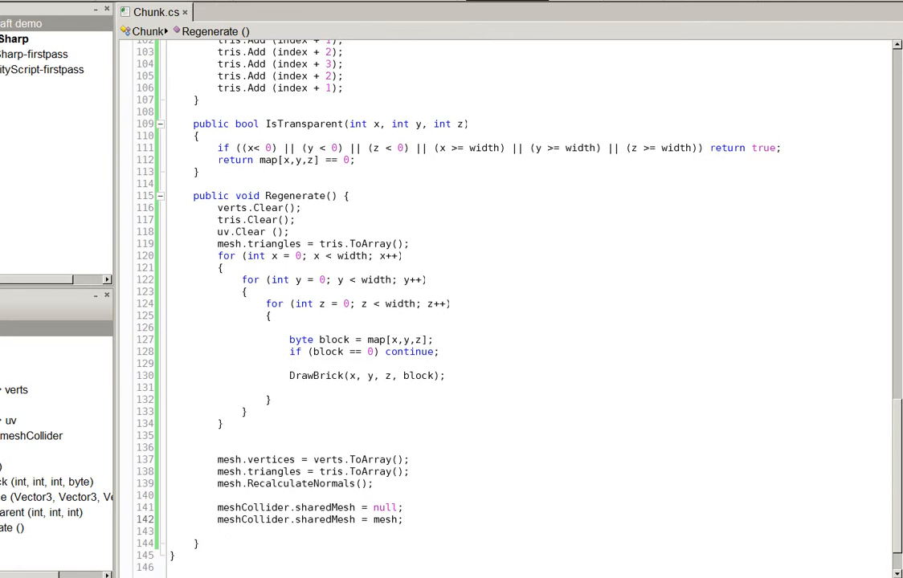
mouse_move(315, 571)
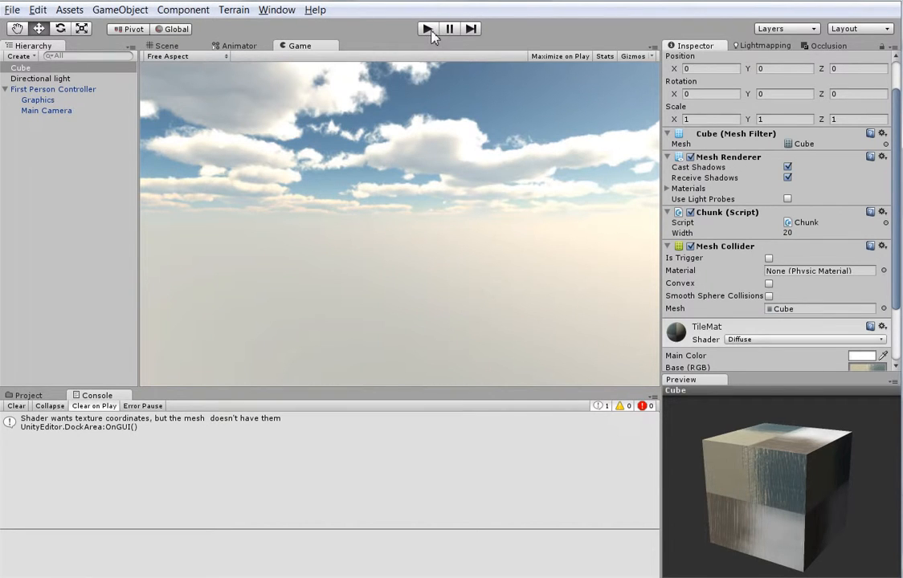
- After a test run, raise the First Person Controller above the terrain in Scene view and play again
click(427, 28)
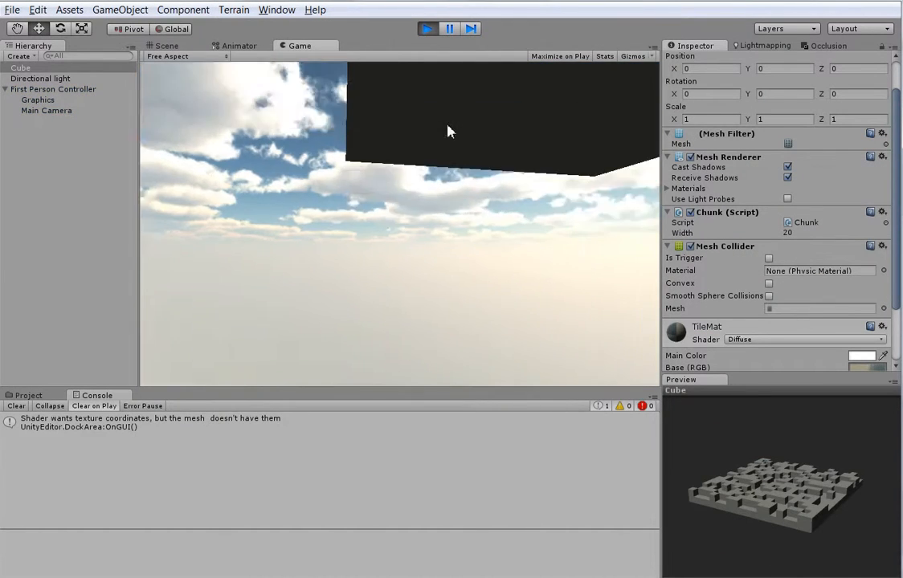
click(427, 29)
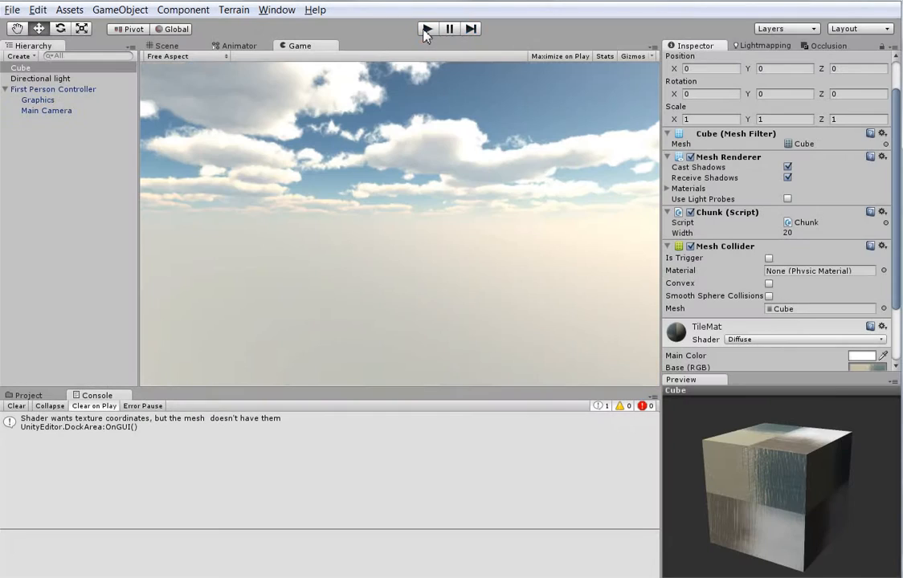
click(53, 89)
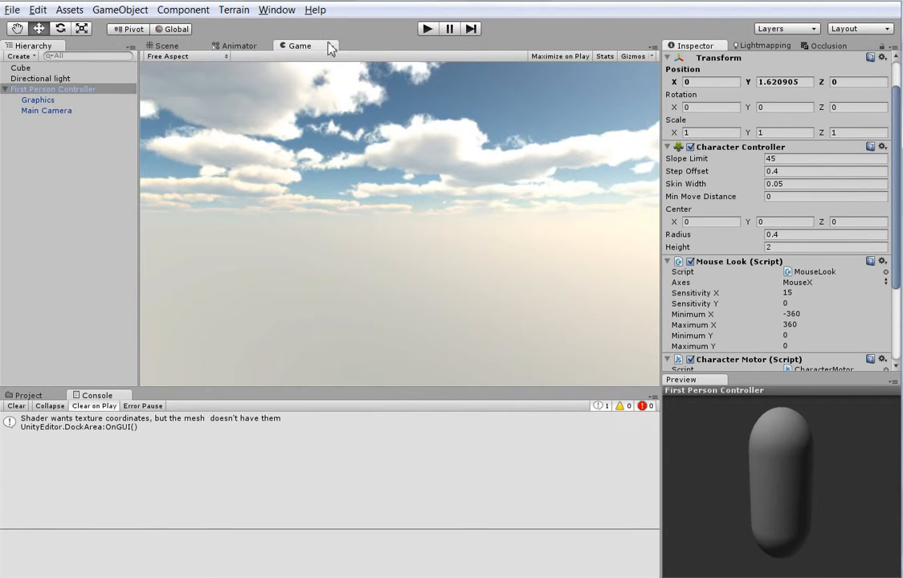
click(167, 46)
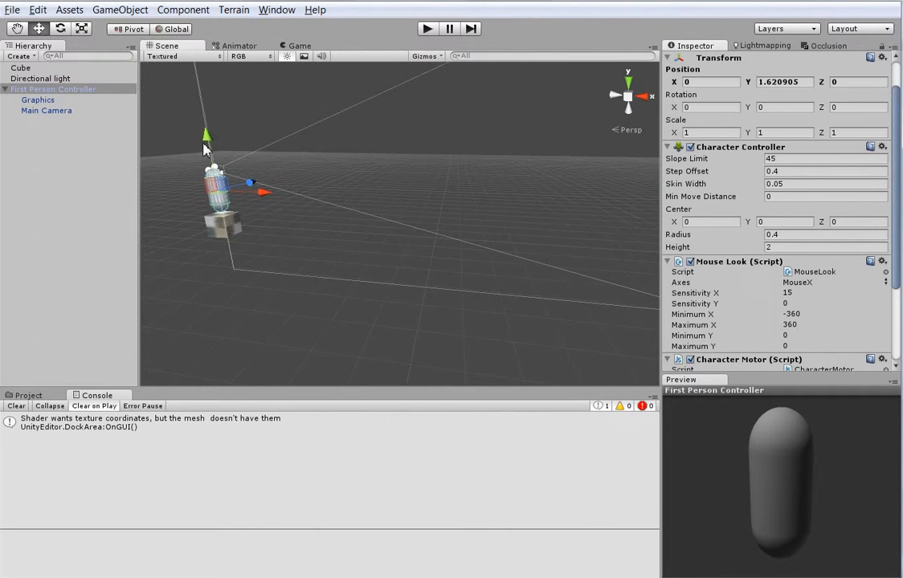
click(427, 28)
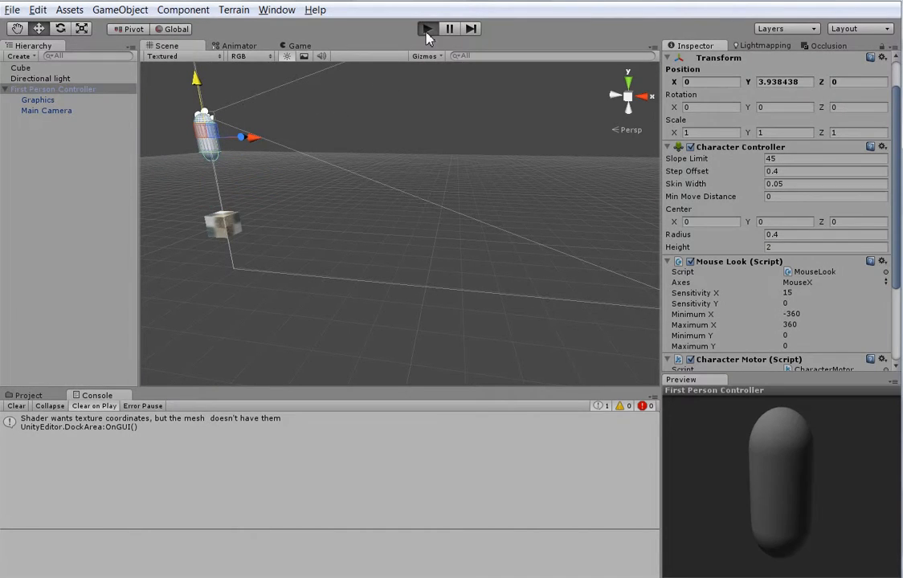
click(426, 28)
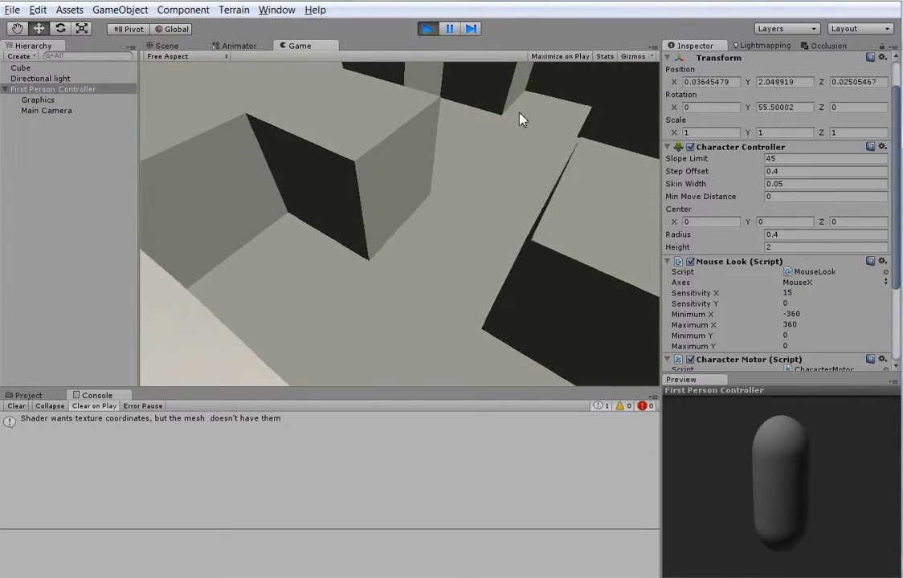